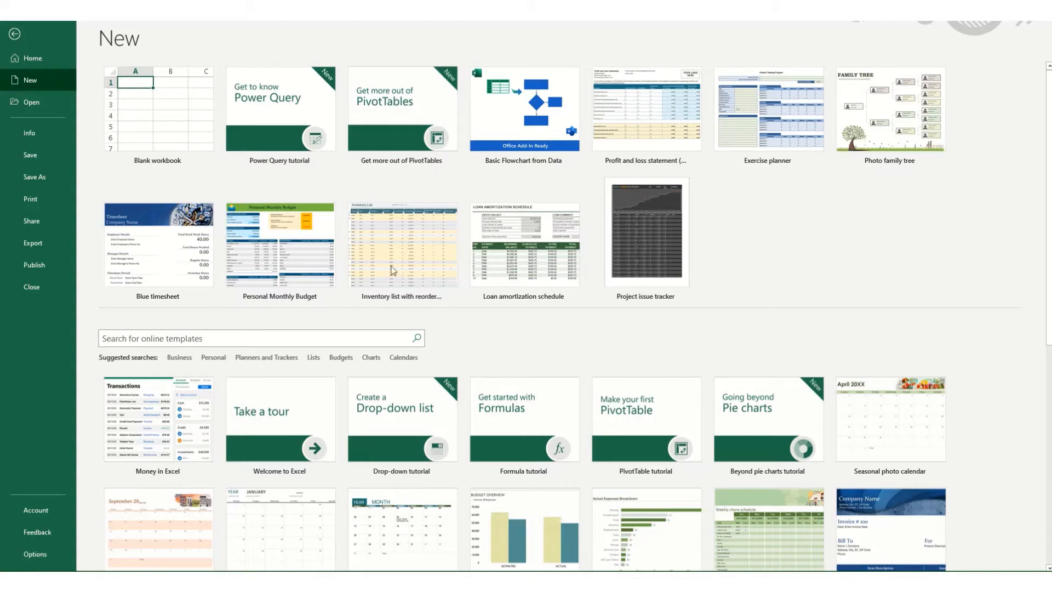
pyautogui.moveTo(282, 172)
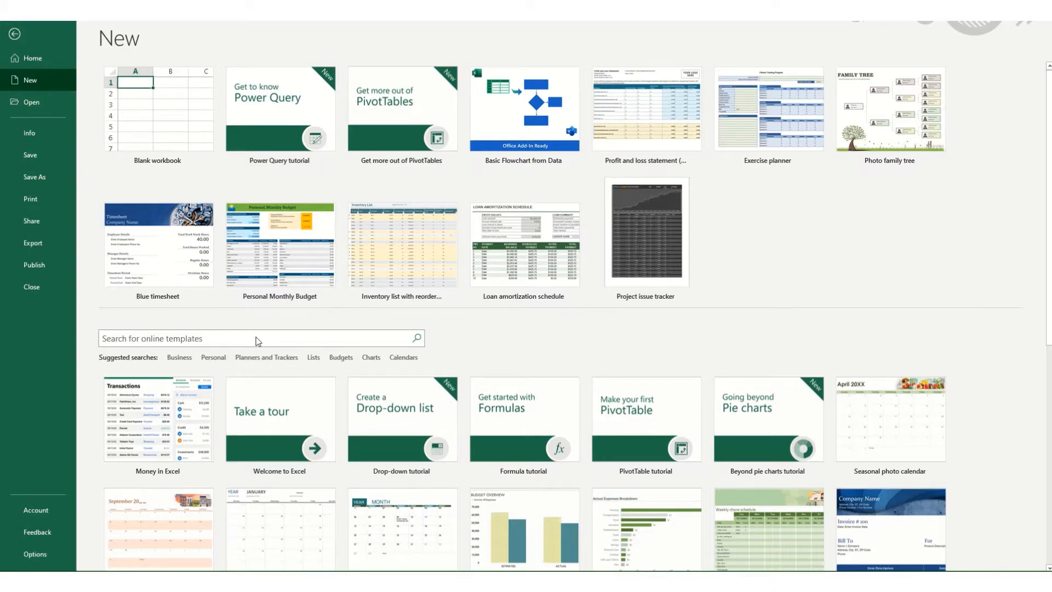
pyautogui.moveTo(134, 120)
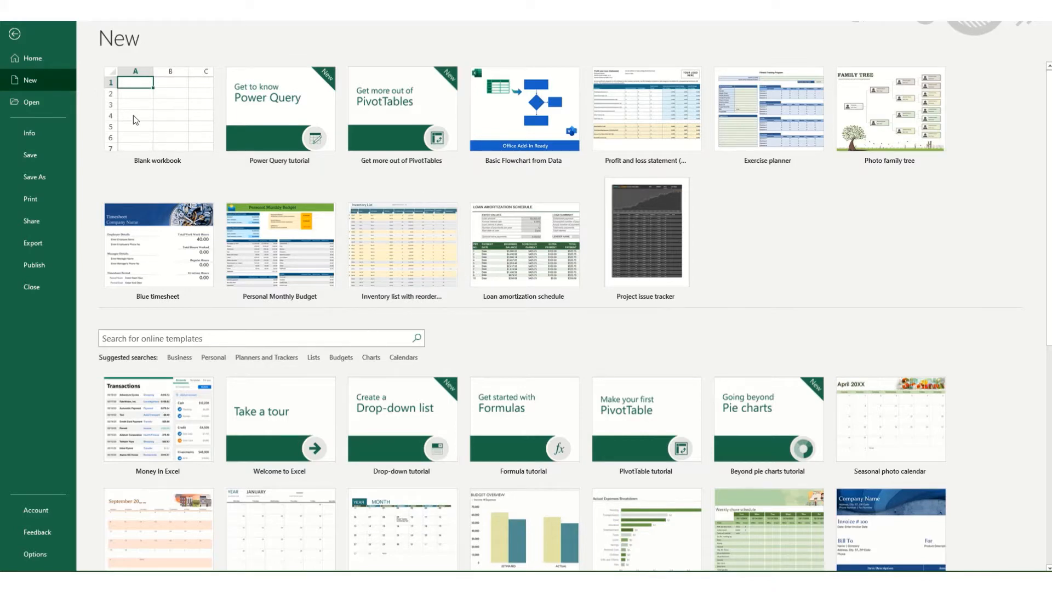
pyautogui.moveTo(239, 160)
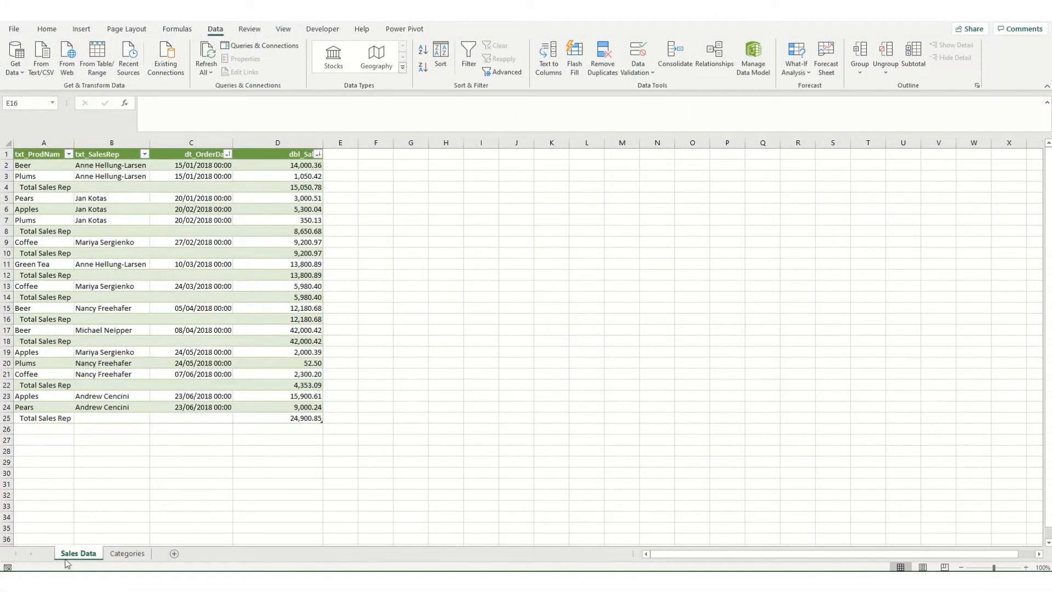
pyautogui.click(127, 552)
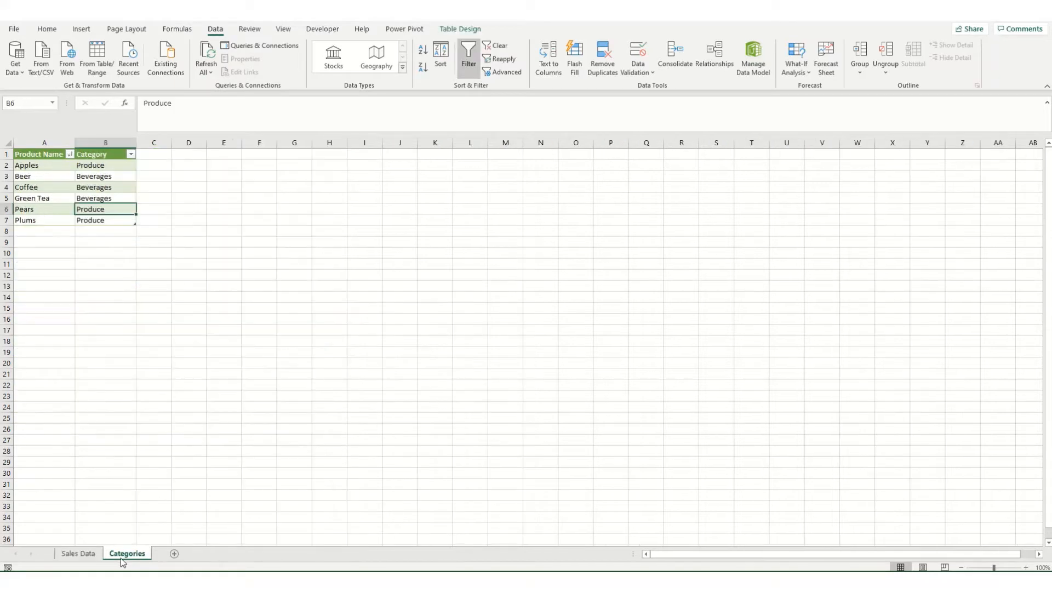
pyautogui.click(77, 553)
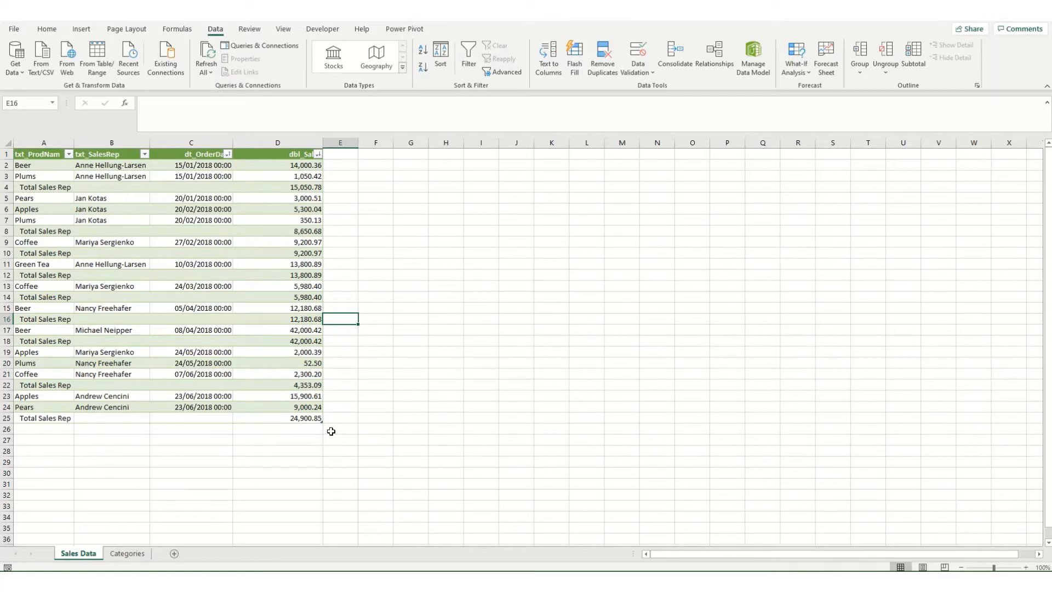
pyautogui.moveTo(9, 146)
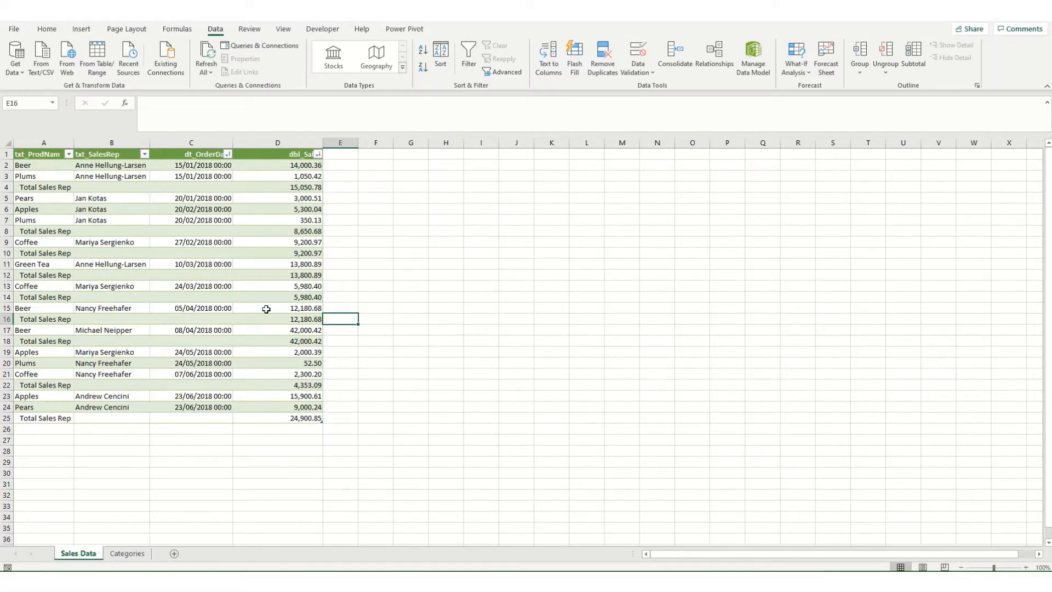
pyautogui.moveTo(139, 330)
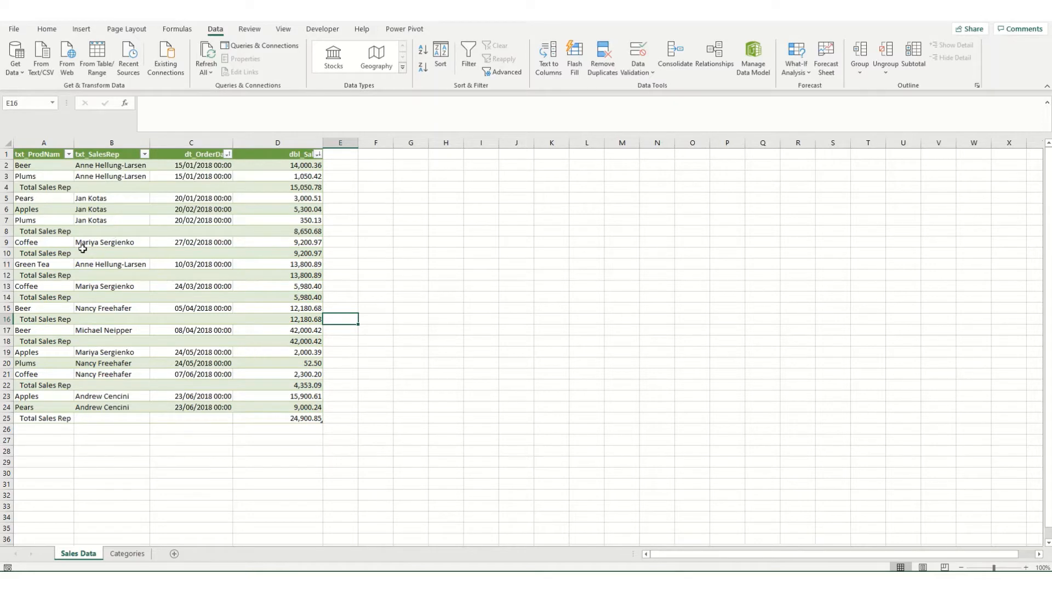
pyautogui.click(112, 241)
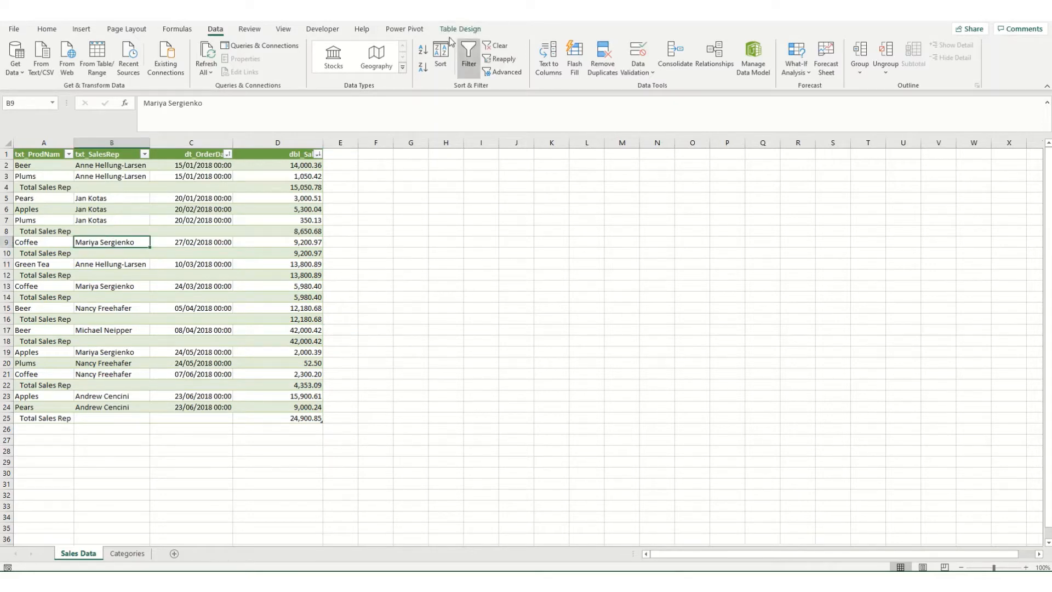
pyautogui.click(461, 28)
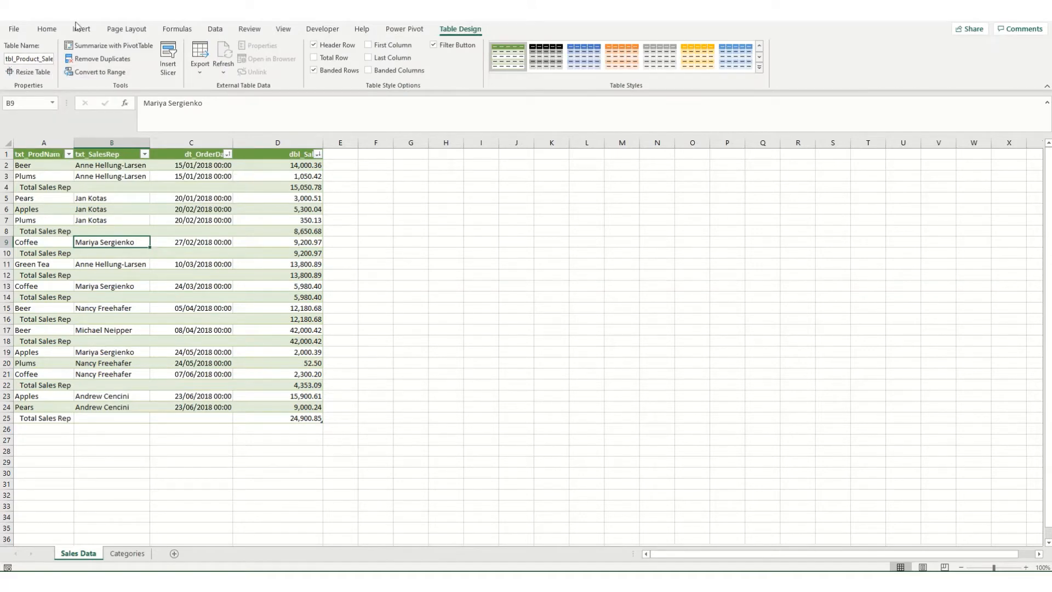
pyautogui.click(80, 29)
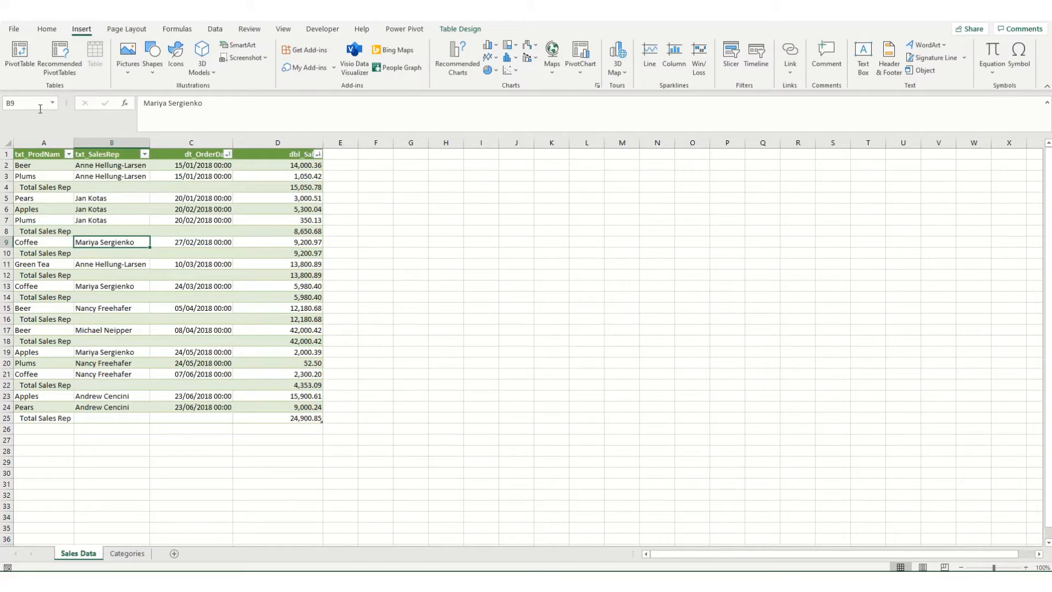
pyautogui.moveTo(95, 57)
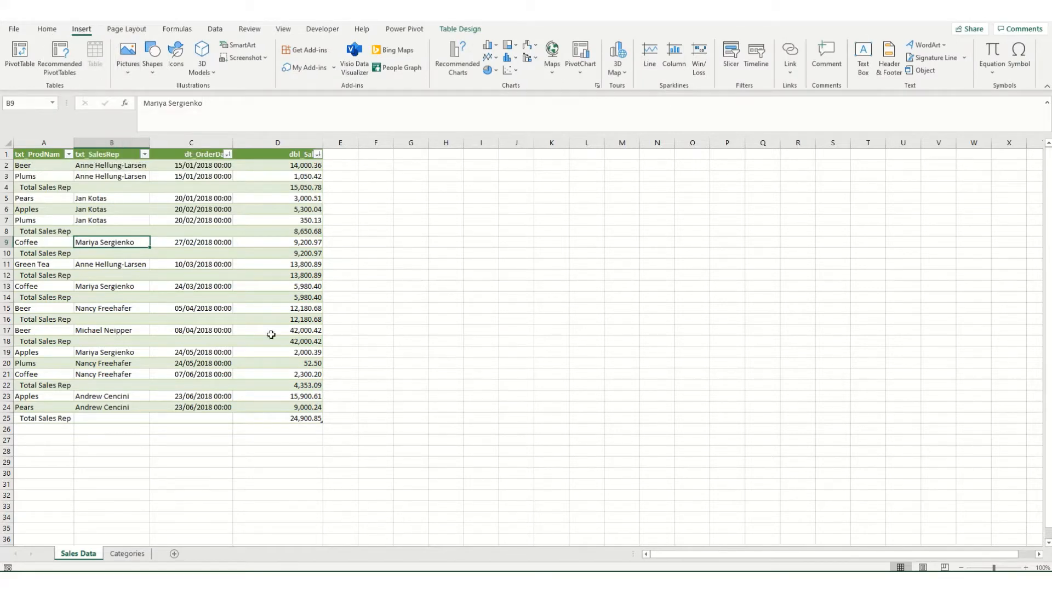
pyautogui.moveTo(189, 349)
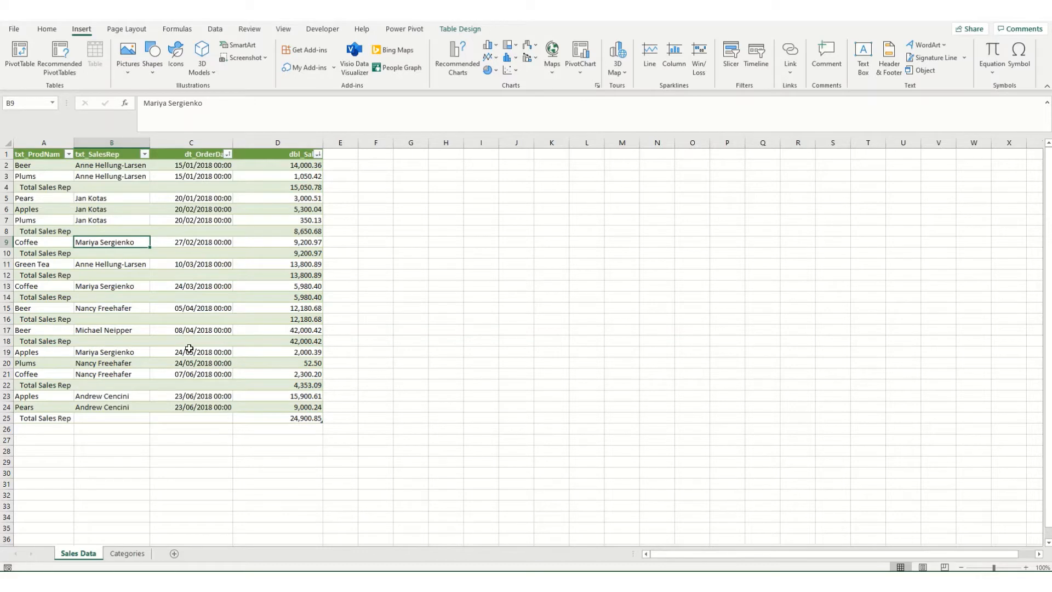
pyautogui.moveTo(186, 349)
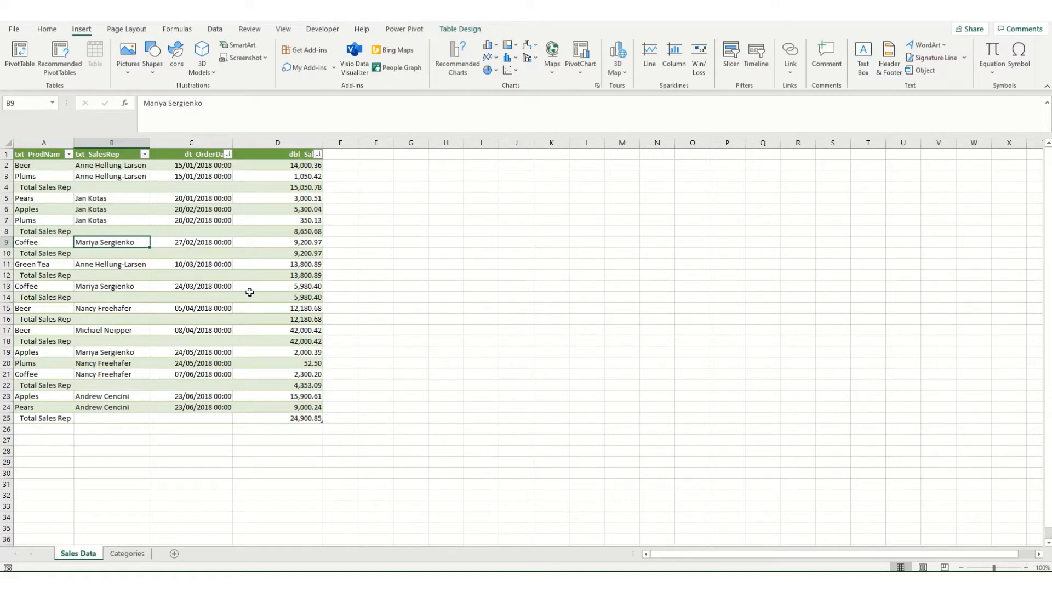
pyautogui.moveTo(215, 29)
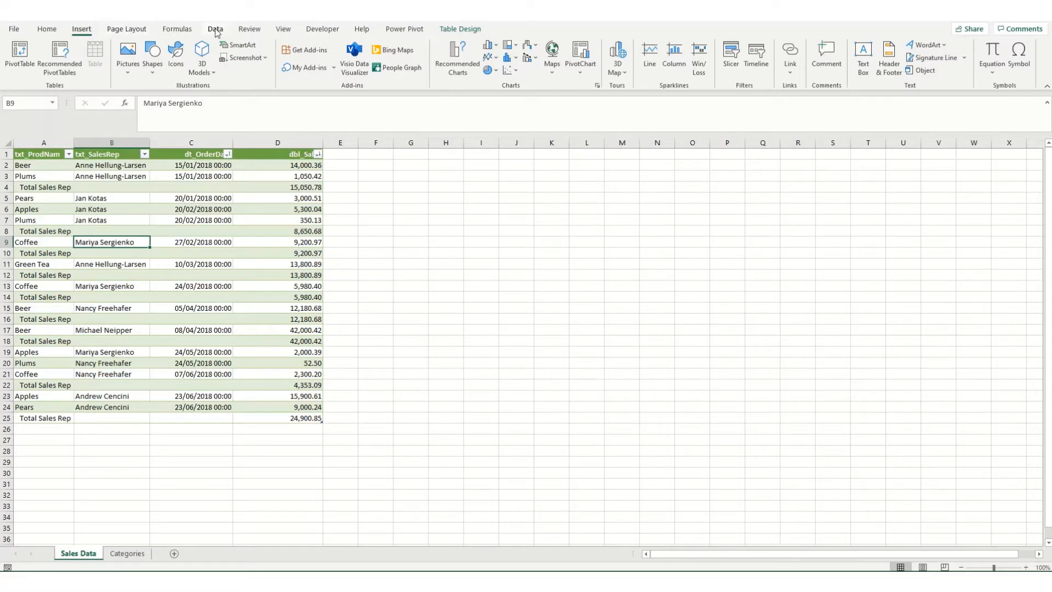
# Load the sales table into Power Query Editor via Data > From Table/Range.
pyautogui.click(214, 28)
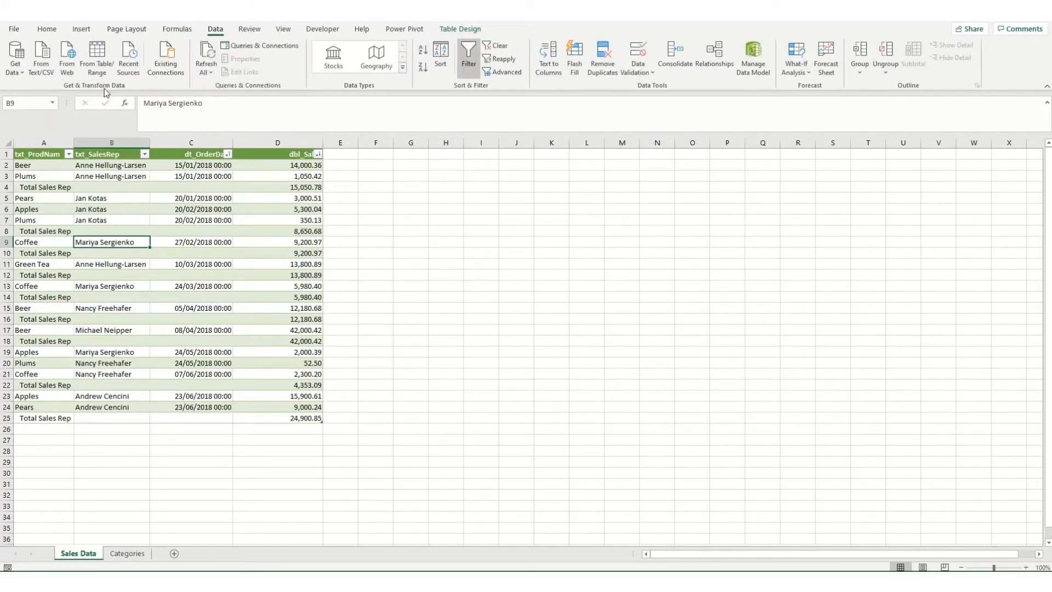
pyautogui.moveTo(97, 57)
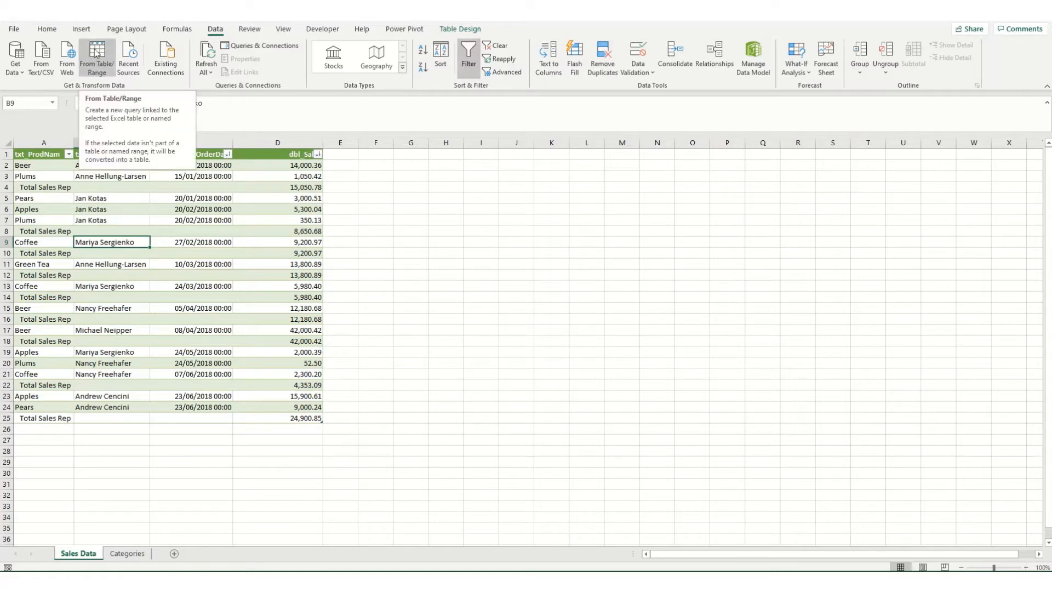
pyautogui.click(95, 57)
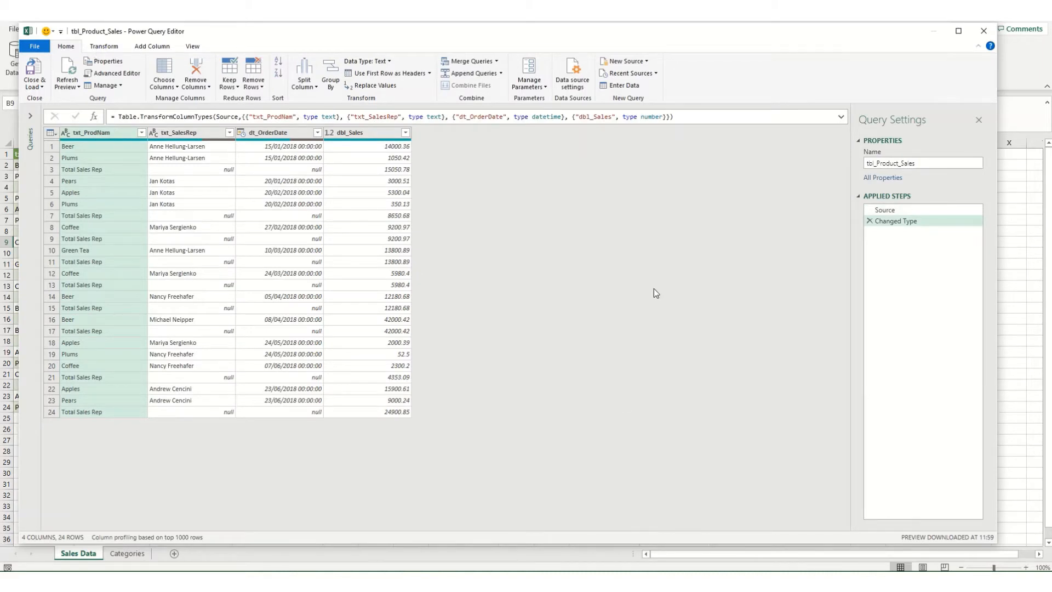
pyautogui.moveTo(100, 211)
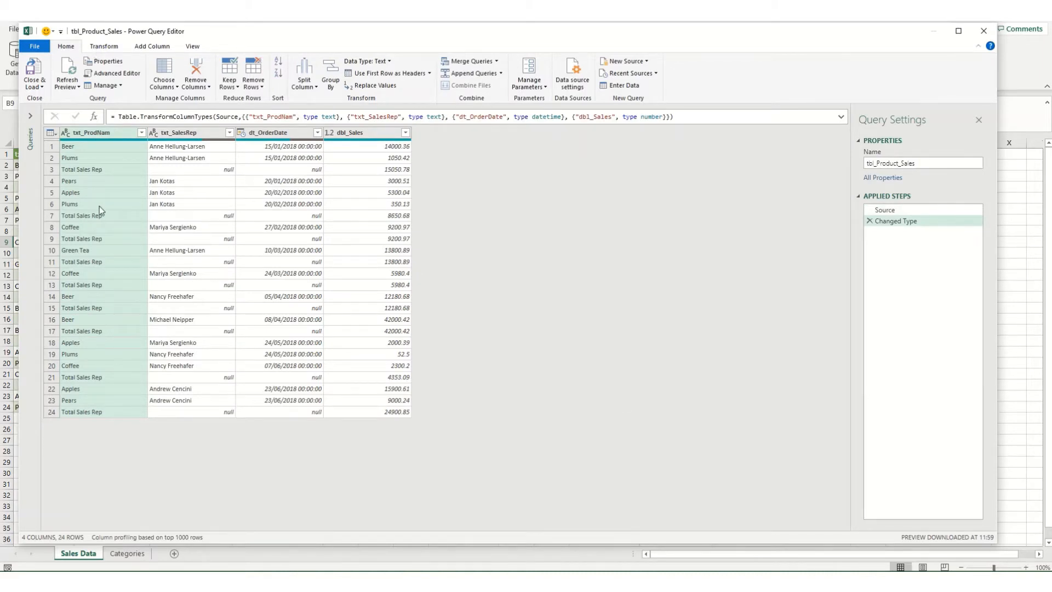
pyautogui.moveTo(225, 269)
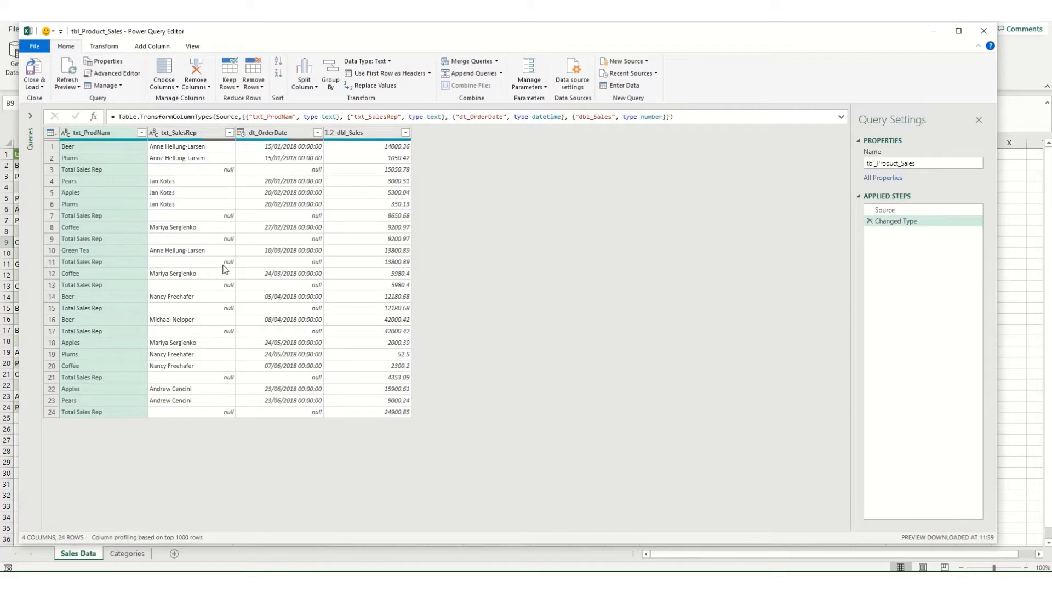
pyautogui.moveTo(424, 247)
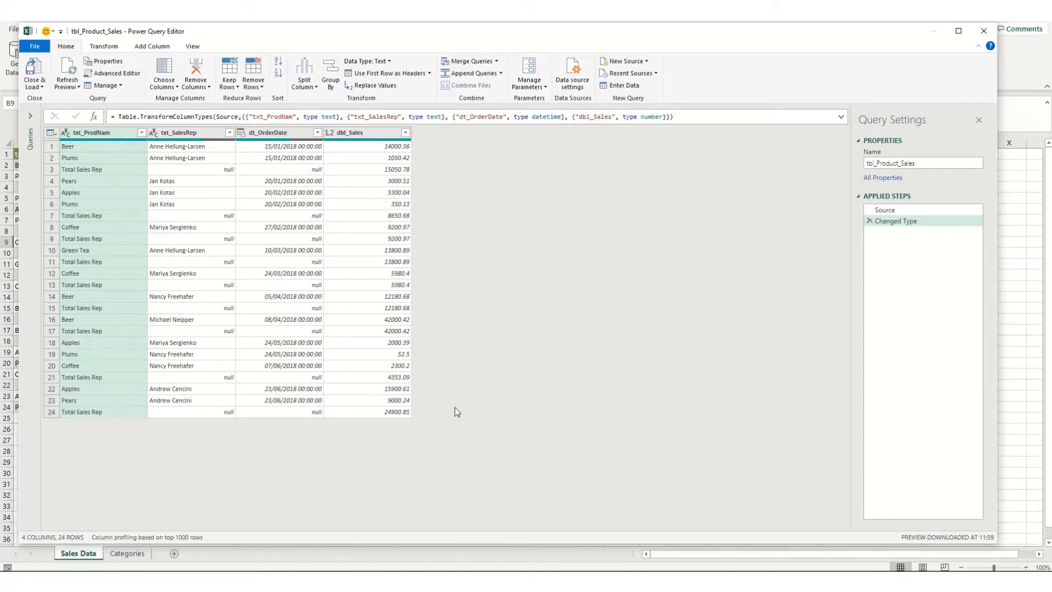
pyautogui.moveTo(441, 411)
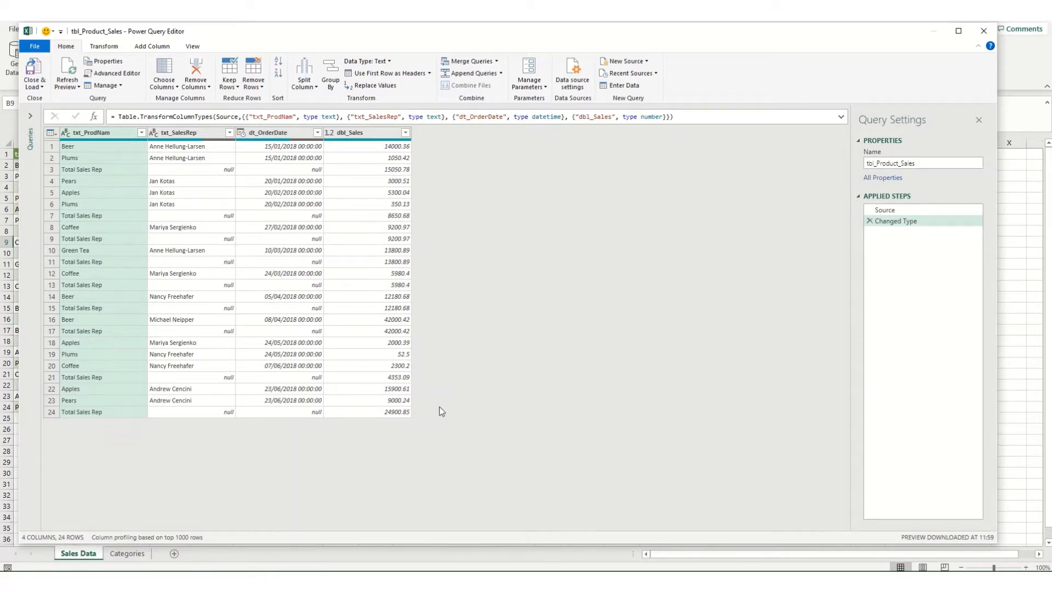
pyautogui.moveTo(253, 271)
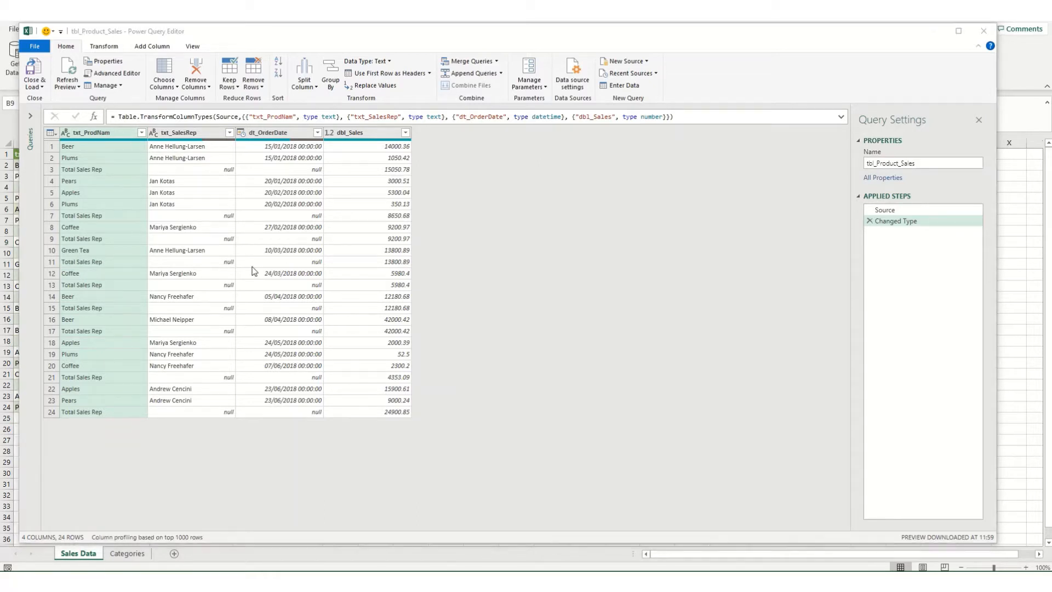
pyautogui.moveTo(79, 149)
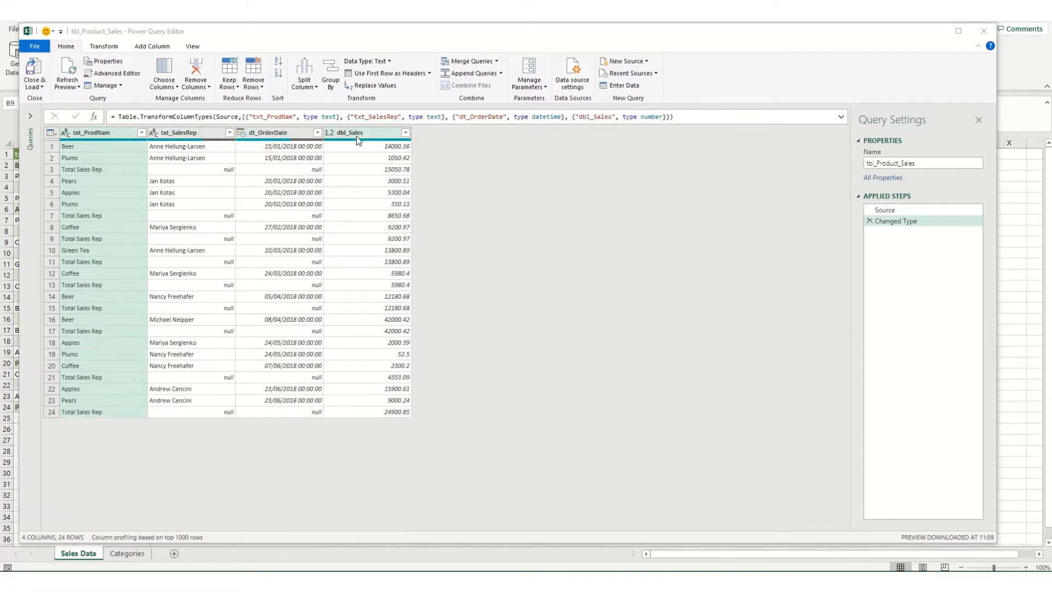
pyautogui.moveTo(884, 210)
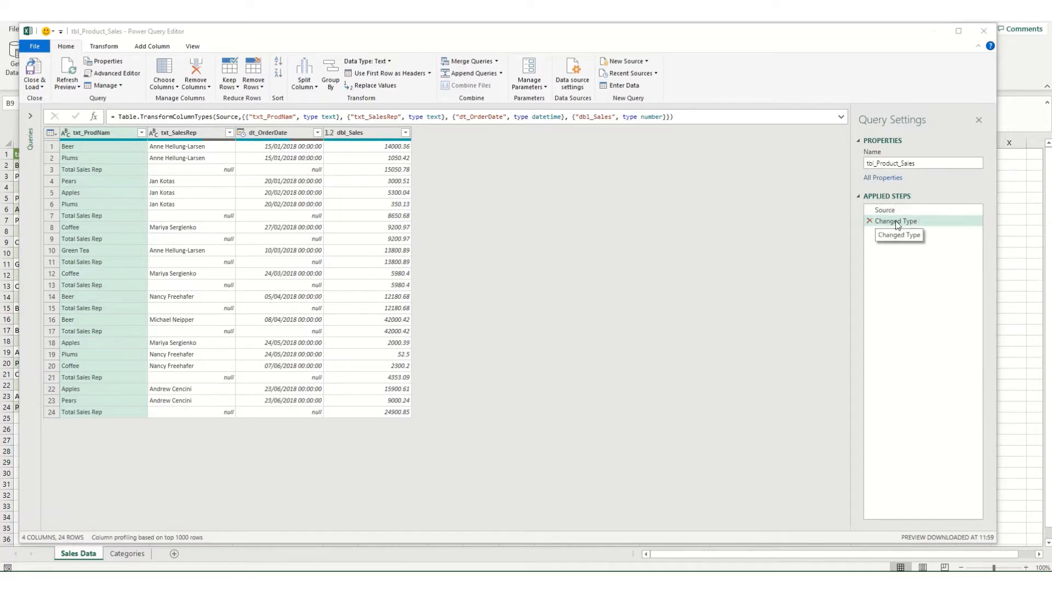
pyautogui.moveTo(283, 179)
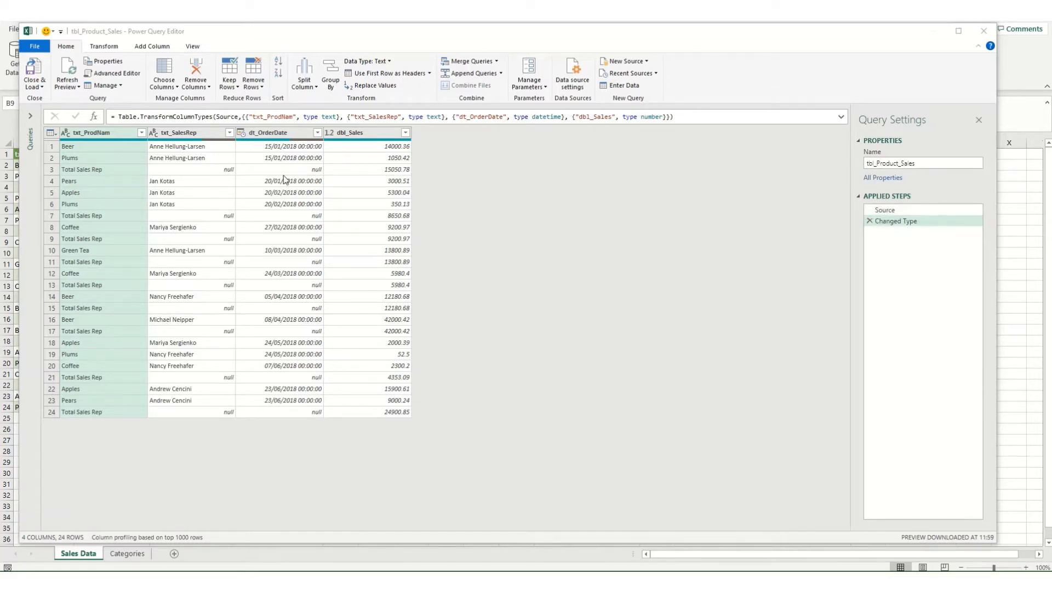
pyautogui.moveTo(369, 333)
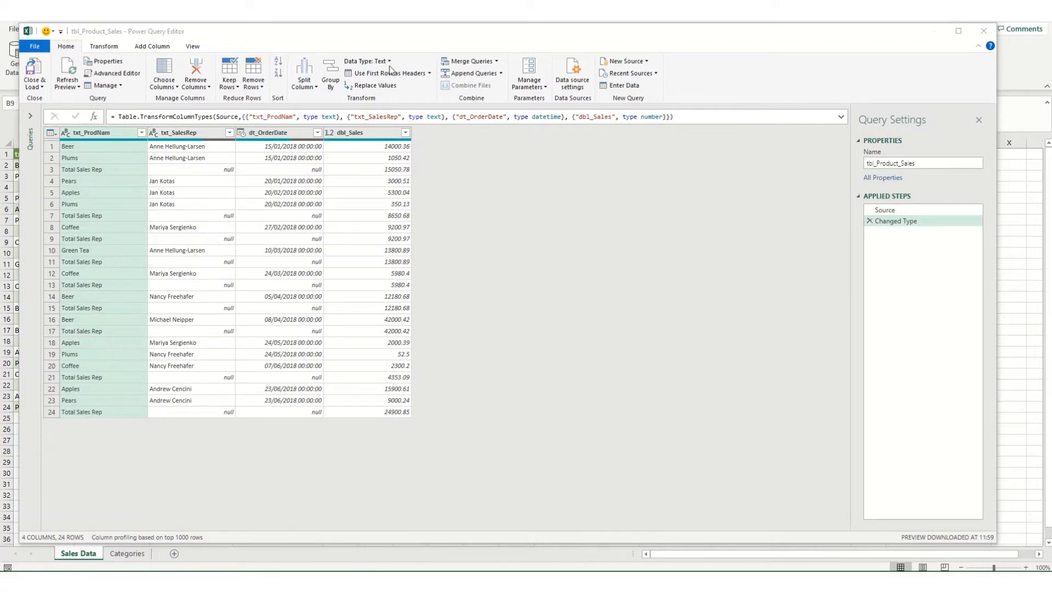
pyautogui.moveTo(373, 79)
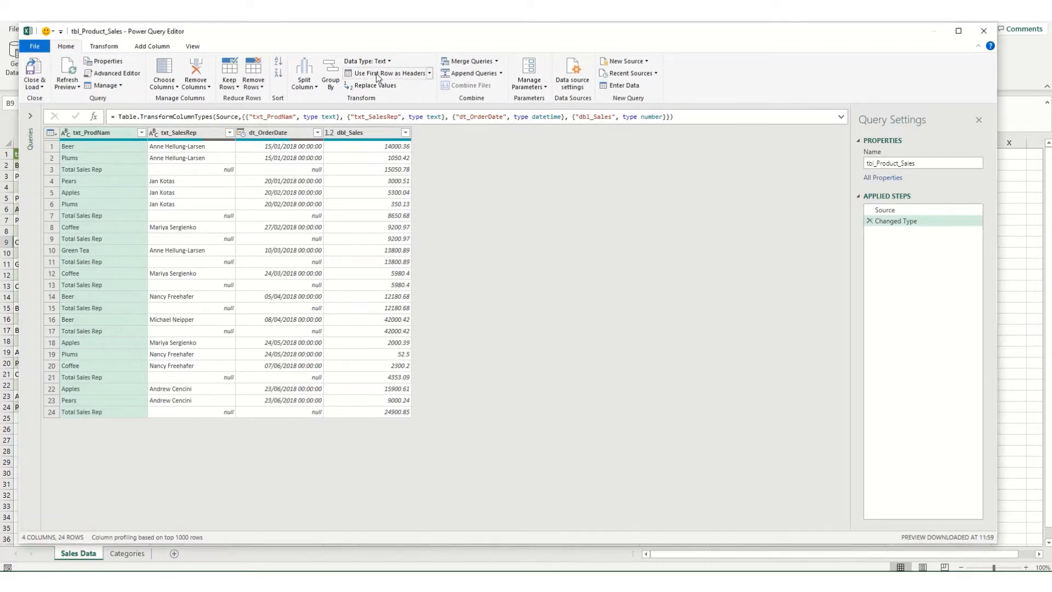
# Try Use First Row as Headers, then delete the Promoted Headers and Changed Type1 steps to revert.
pyautogui.click(385, 73)
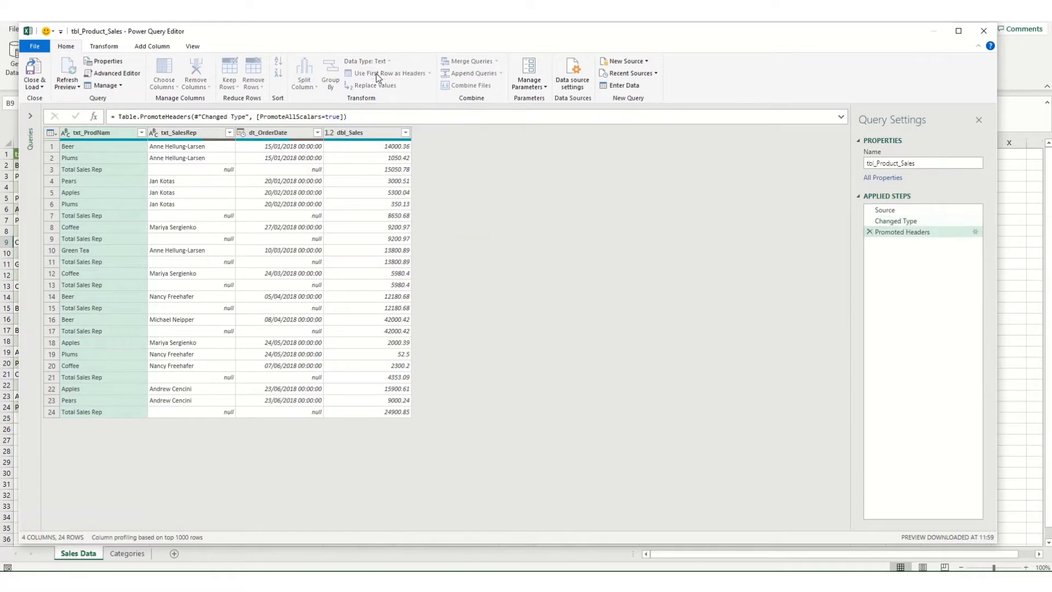
pyautogui.click(386, 73)
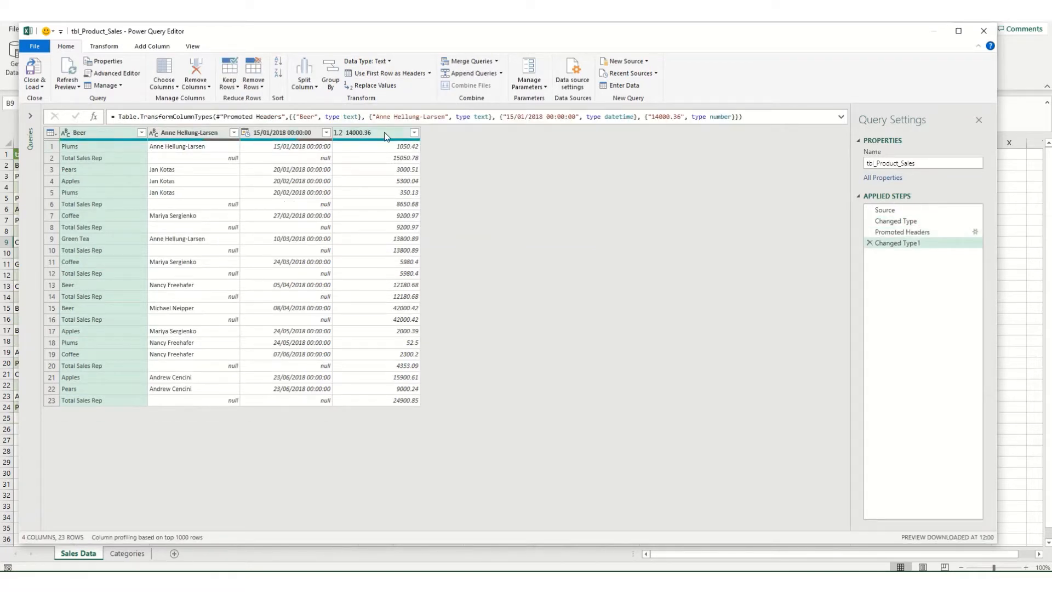
pyautogui.click(899, 242)
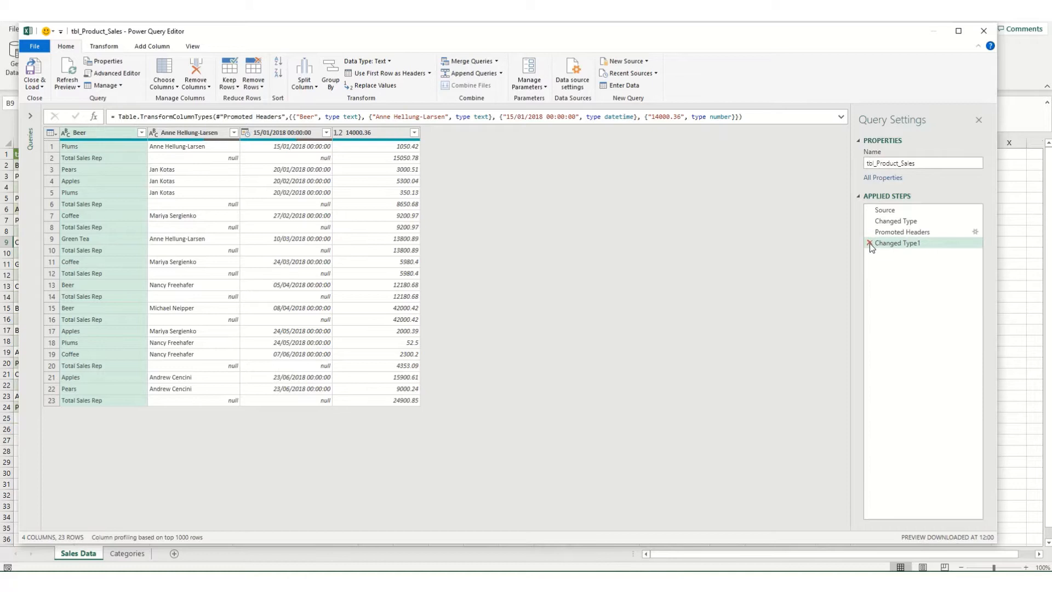
pyautogui.click(902, 231)
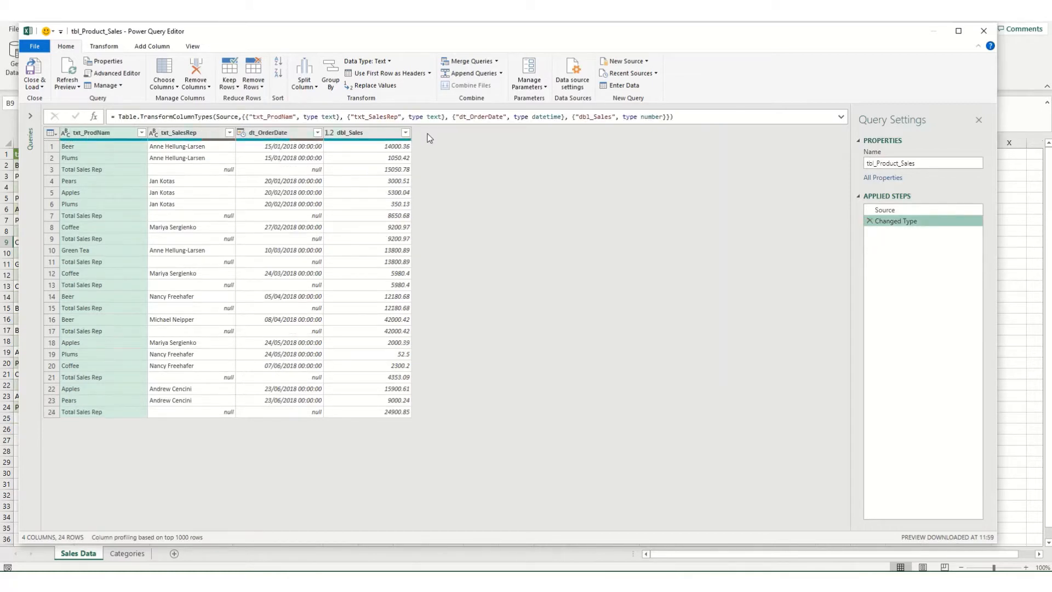
# Rename the columns to Product, Sales Rep, Order Date and Total Sales.
pyautogui.doubleClick(101, 133)
pyautogui.write('P')
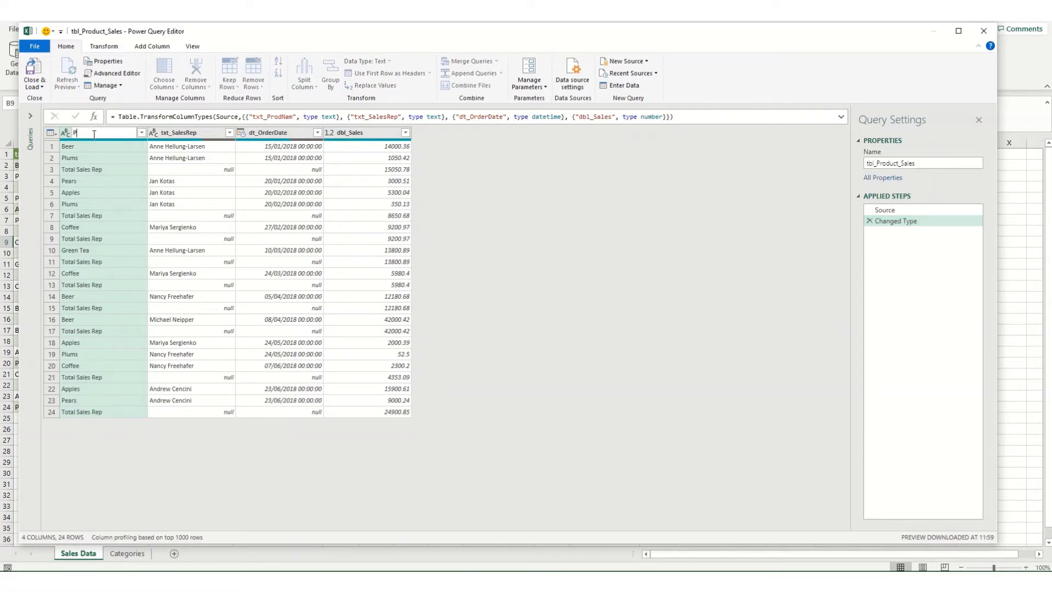
pyautogui.write('roduct')
pyautogui.click(193, 132)
pyautogui.write('S')
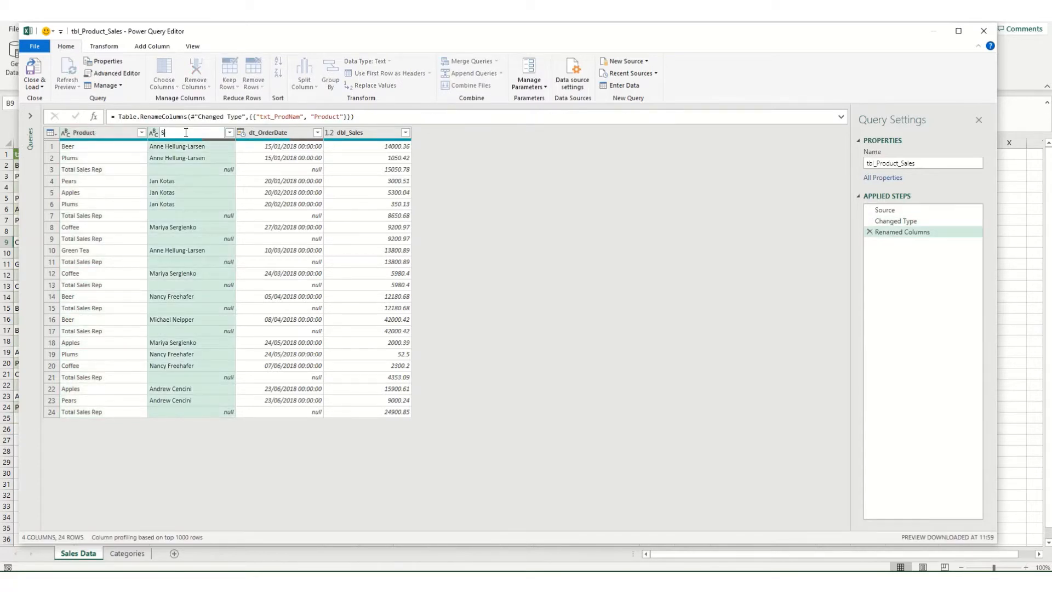
pyautogui.write('ales Rep')
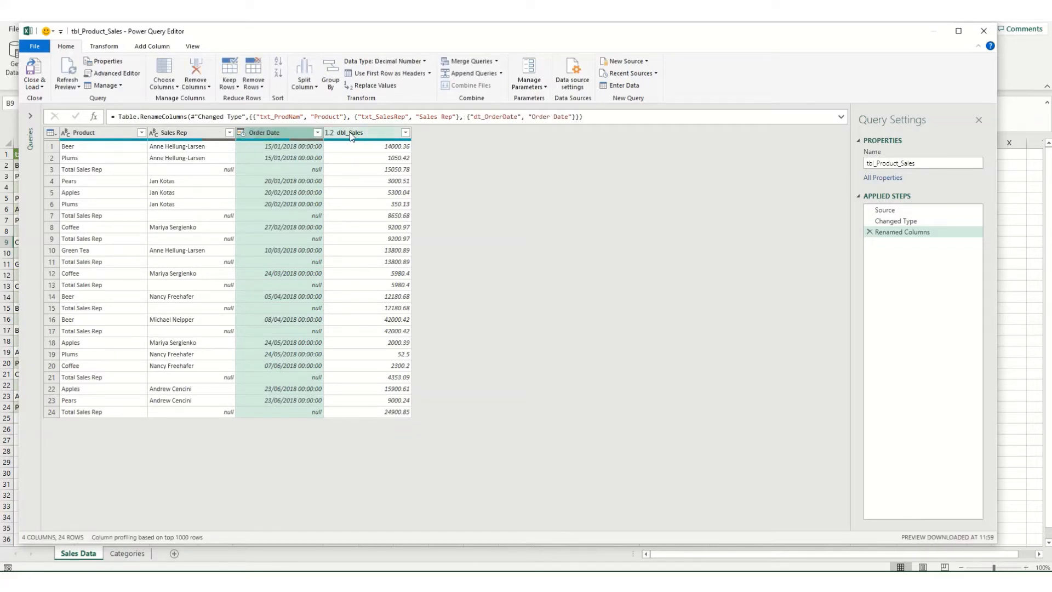
pyautogui.doubleClick(348, 133)
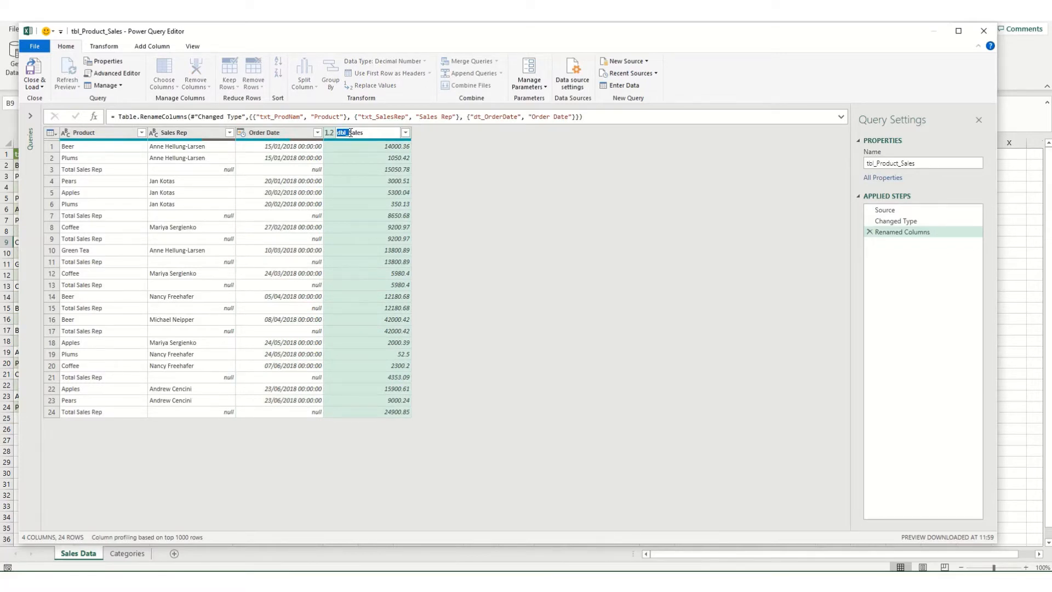
pyautogui.write('Total Sales')
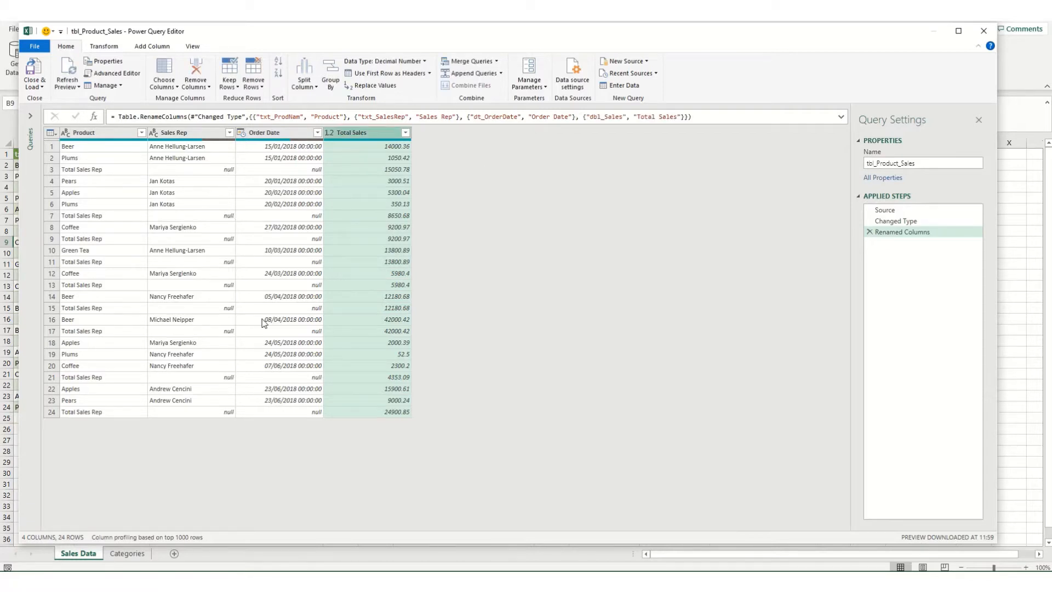
pyautogui.moveTo(267, 335)
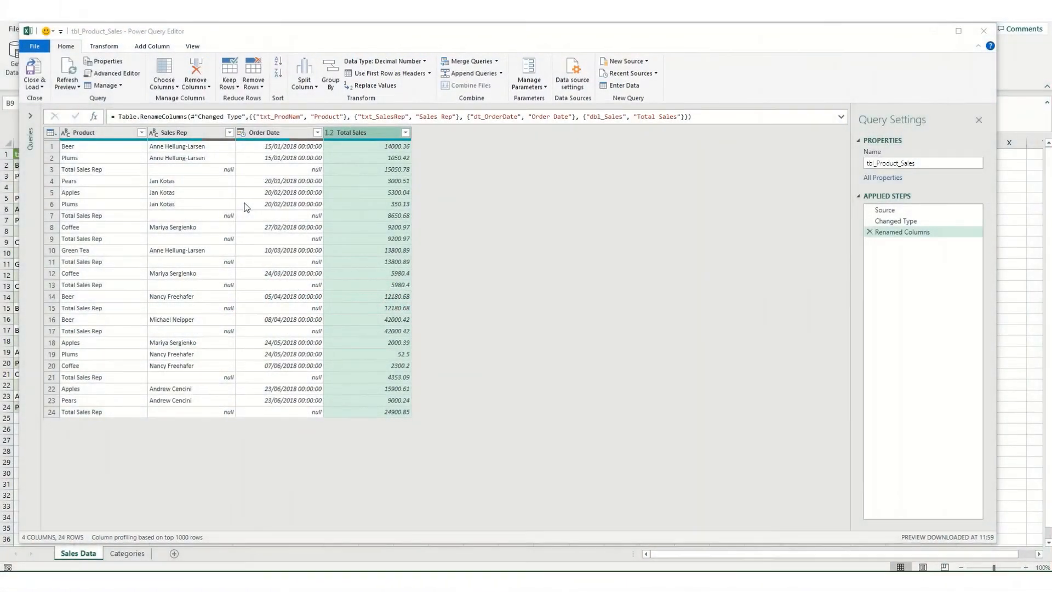
pyautogui.moveTo(259, 351)
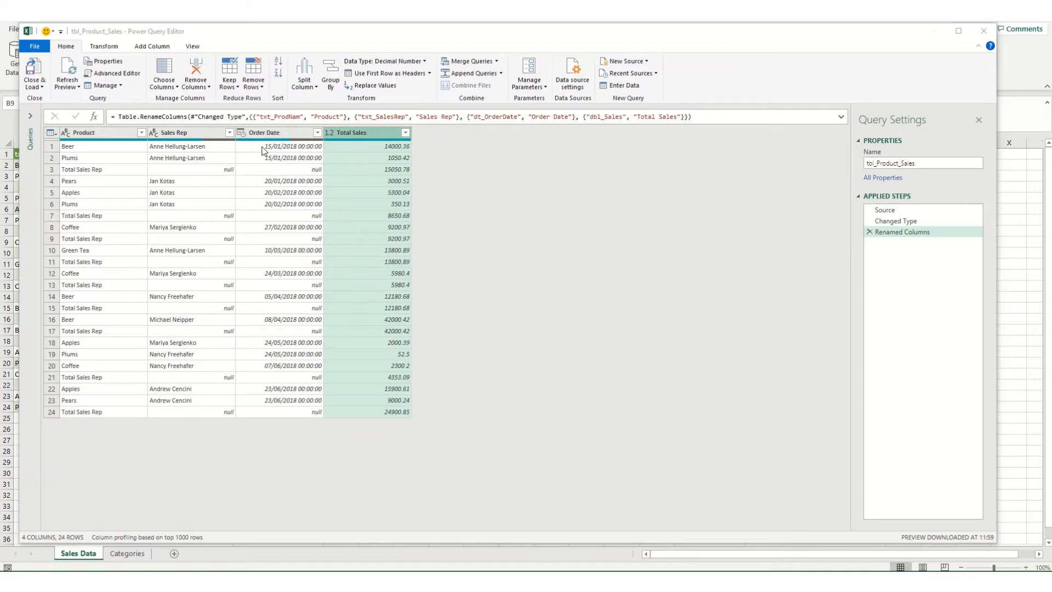
pyautogui.moveTo(316, 152)
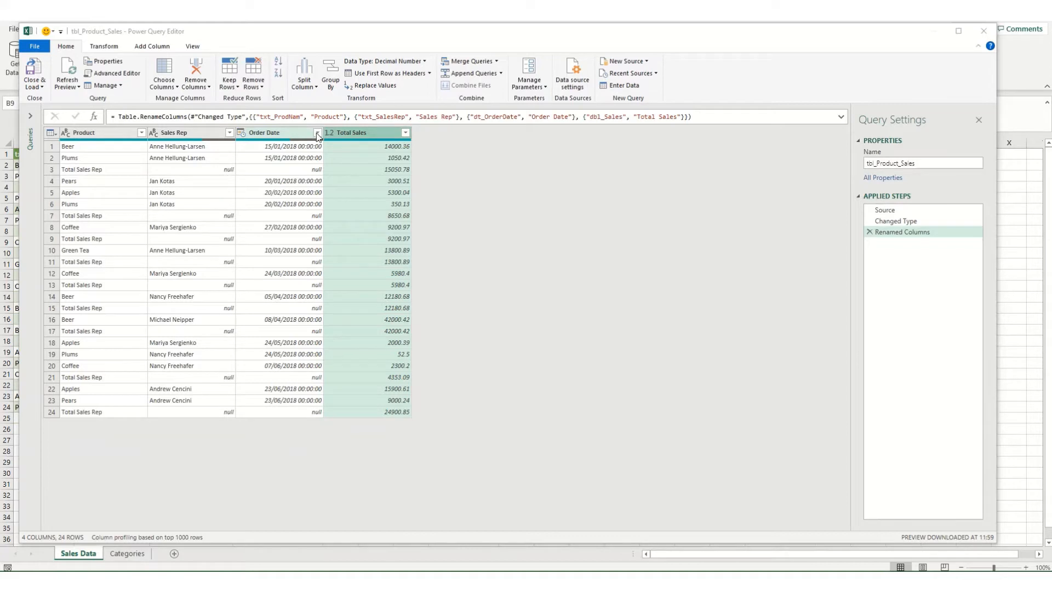
pyautogui.moveTo(278, 132)
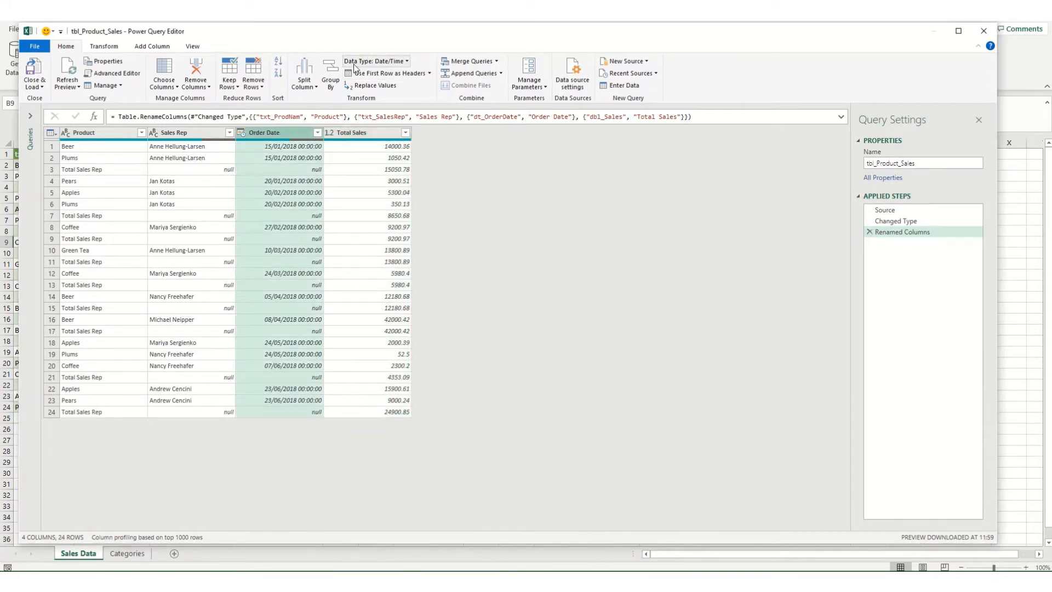
# Set Order Date to the Date data type and Total Sales to Currency.
pyautogui.click(406, 61)
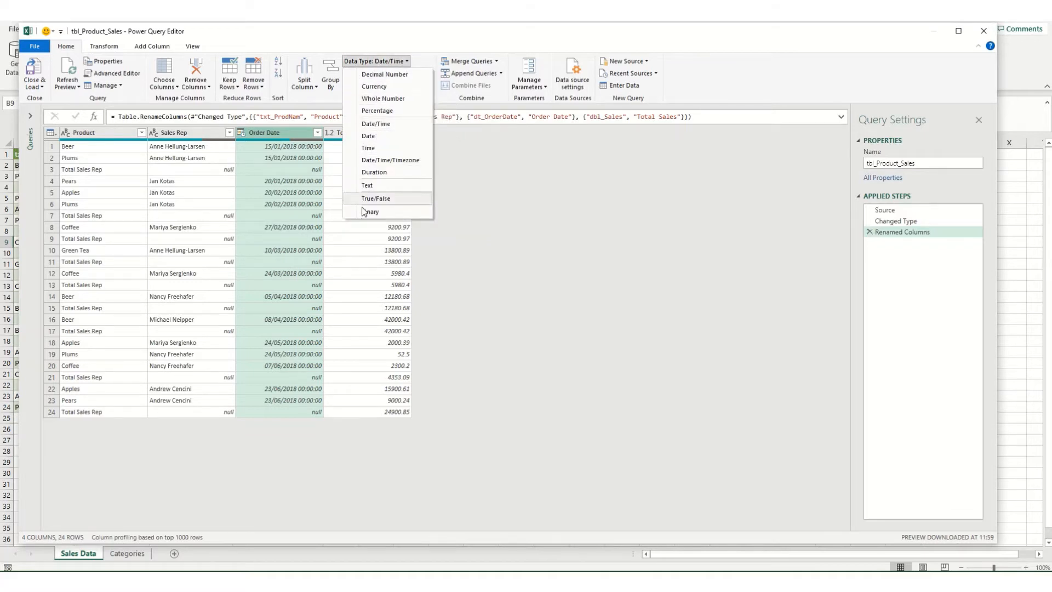
pyautogui.moveTo(369, 135)
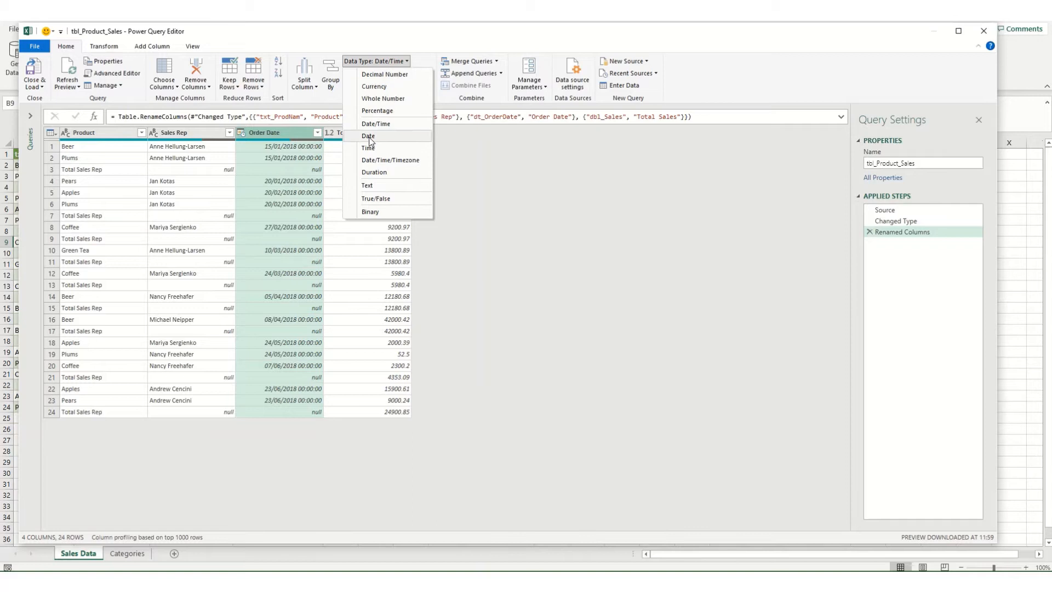
pyautogui.click(368, 136)
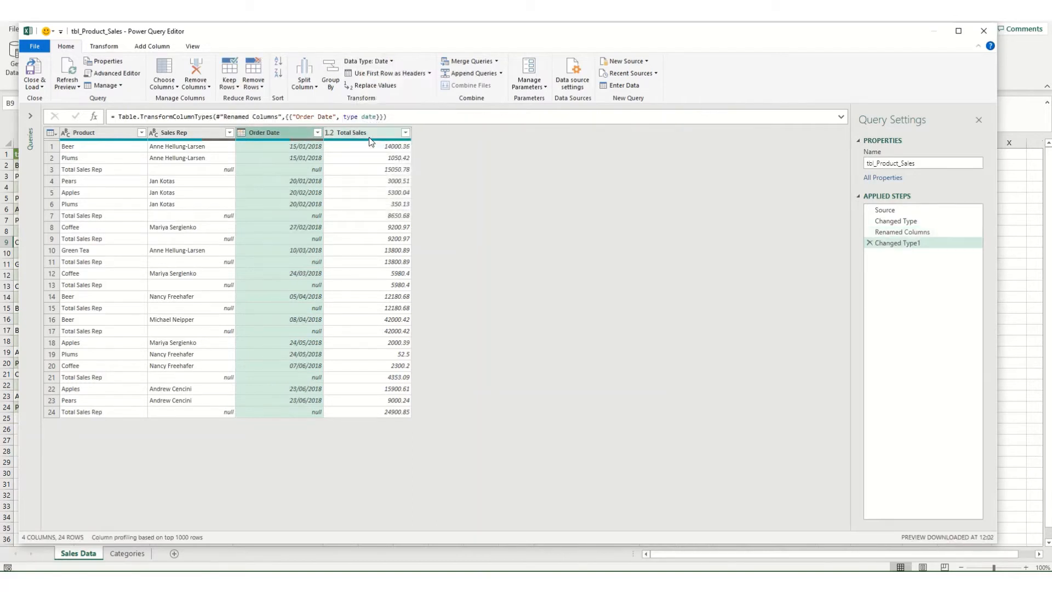
pyautogui.moveTo(284, 404)
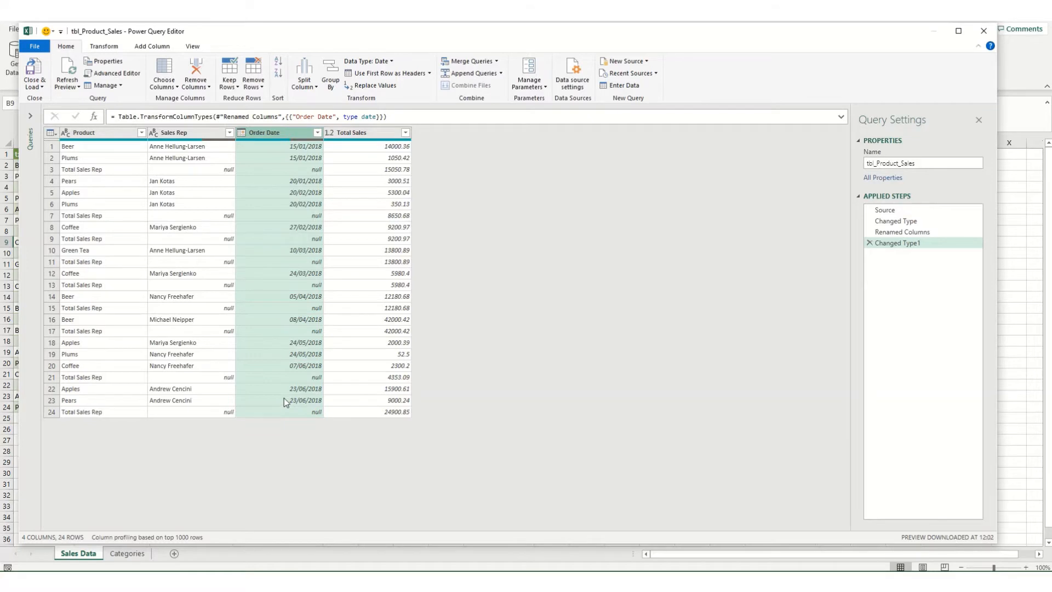
pyautogui.click(348, 133)
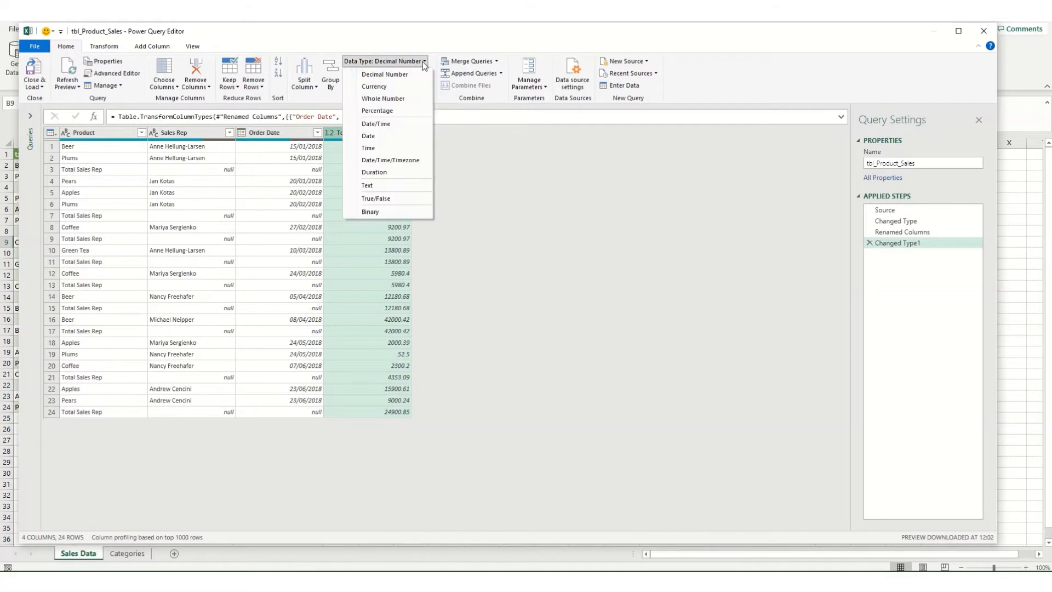
pyautogui.moveTo(374, 85)
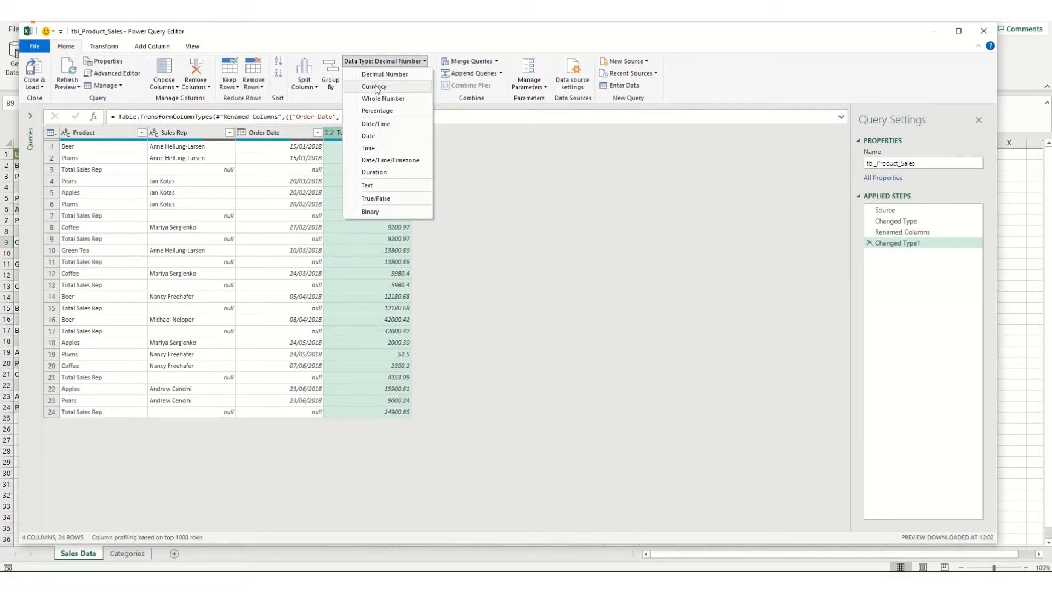
pyautogui.click(373, 86)
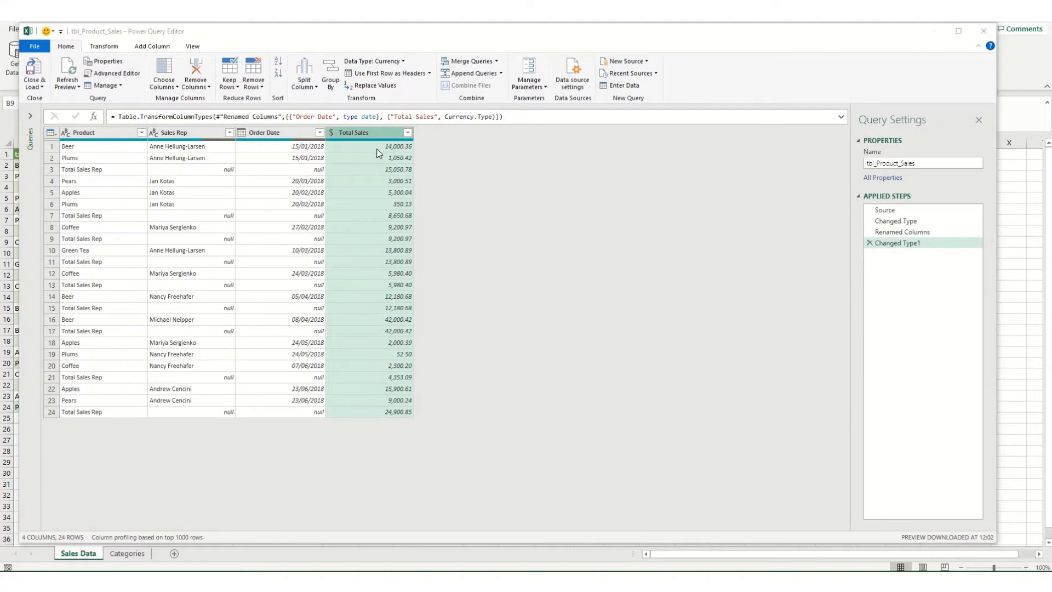
pyautogui.moveTo(423, 83)
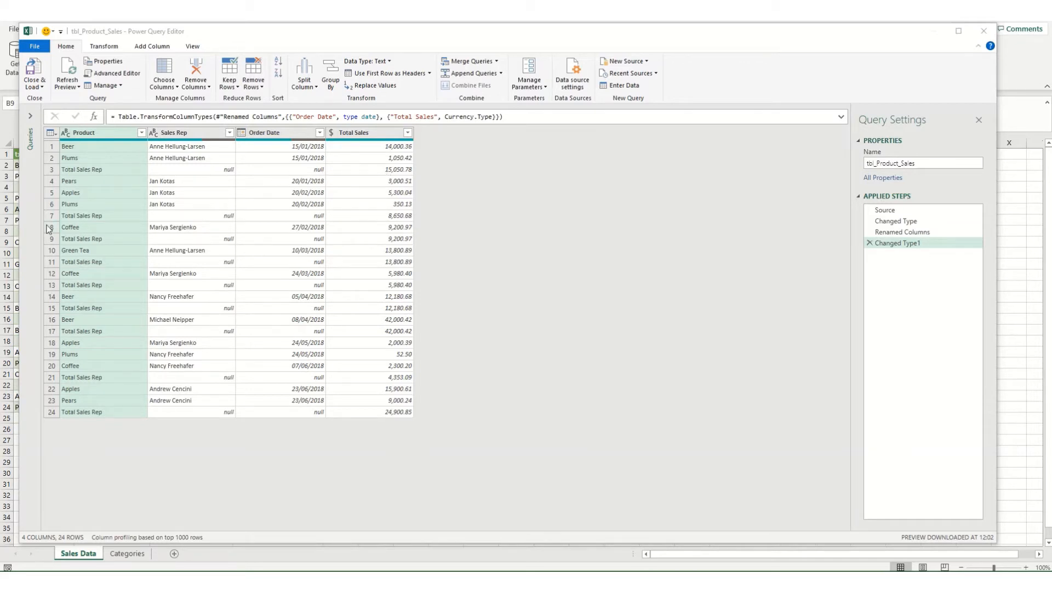
pyautogui.moveTo(121, 177)
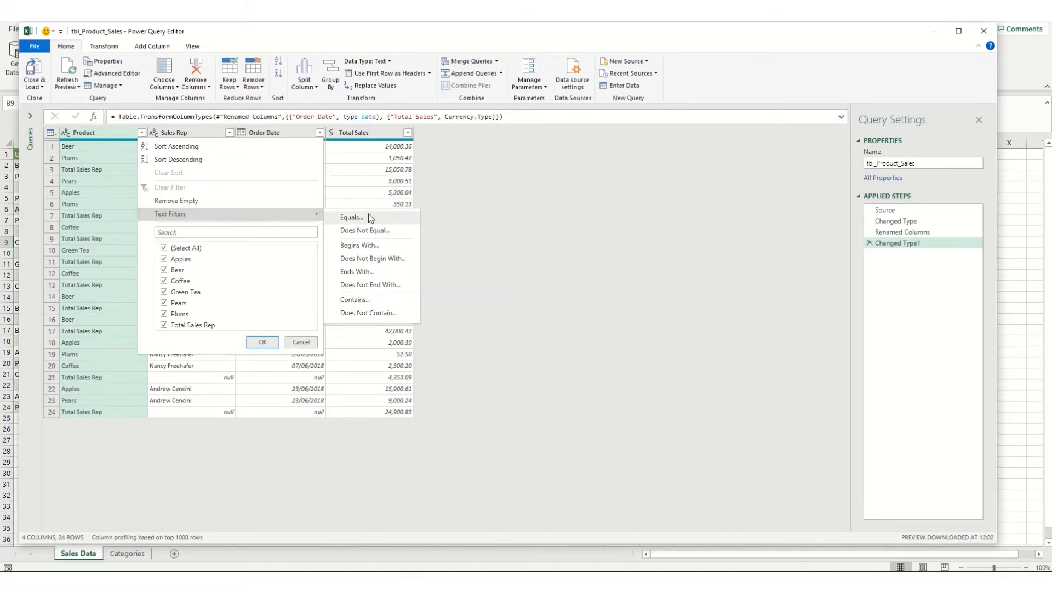
pyautogui.moveTo(371, 259)
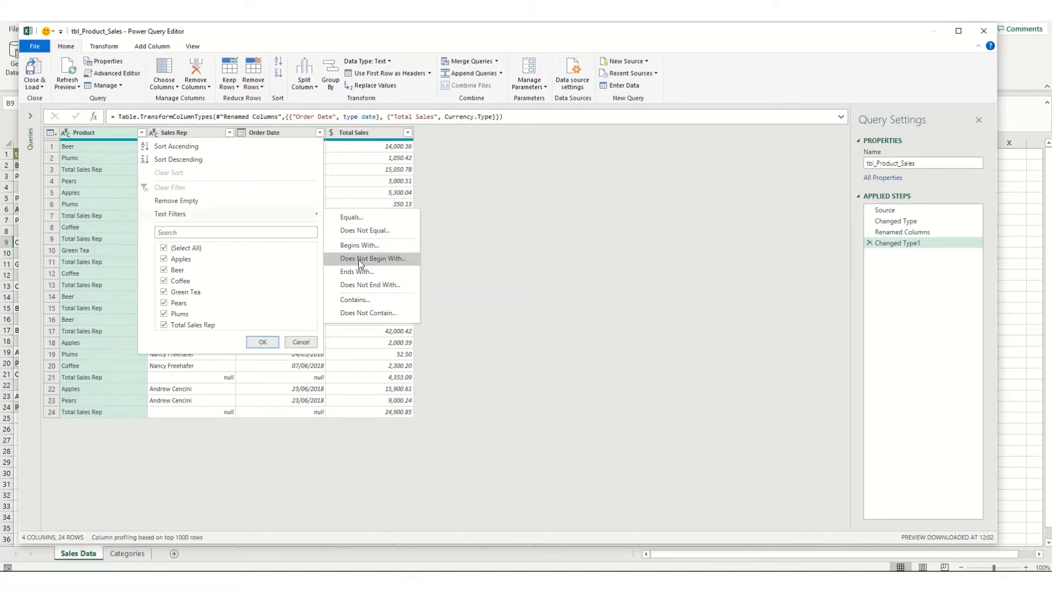
# Filter Product to rows that do not begin with 'Total', leaving 15 product rows.
pyautogui.click(374, 258)
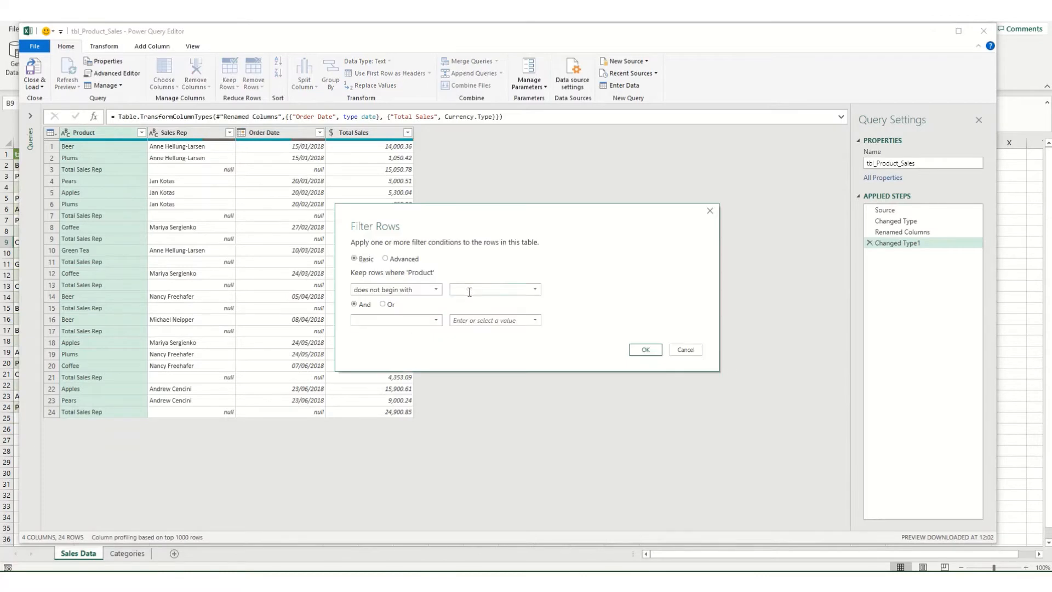
pyautogui.write('Total')
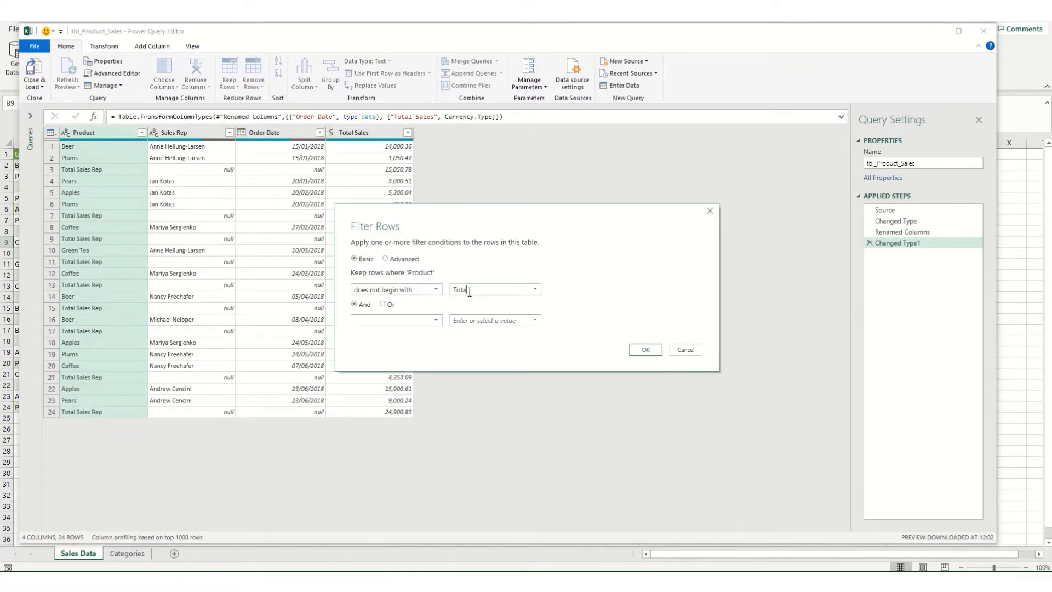
pyautogui.click(645, 350)
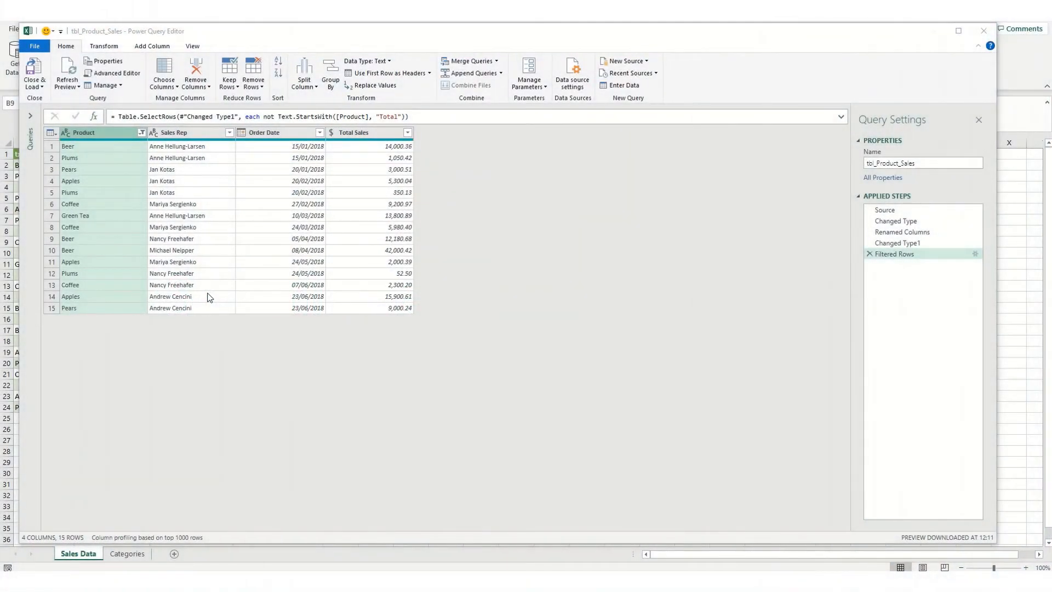
pyautogui.moveTo(176, 216)
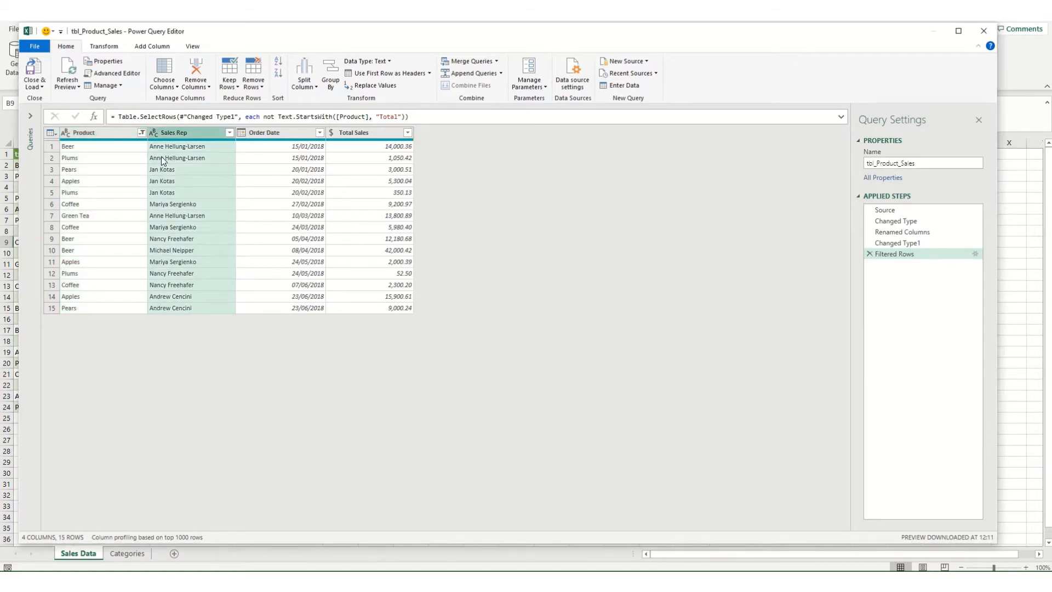
pyautogui.moveTo(172, 138)
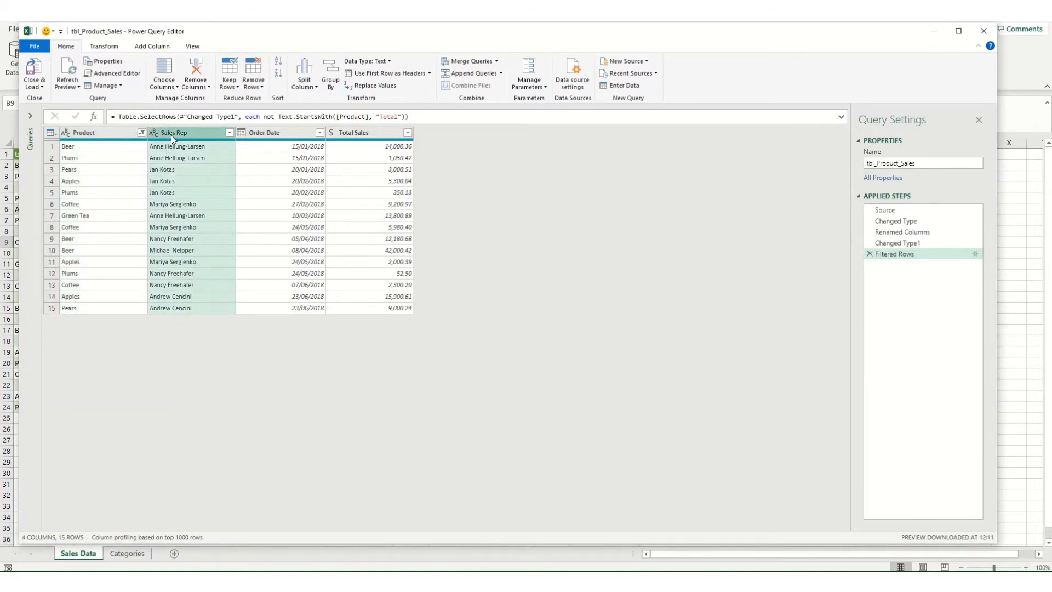
# Split the Sales Rep column by the space delimiter into first- and last-name columns.
pyautogui.rightClick(174, 133)
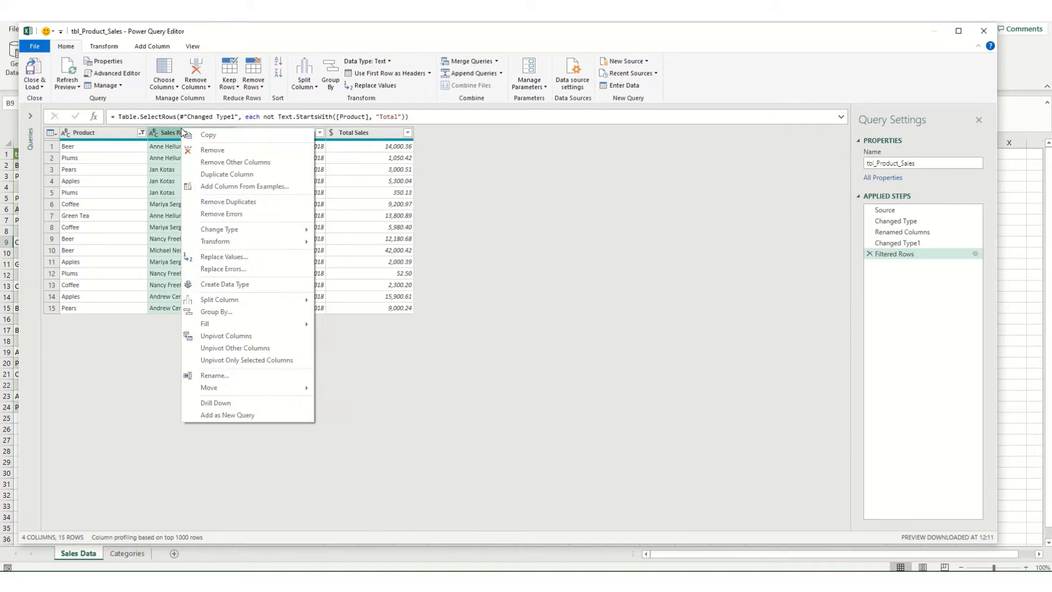
pyautogui.moveTo(237, 302)
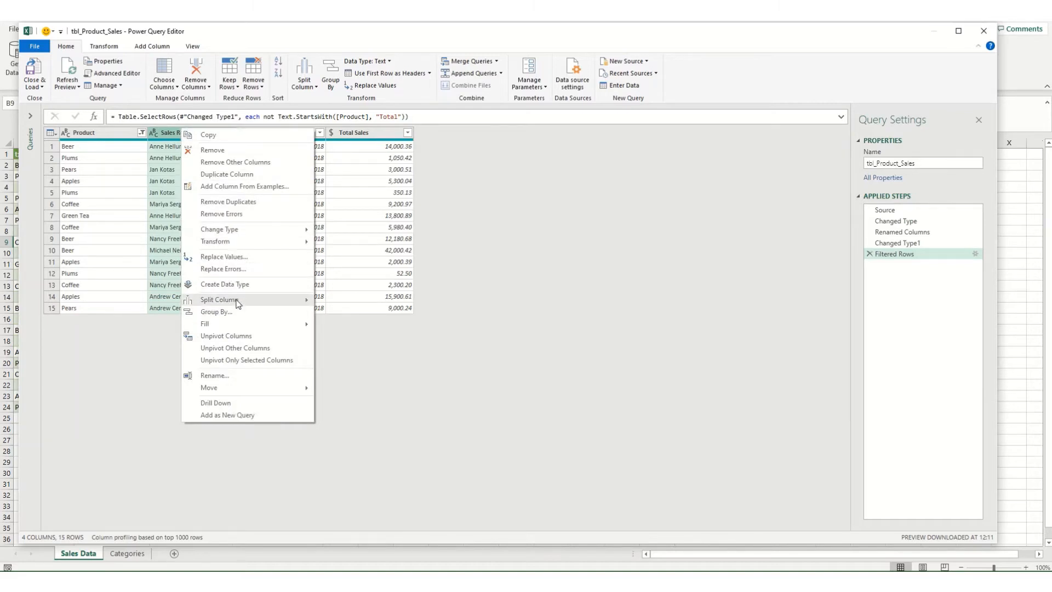
pyautogui.moveTo(219, 300)
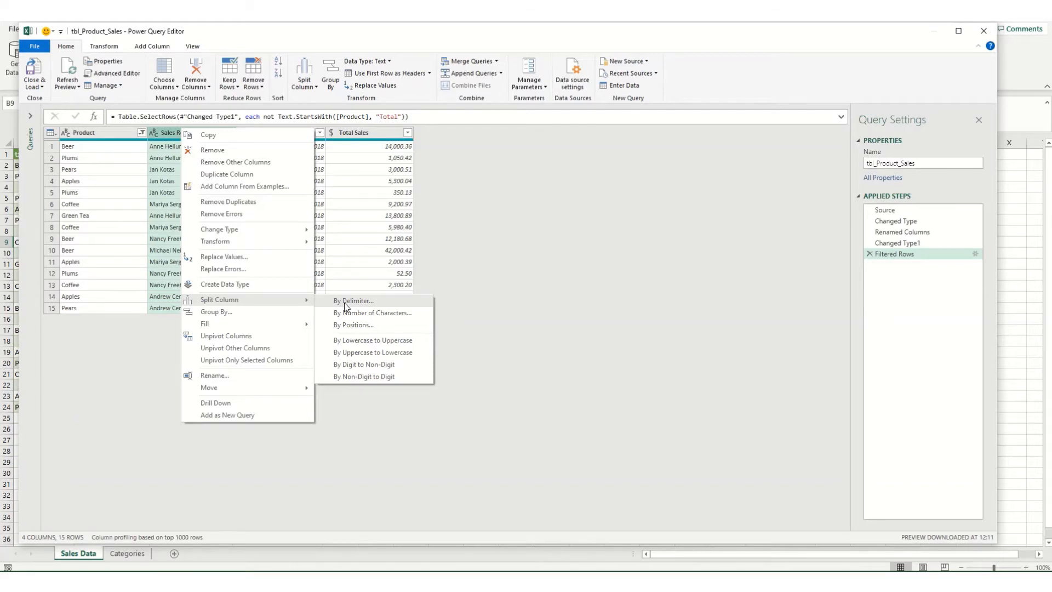
pyautogui.moveTo(344, 307)
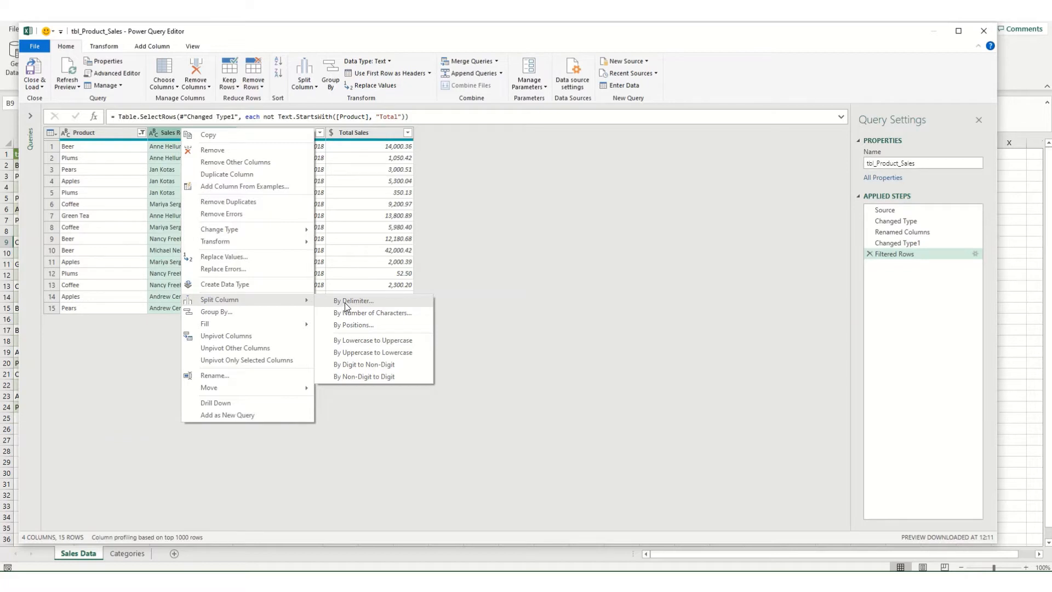
pyautogui.moveTo(394, 315)
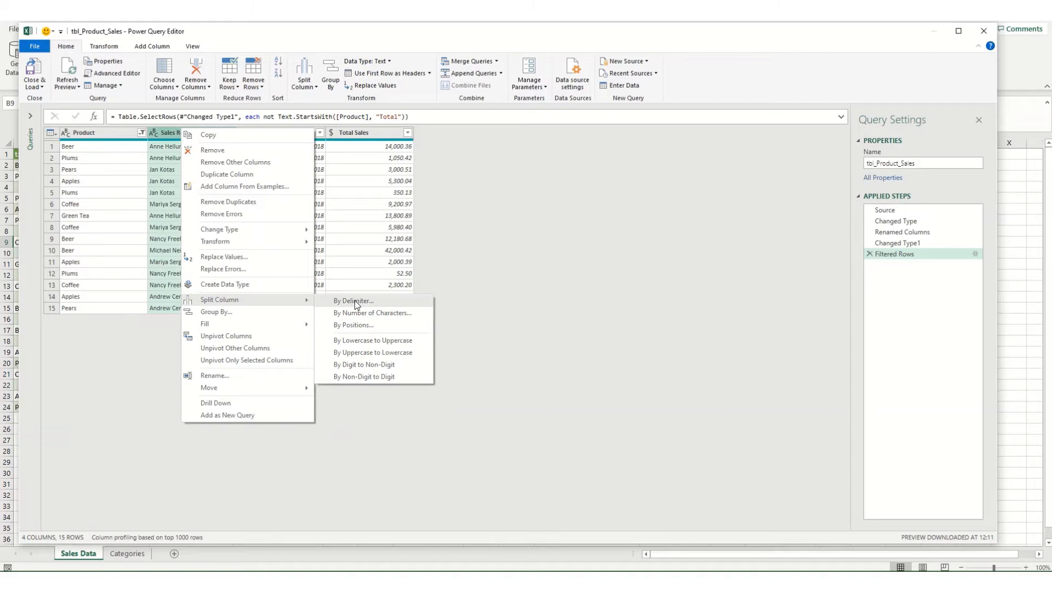
pyautogui.moveTo(348, 339)
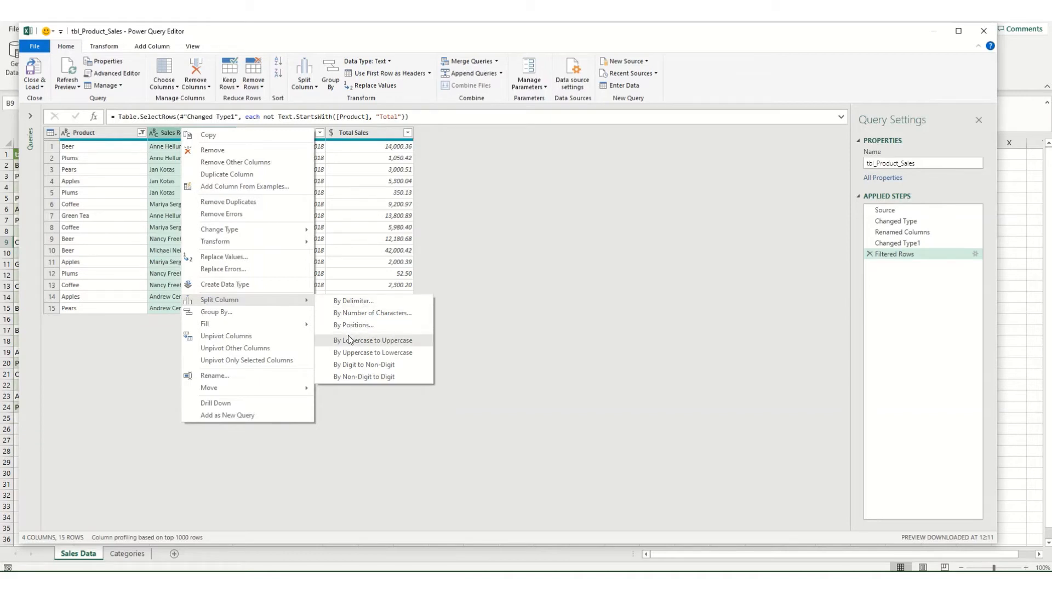
pyautogui.moveTo(362, 364)
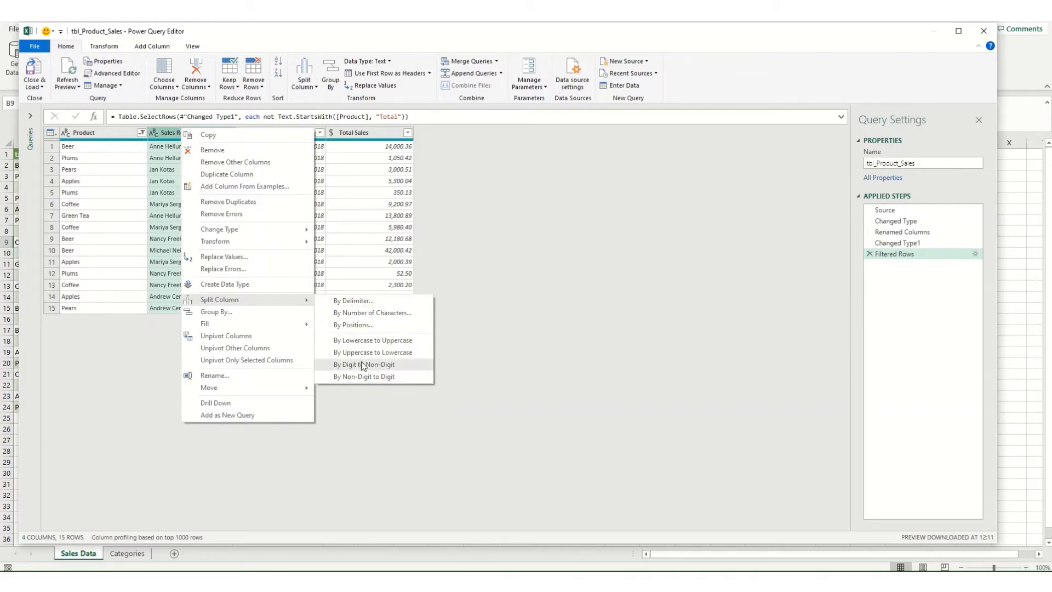
pyautogui.moveTo(354, 300)
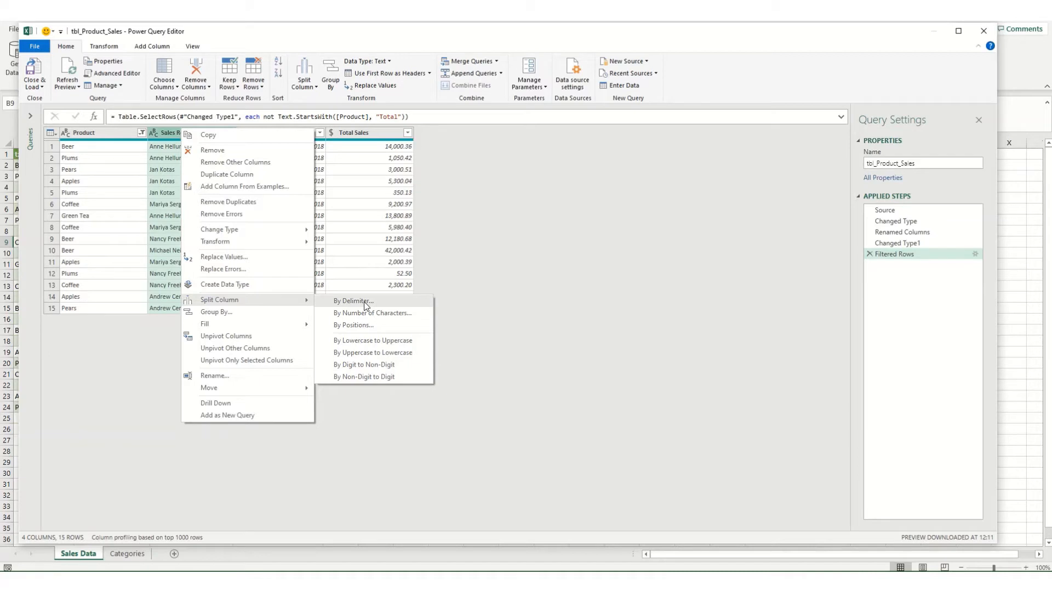
pyautogui.click(352, 300)
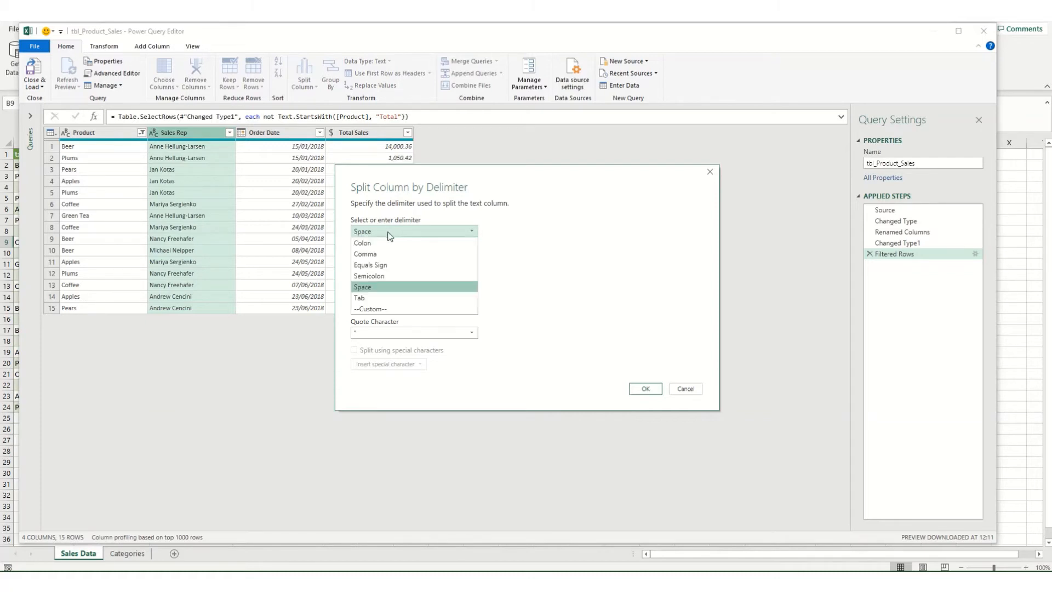
pyautogui.click(361, 286)
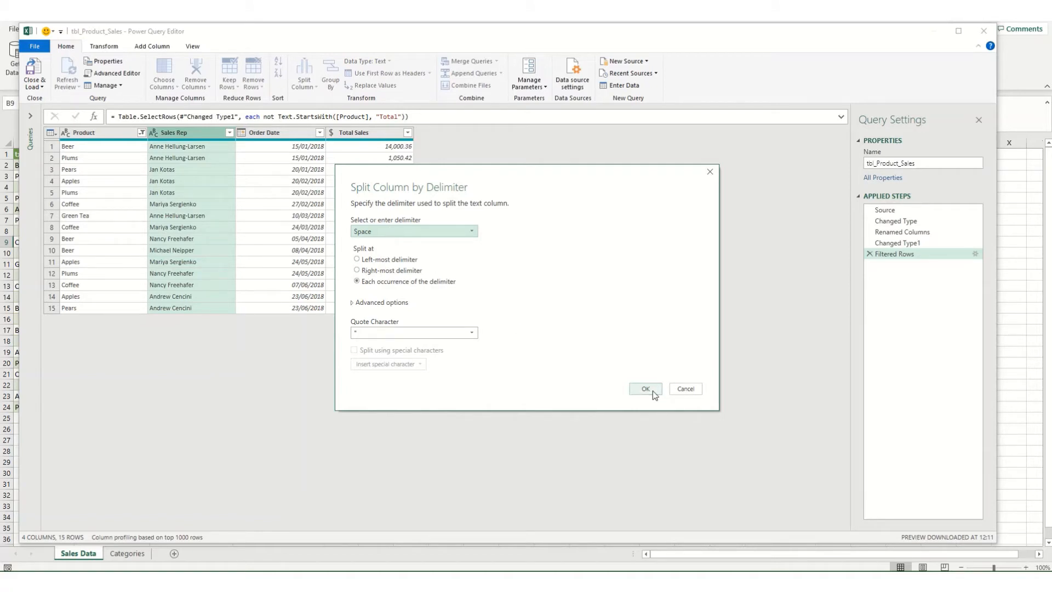
pyautogui.click(643, 388)
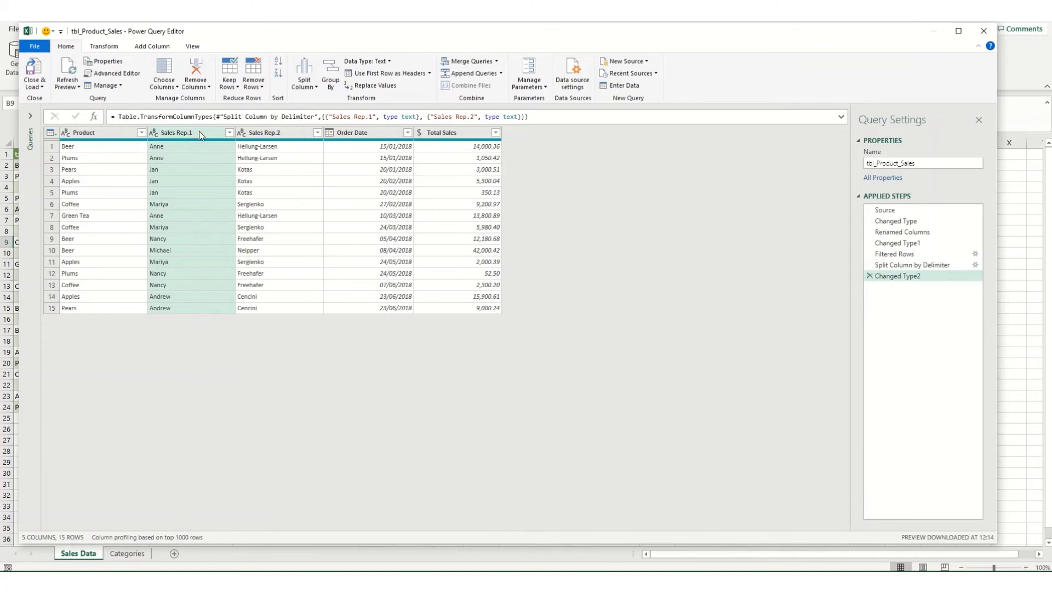
pyautogui.moveTo(198, 151)
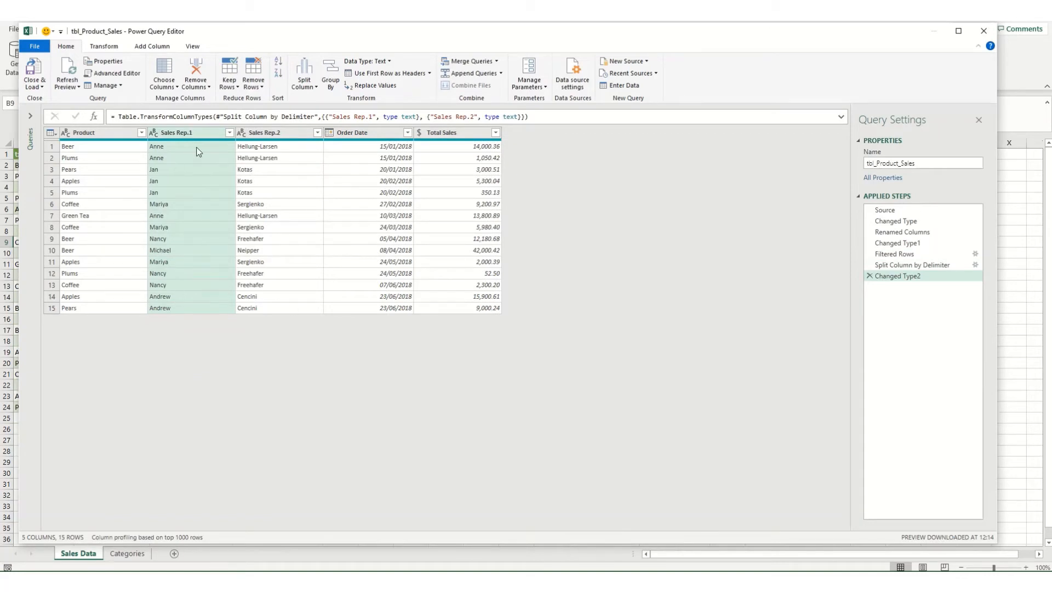
# Rename Sales Rep.1 and Sales Rep.2 to Sales Rep First Name and Sales Rep Last Name.
pyautogui.doubleClick(177, 133)
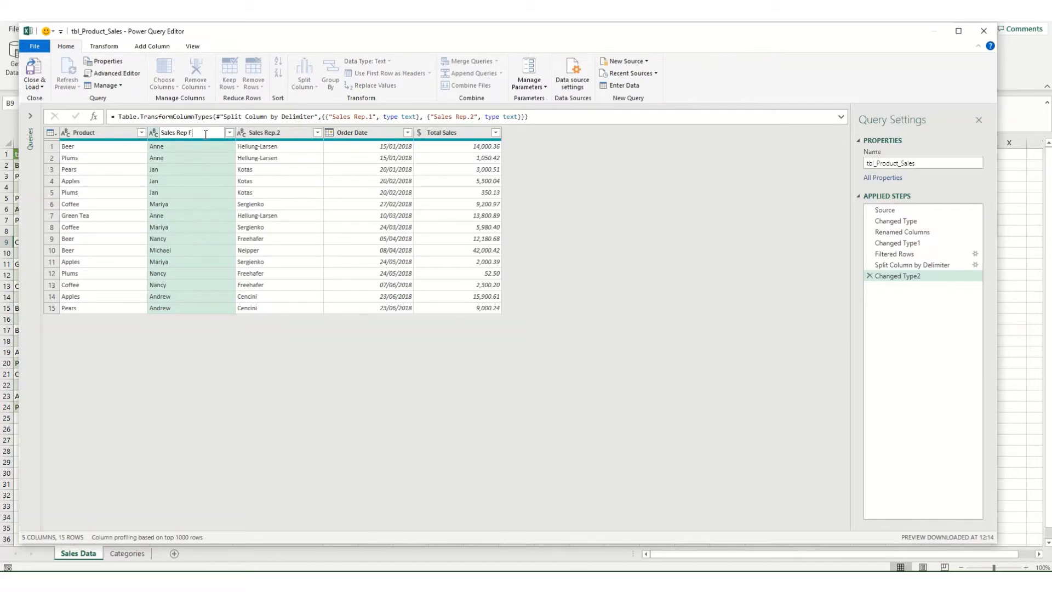
pyautogui.write('irst Name')
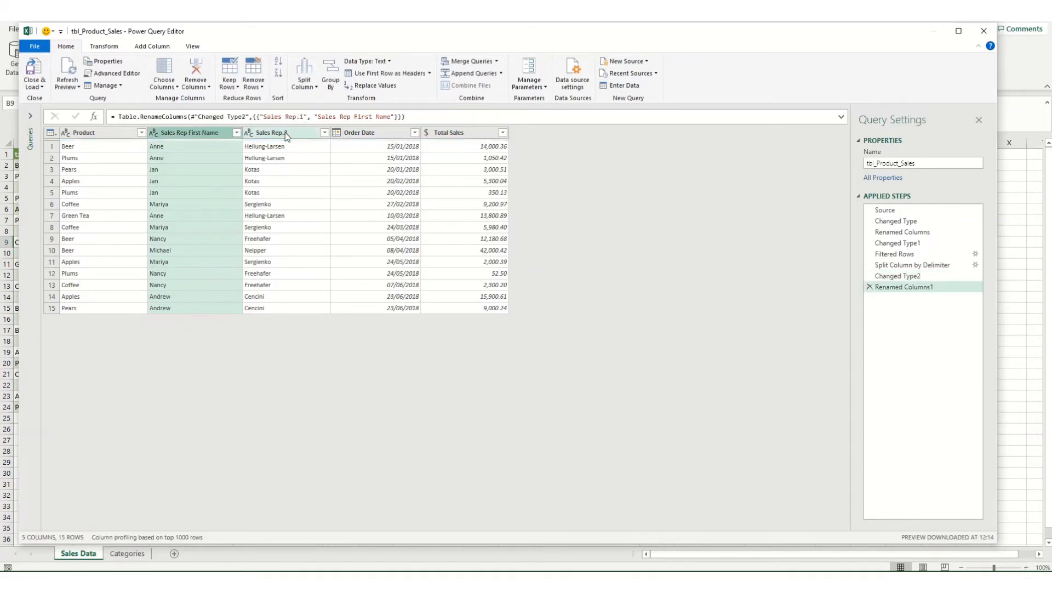
pyautogui.doubleClick(272, 132)
pyautogui.write(' Last Name')
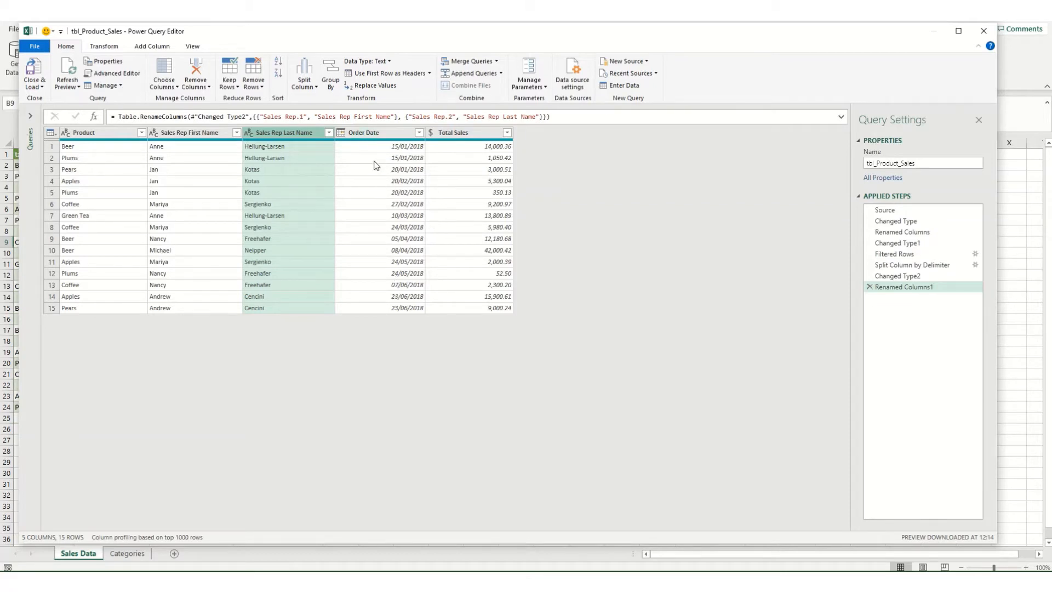
pyautogui.moveTo(377, 320)
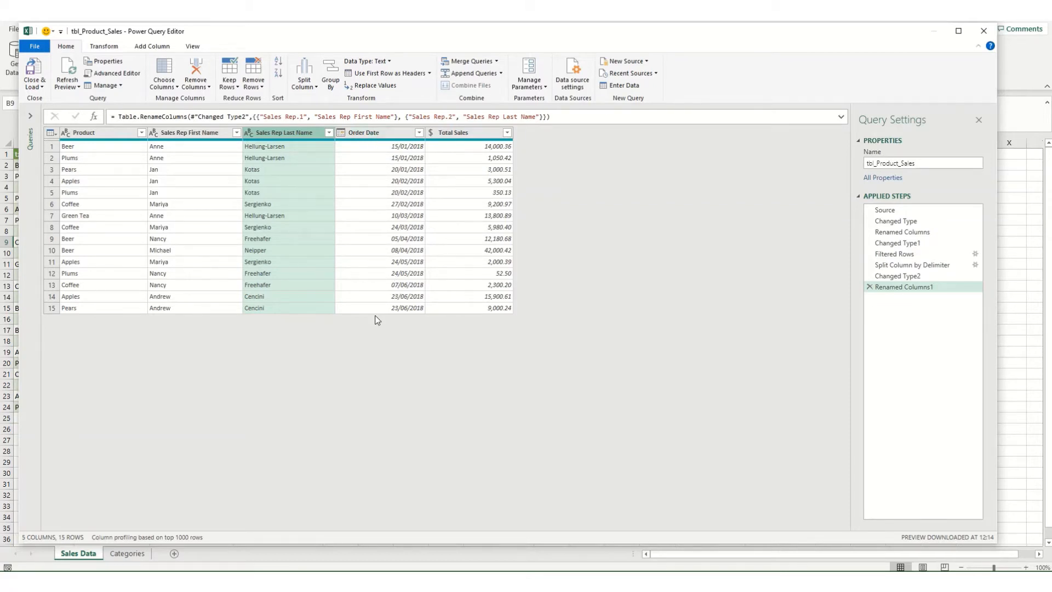
# Add a Month Name column from examples on Order Date using the January sample.
pyautogui.click(364, 132)
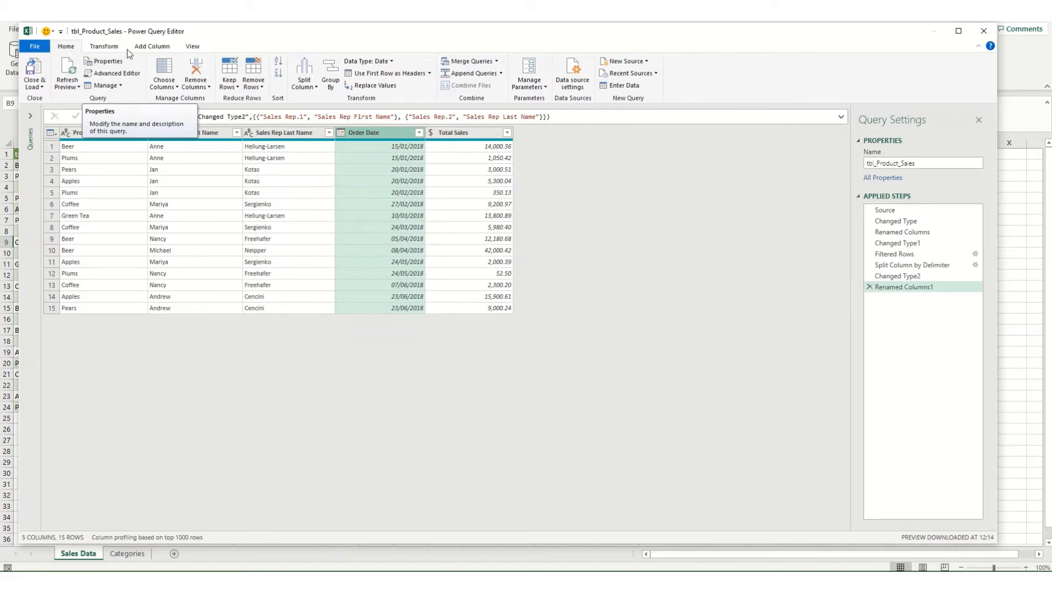
pyautogui.click(152, 46)
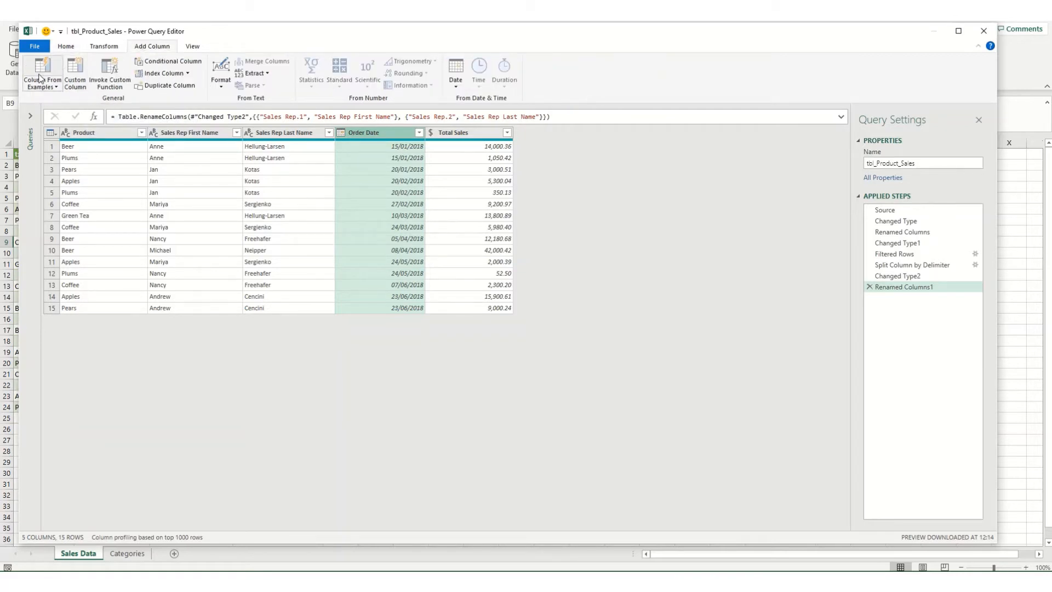
pyautogui.moveTo(57, 112)
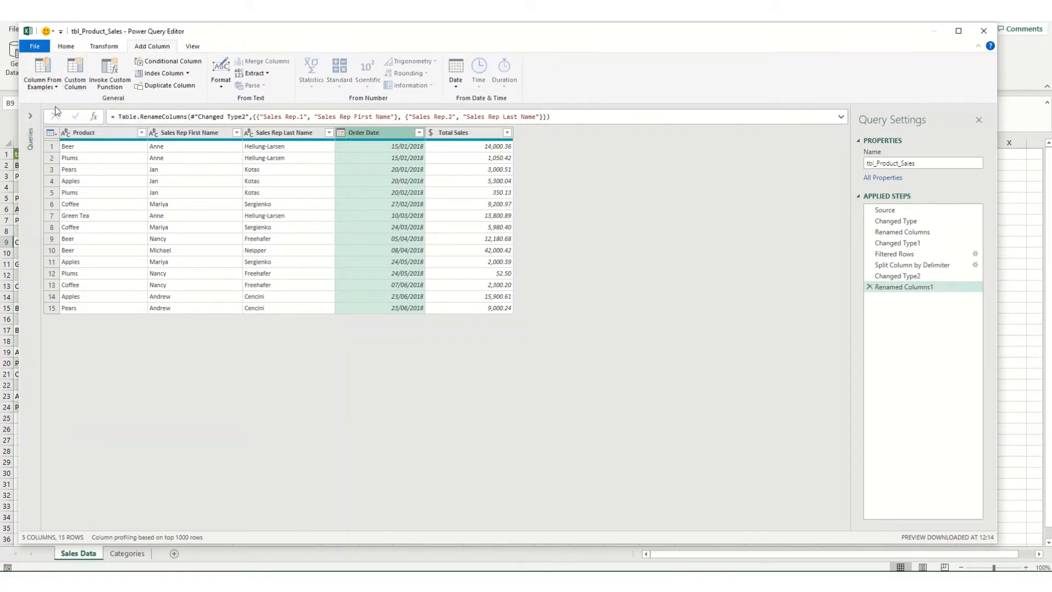
pyautogui.click(40, 74)
pyautogui.write('J')
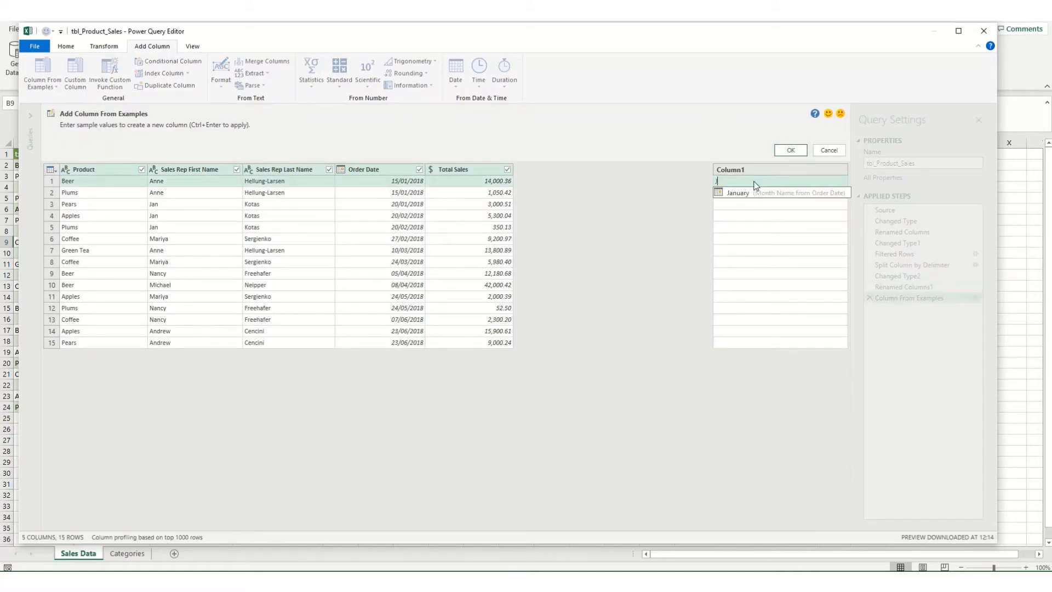
pyautogui.click(796, 193)
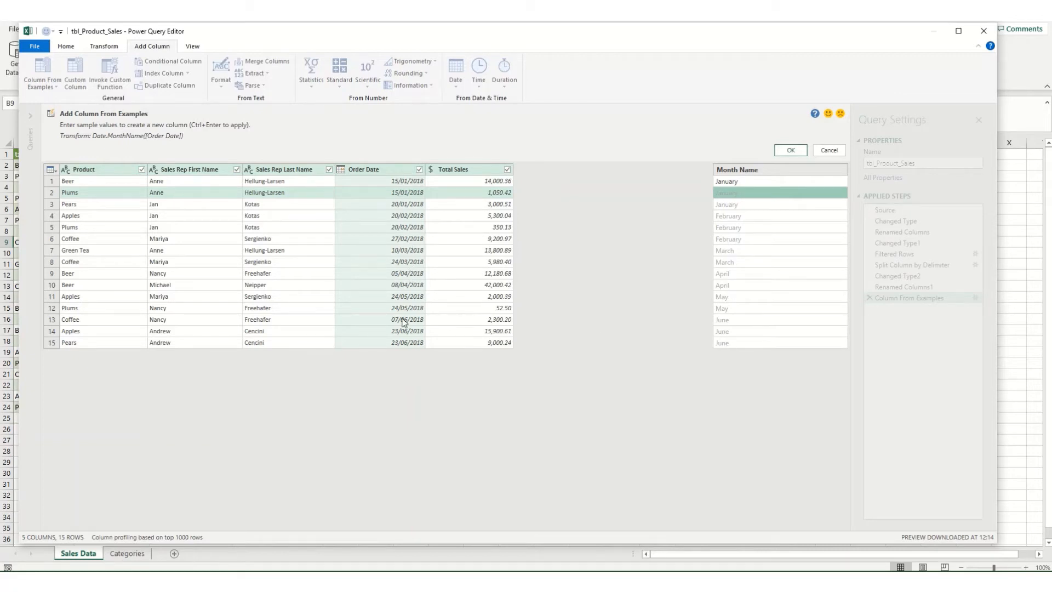
pyautogui.moveTo(762, 179)
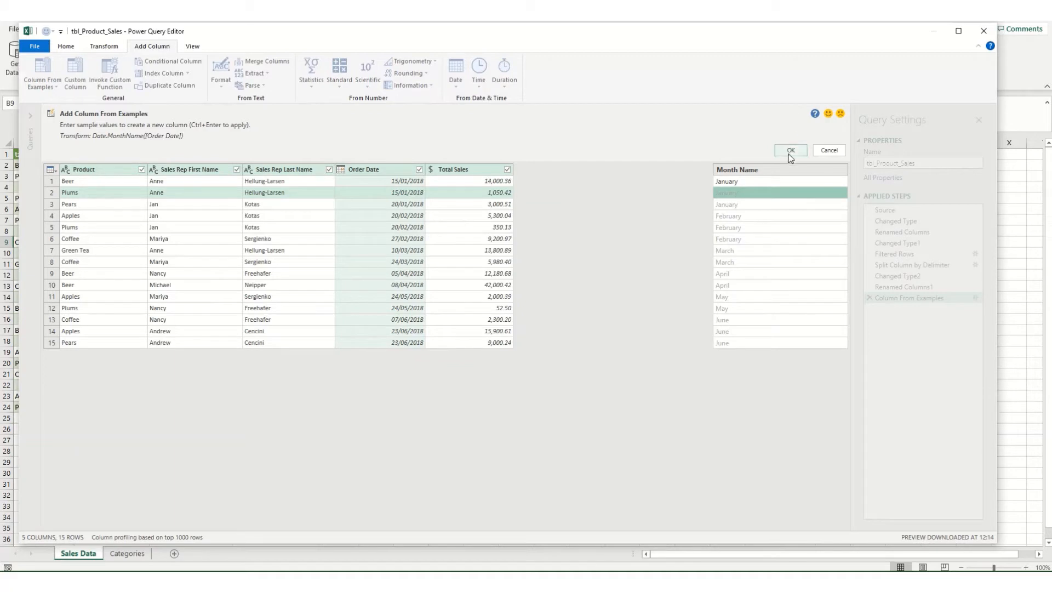
pyautogui.click(790, 150)
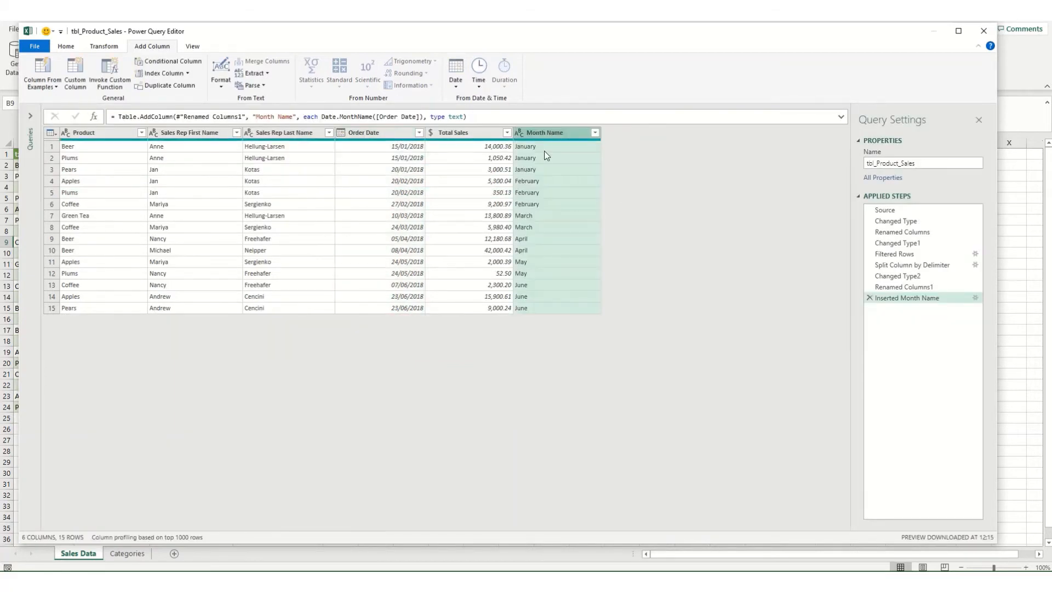
pyautogui.moveTo(544, 329)
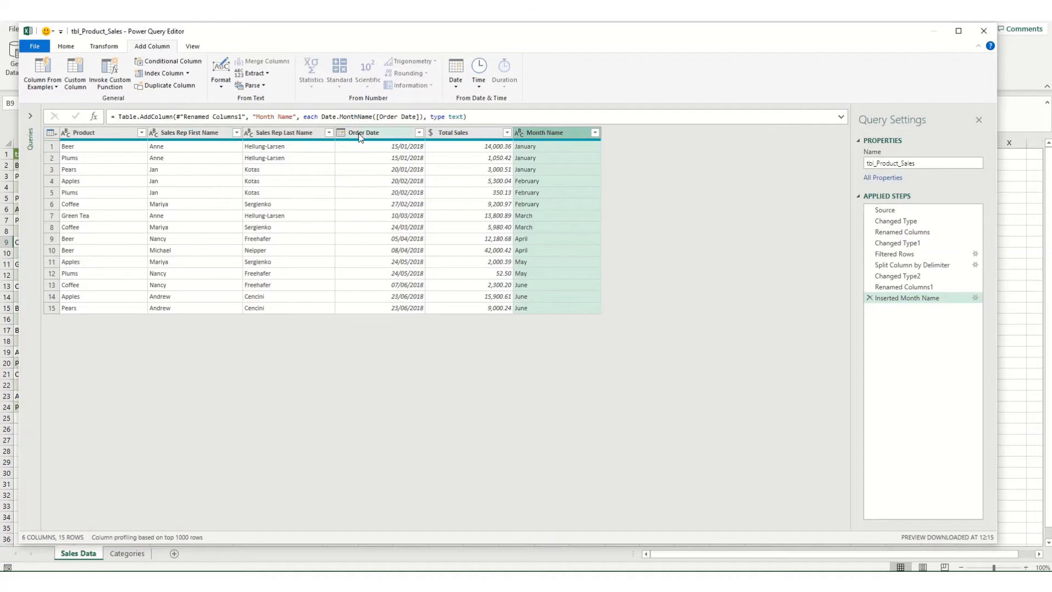
# Add a Day Name column from examples using the Monday sample.
pyautogui.click(42, 69)
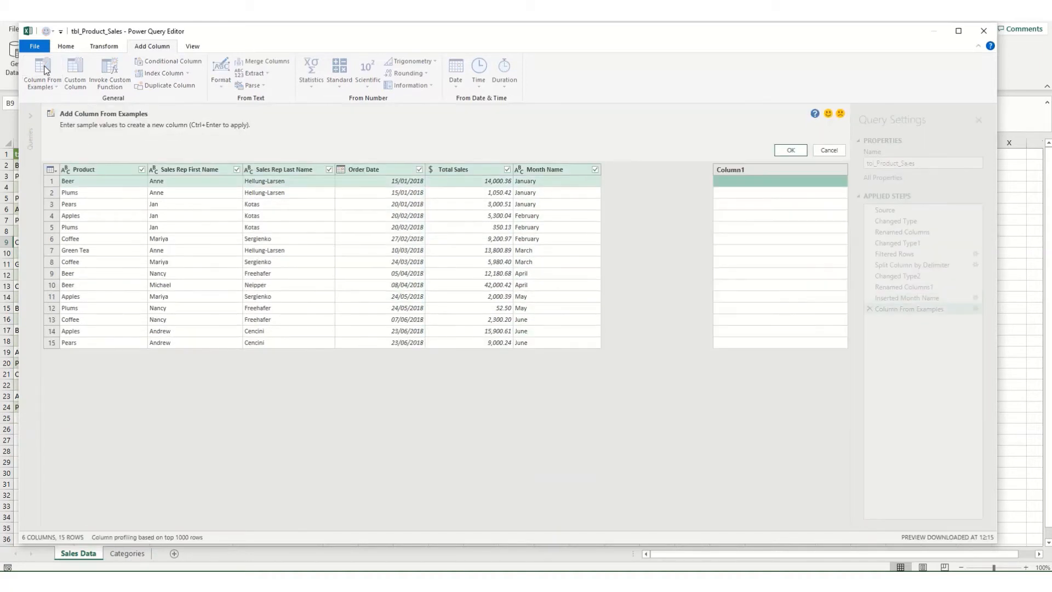
pyautogui.write('Mon')
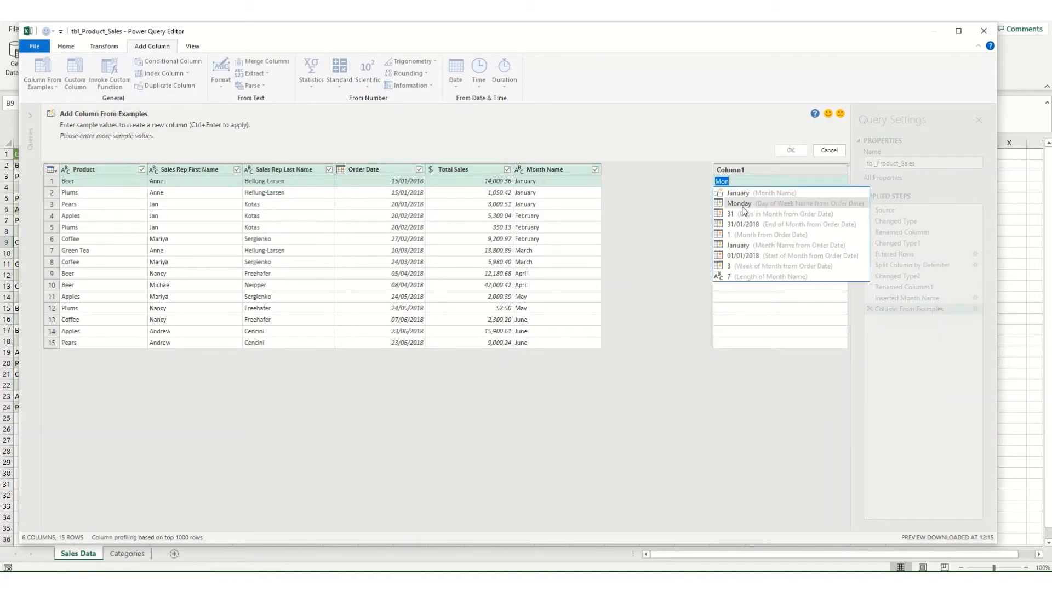
pyautogui.click(738, 203)
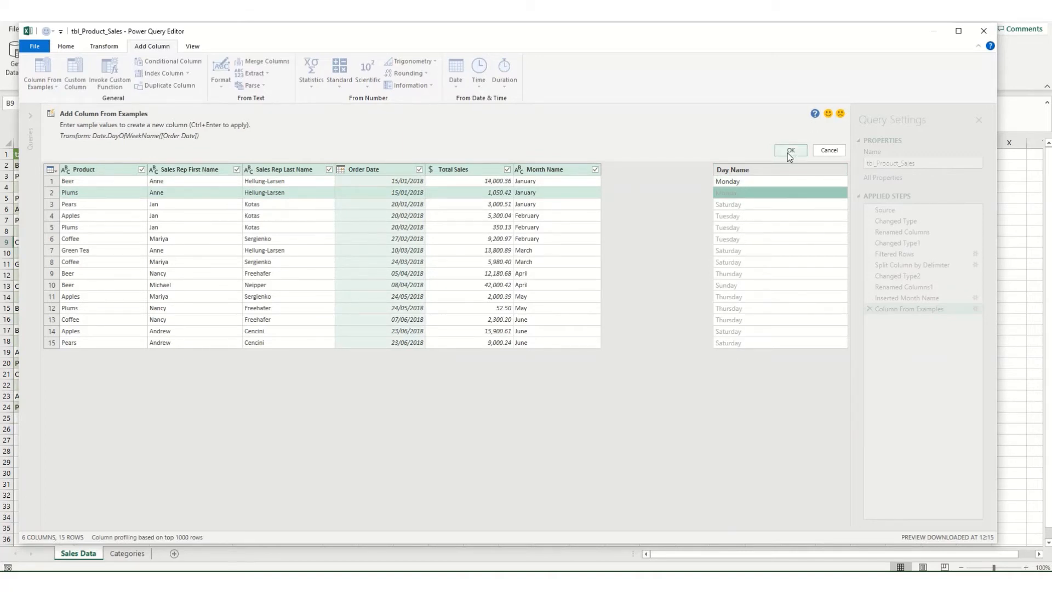
pyautogui.click(790, 150)
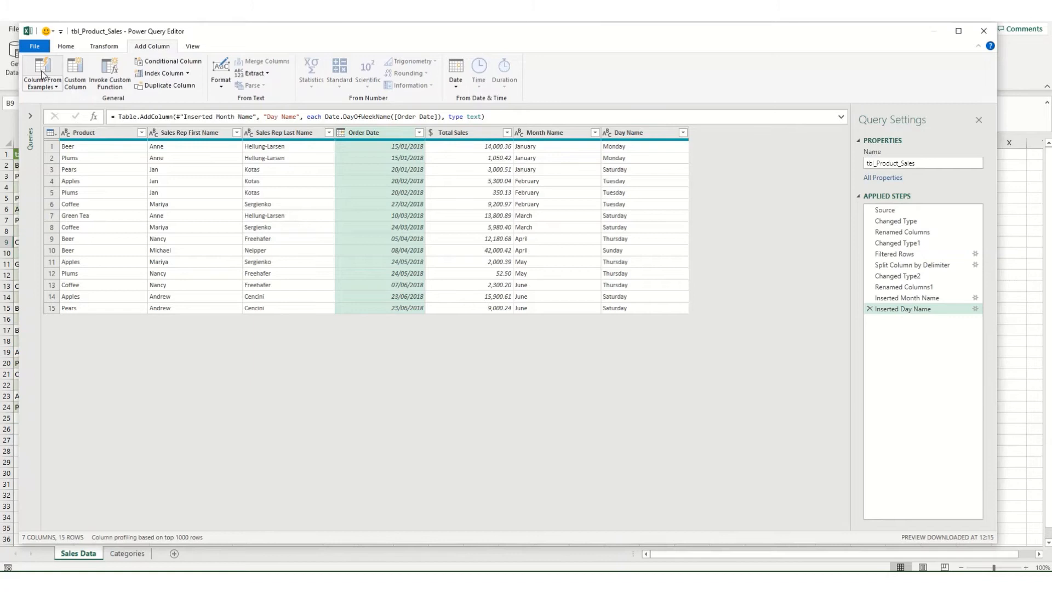
# Add a full-date column from examples like 'Monday, 15 January 2018' and 'Tuesday, 20 February 2018'.
pyautogui.click(41, 72)
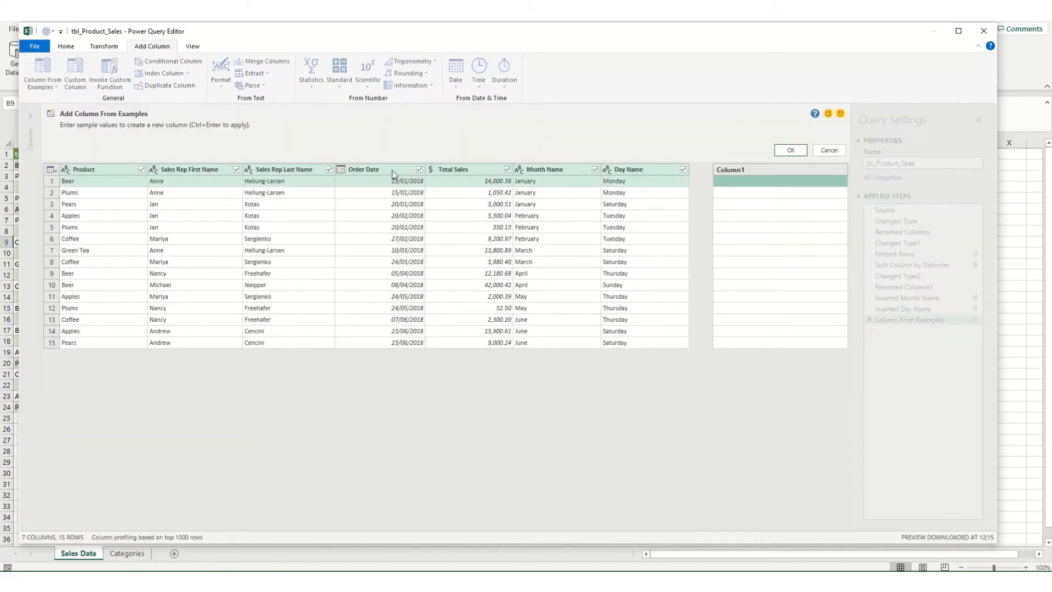
pyautogui.moveTo(647, 191)
pyautogui.write('Monday, 1')
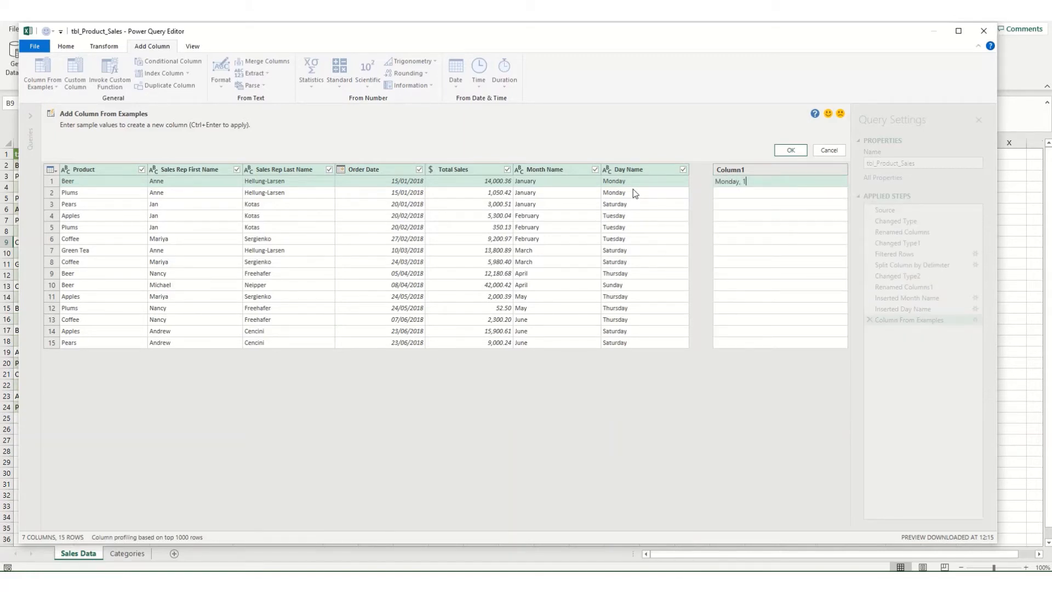
pyautogui.write('5 January')
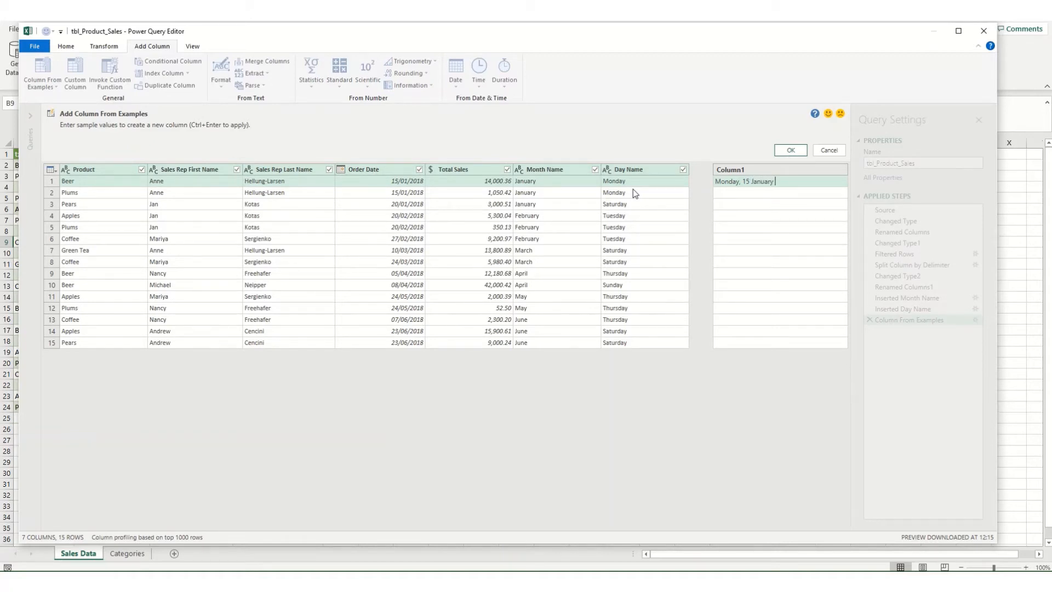
pyautogui.write('2018')
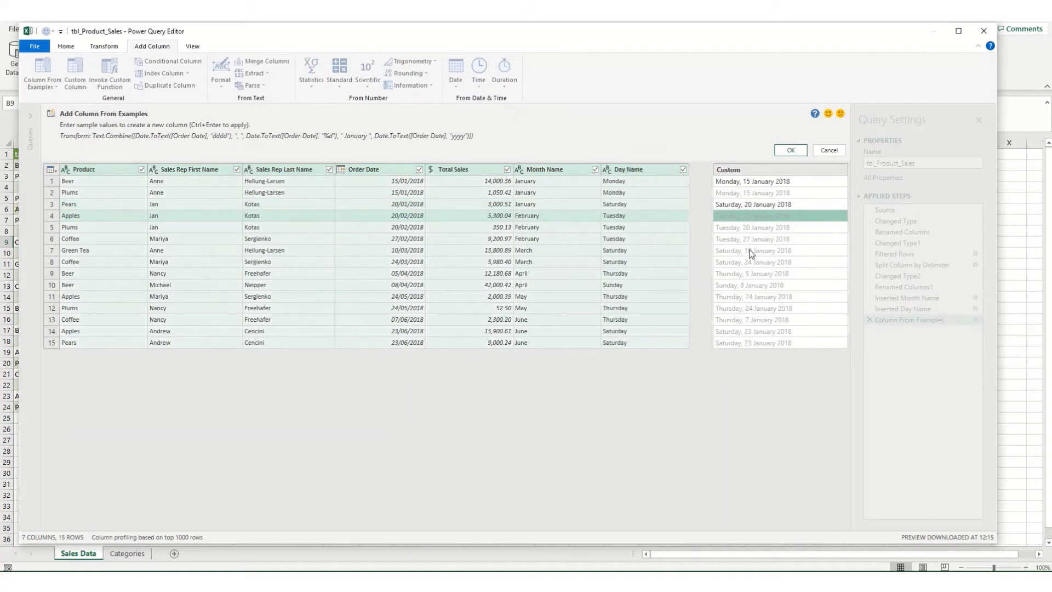
pyautogui.moveTo(754, 209)
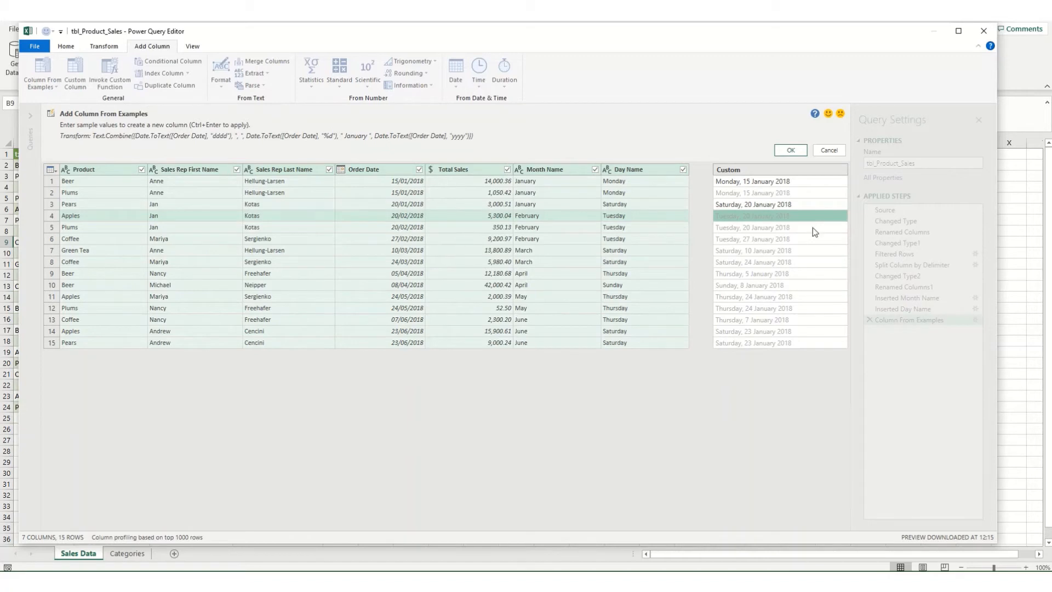
pyautogui.click(752, 216)
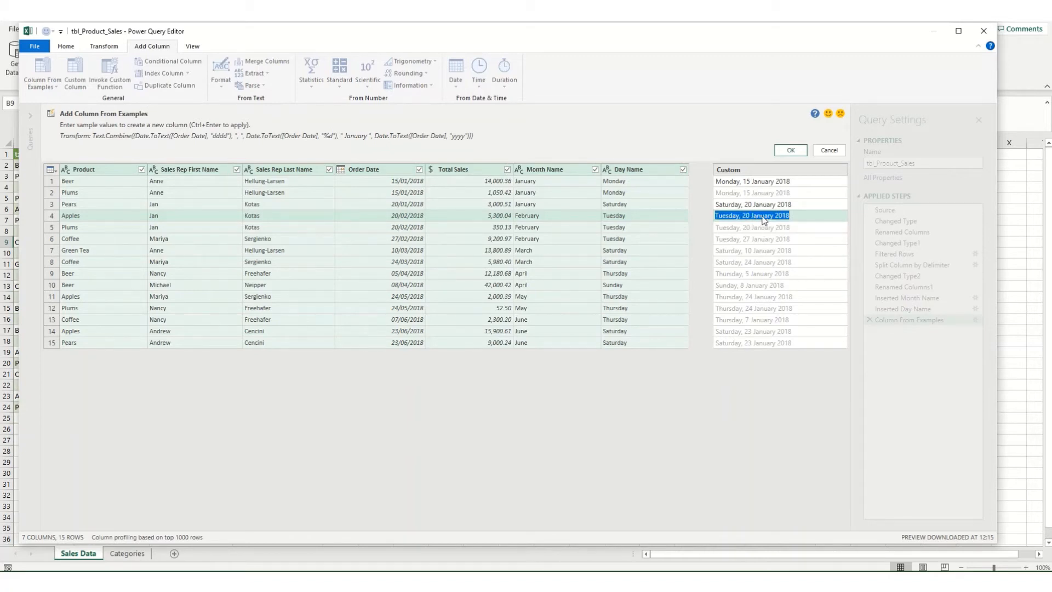
pyautogui.write('Tuesday, 20 February 2018')
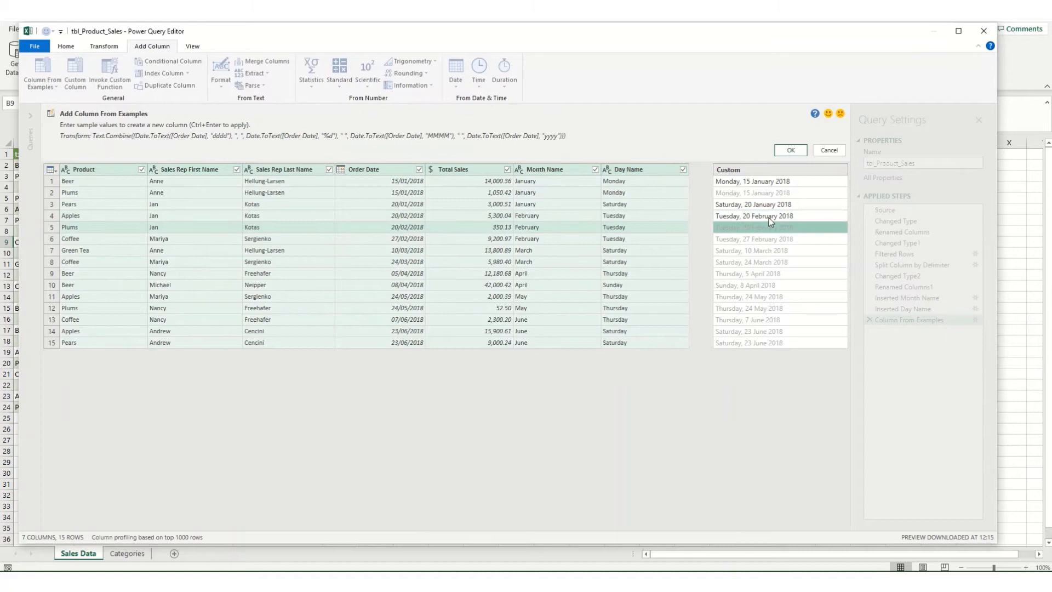
pyautogui.moveTo(756, 306)
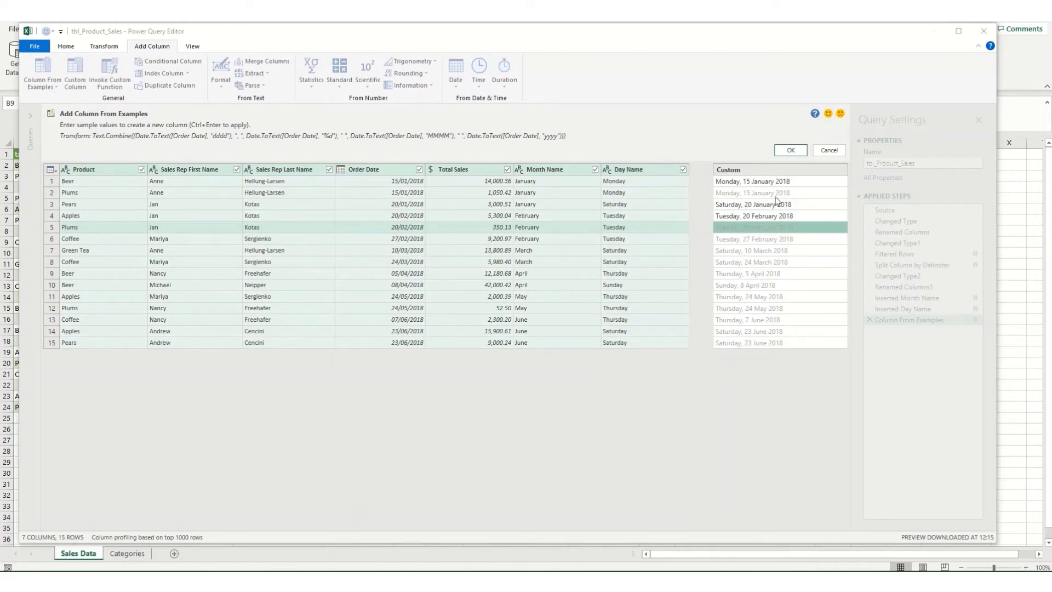
pyautogui.click(790, 150)
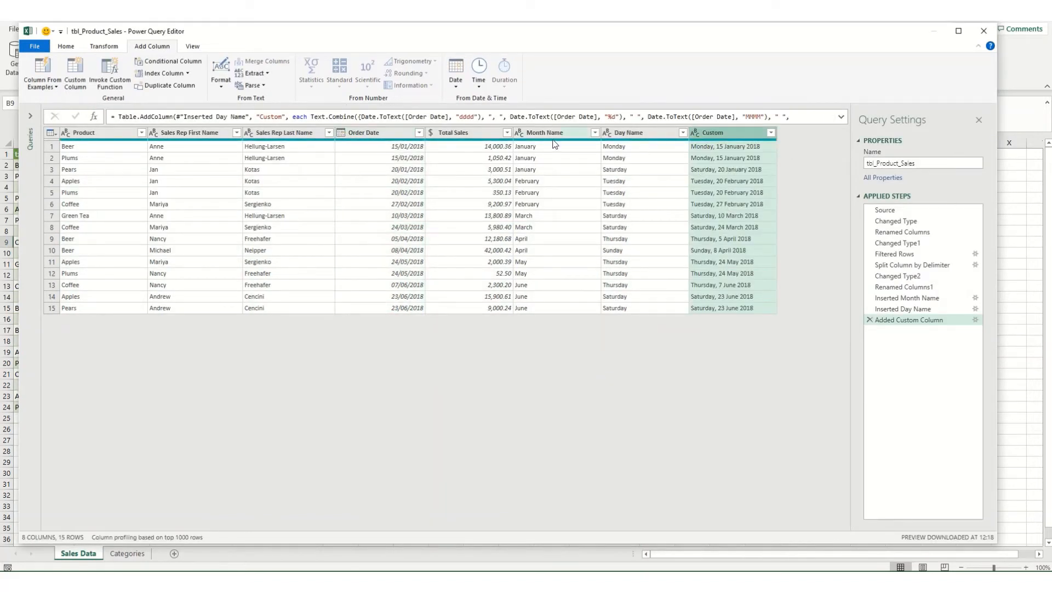
pyautogui.rightClick(547, 133)
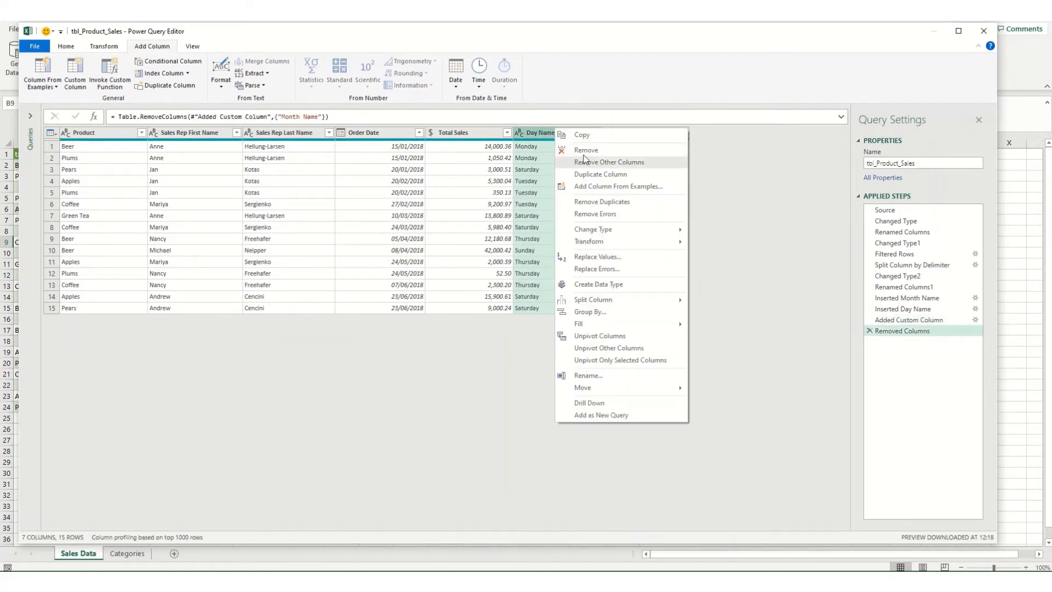
pyautogui.click(586, 151)
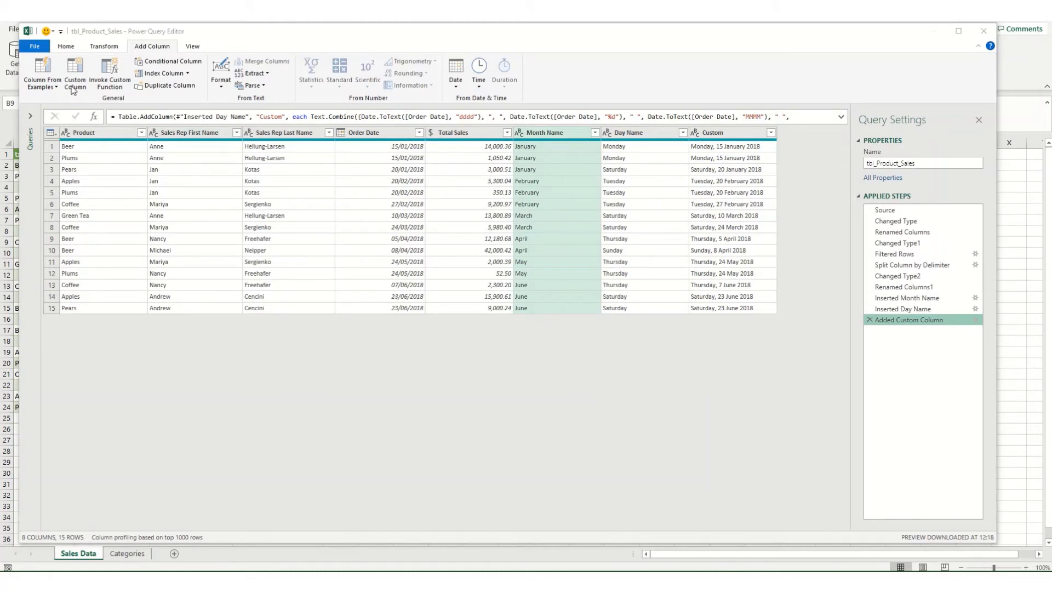
pyautogui.moveTo(486, 228)
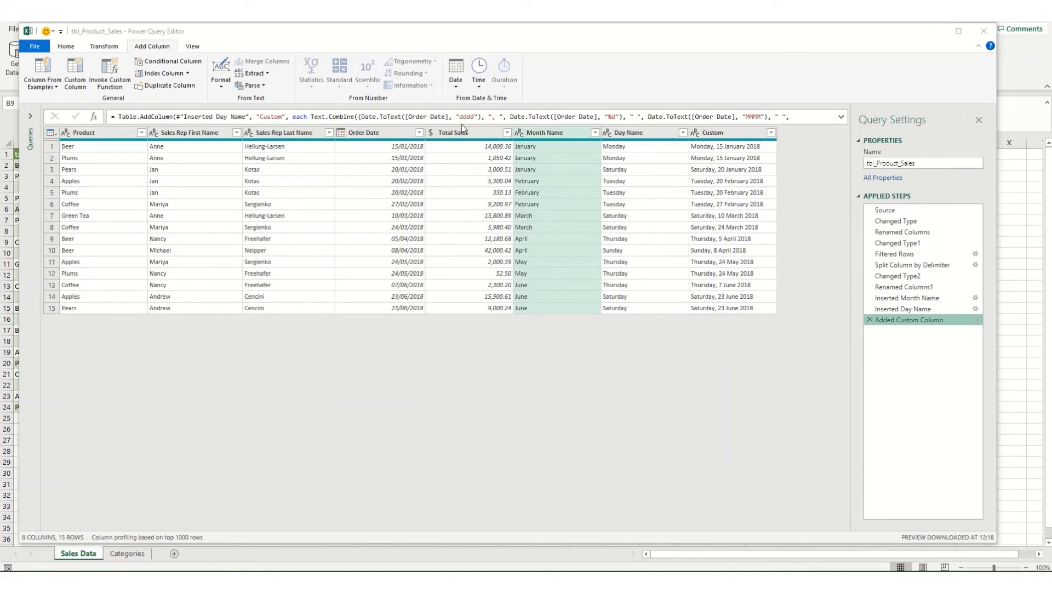
pyautogui.moveTo(790, 354)
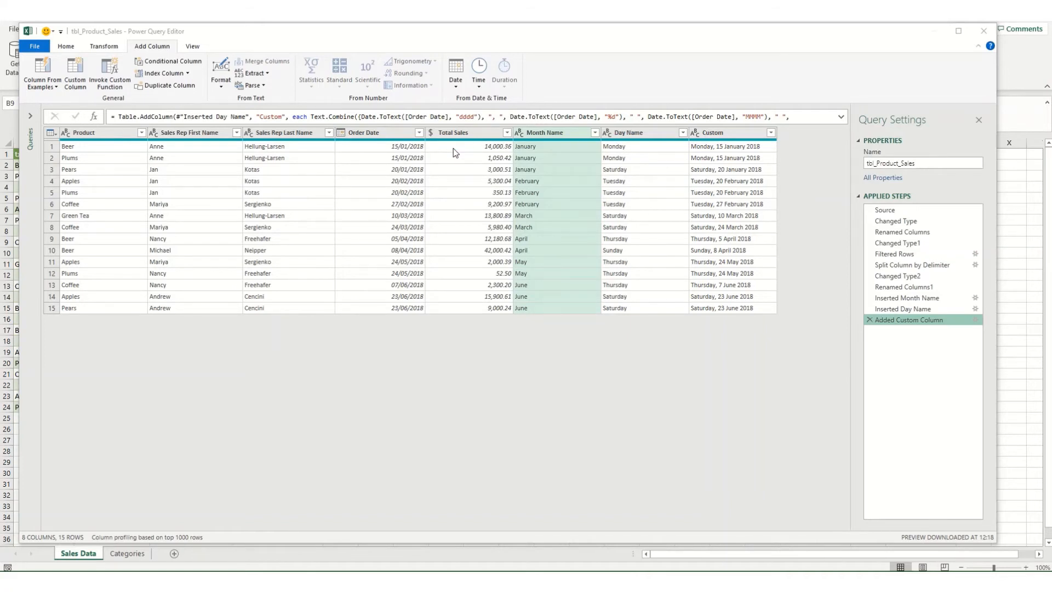
pyautogui.moveTo(485, 227)
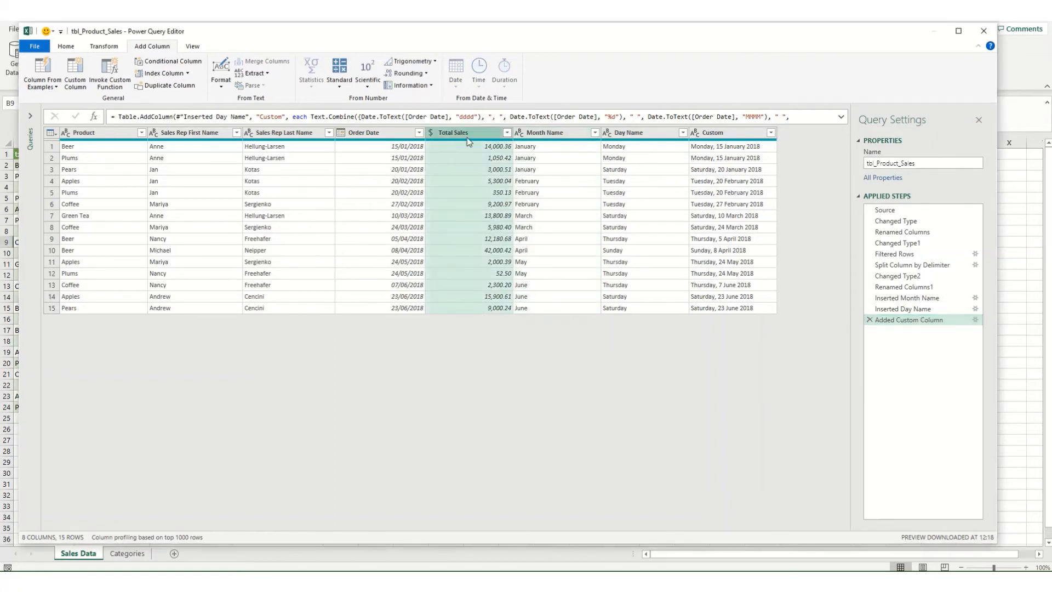
pyautogui.moveTo(75, 72)
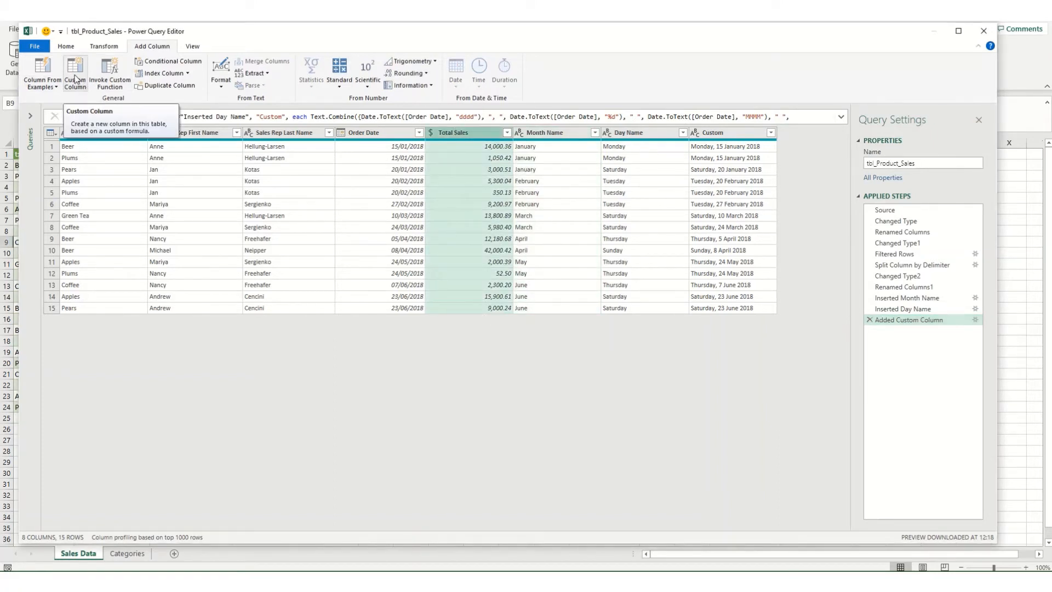
# Add a Bonus custom column: if [Total Sales]>15000 then [Total Sales]*0.05 else 0.
pyautogui.click(76, 72)
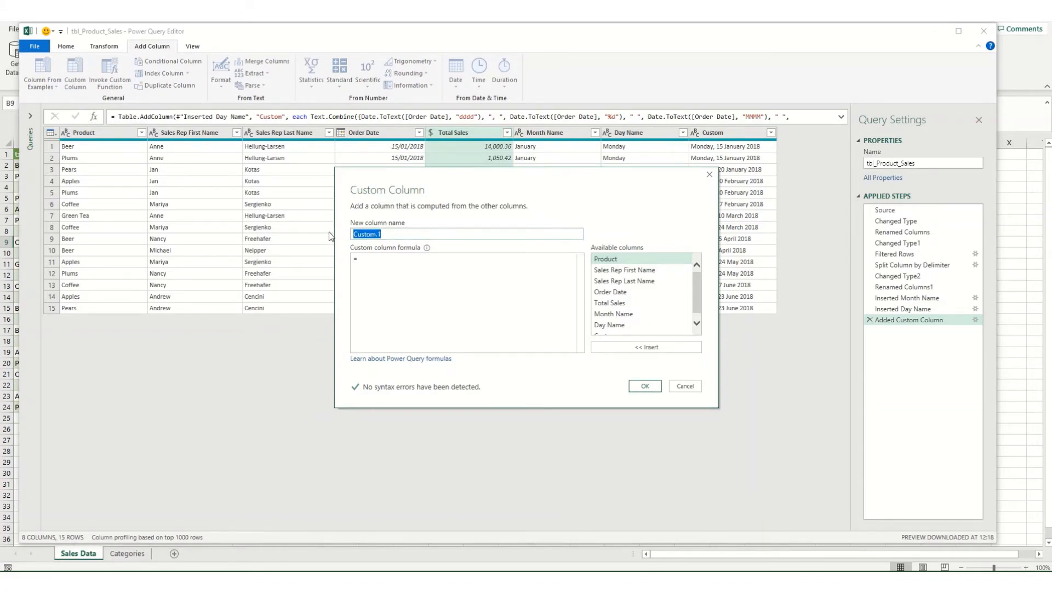
pyautogui.write('Bonus')
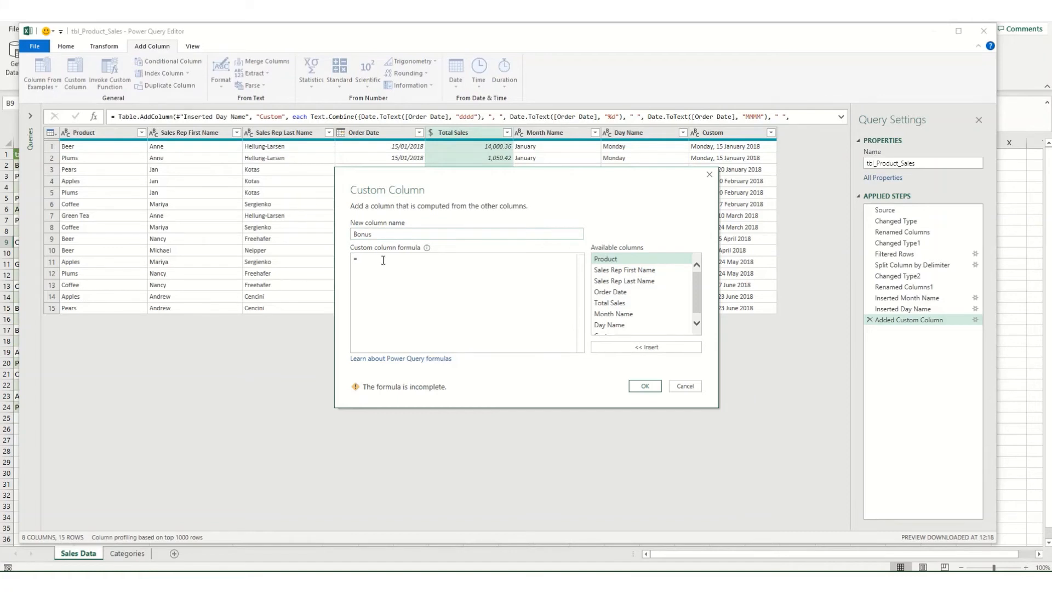
pyautogui.moveTo(342, 302)
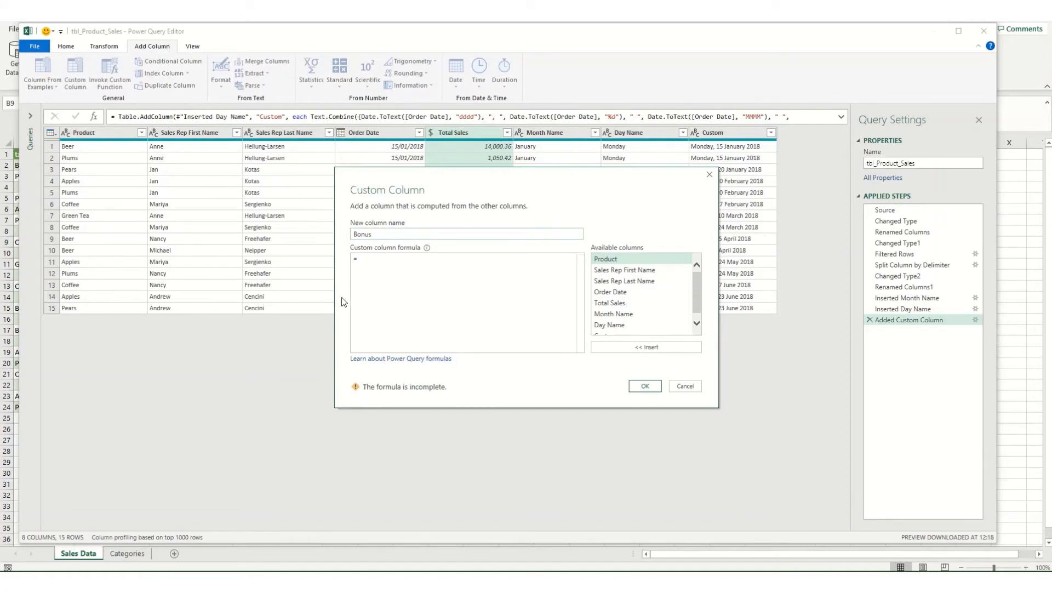
pyautogui.moveTo(364, 359)
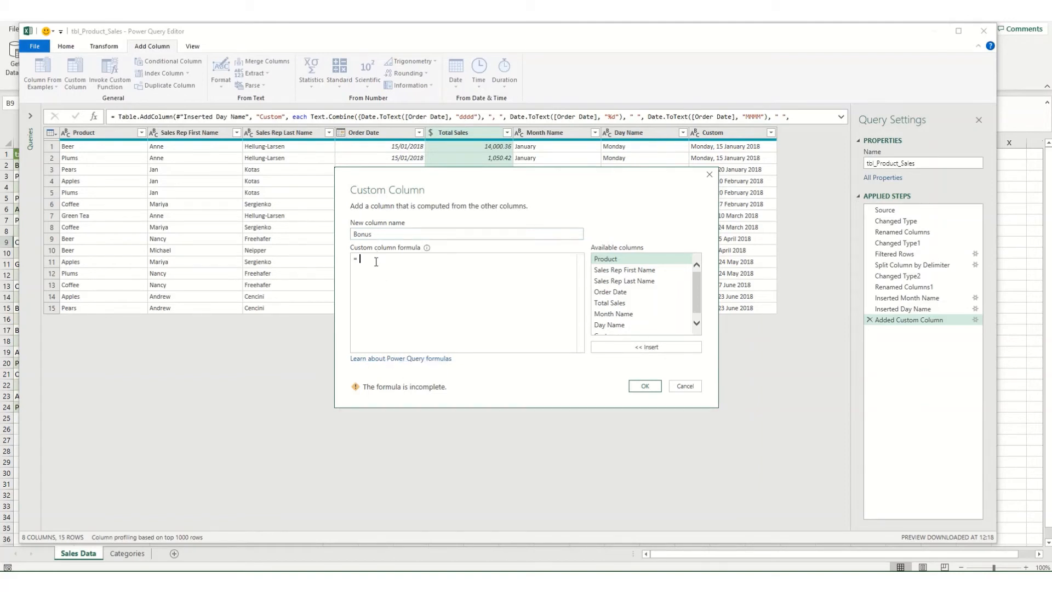
pyautogui.write('4')
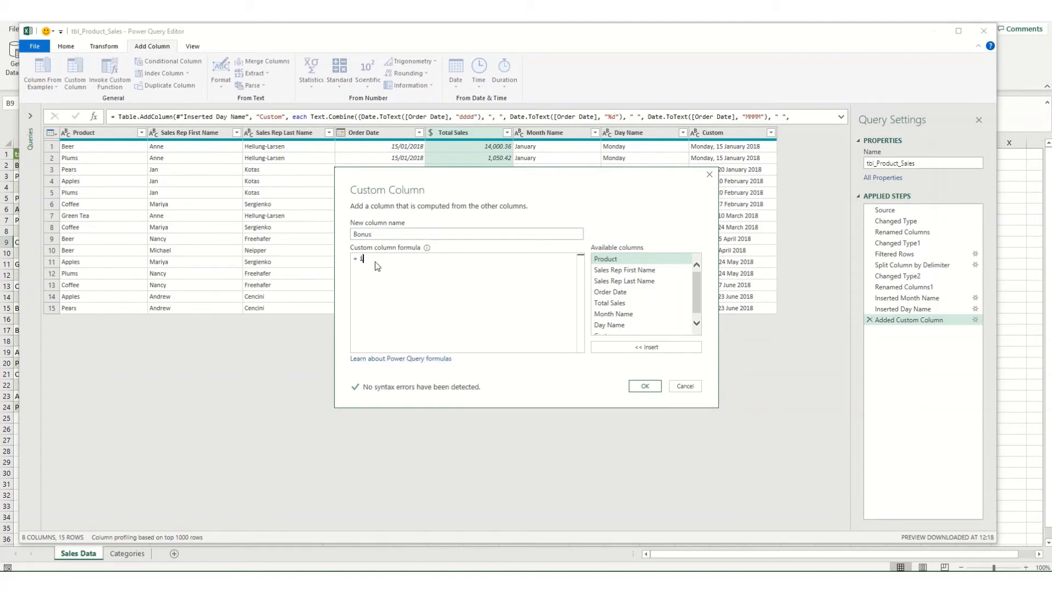
pyautogui.write('if[Total Sales')
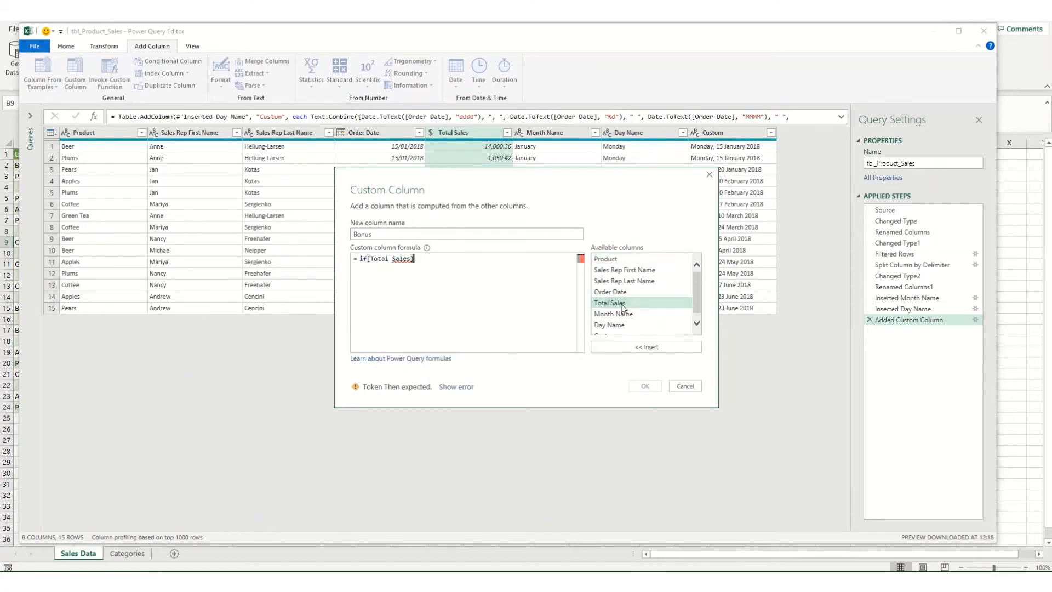
pyautogui.write('>')
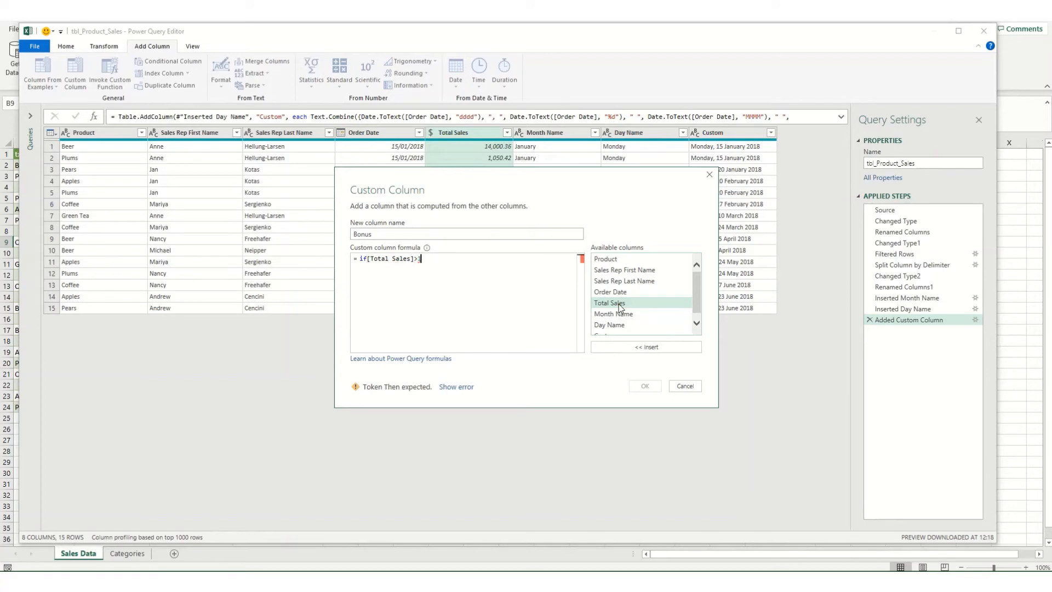
pyautogui.write('15000')
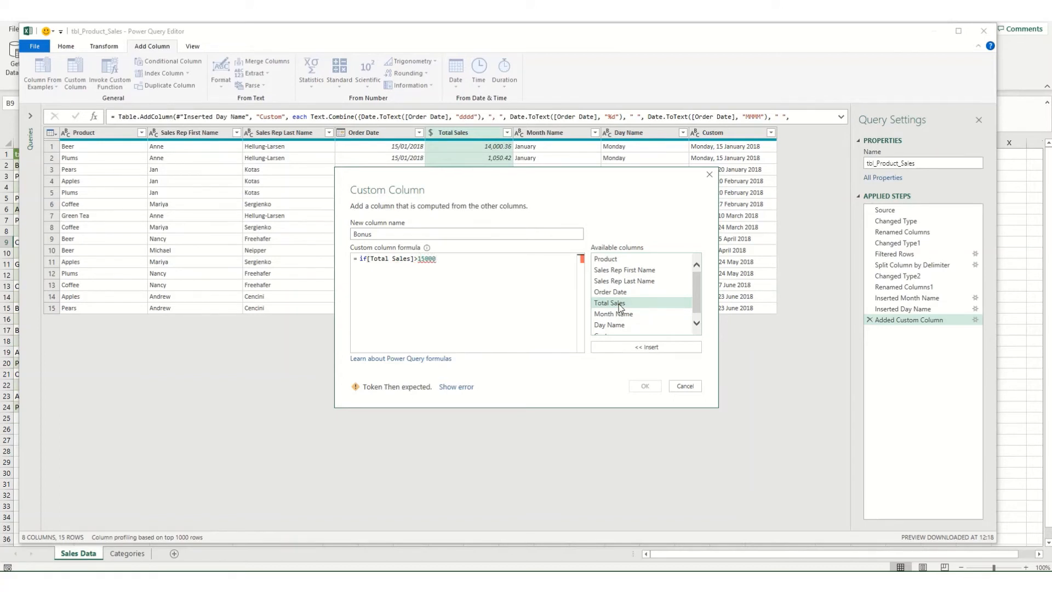
pyautogui.write('then[Total Sales')
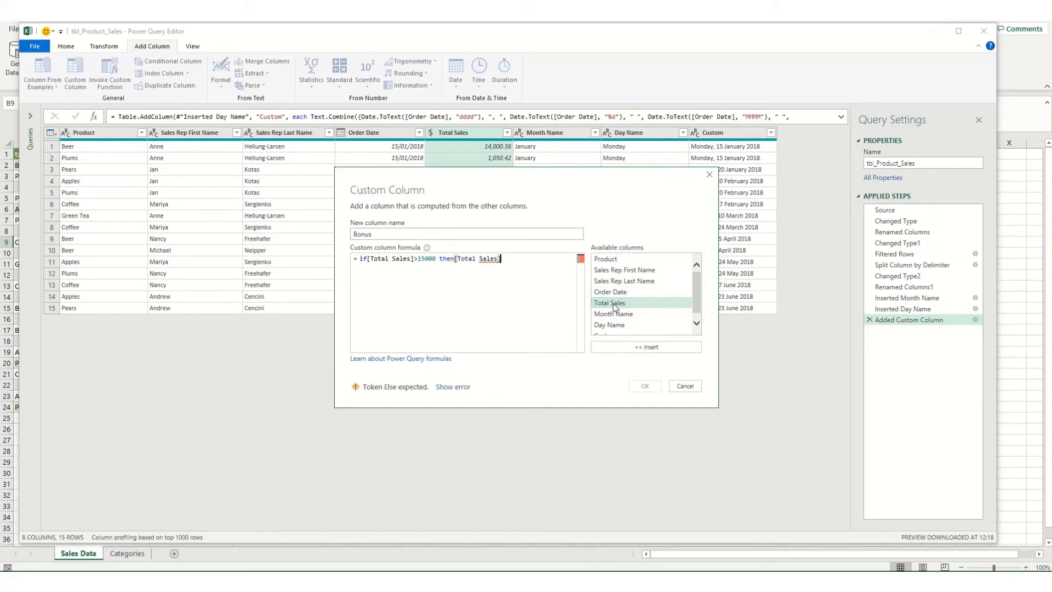
pyautogui.write('*0.05')
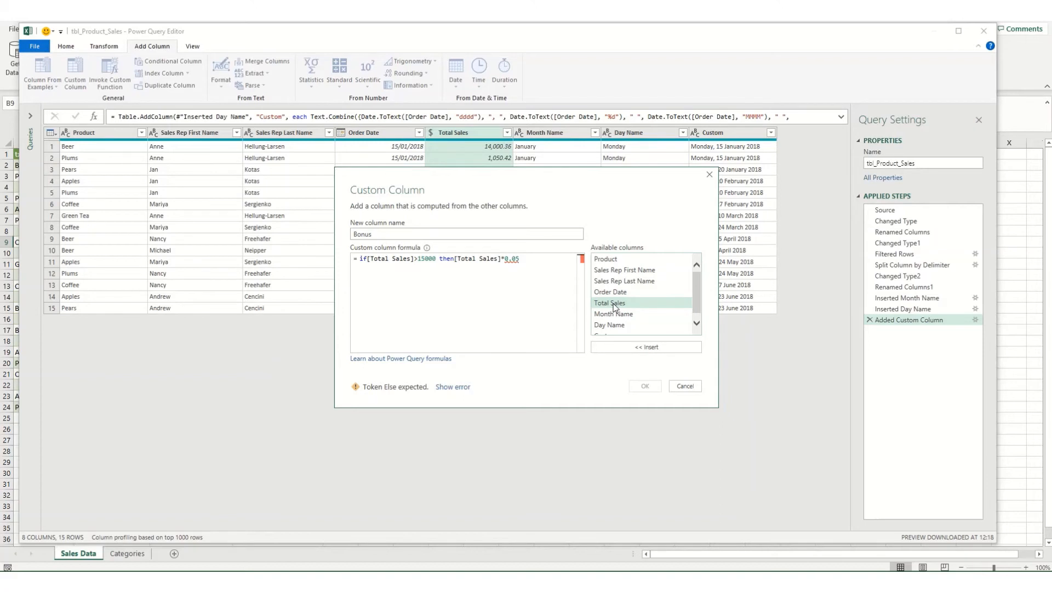
pyautogui.write('else')
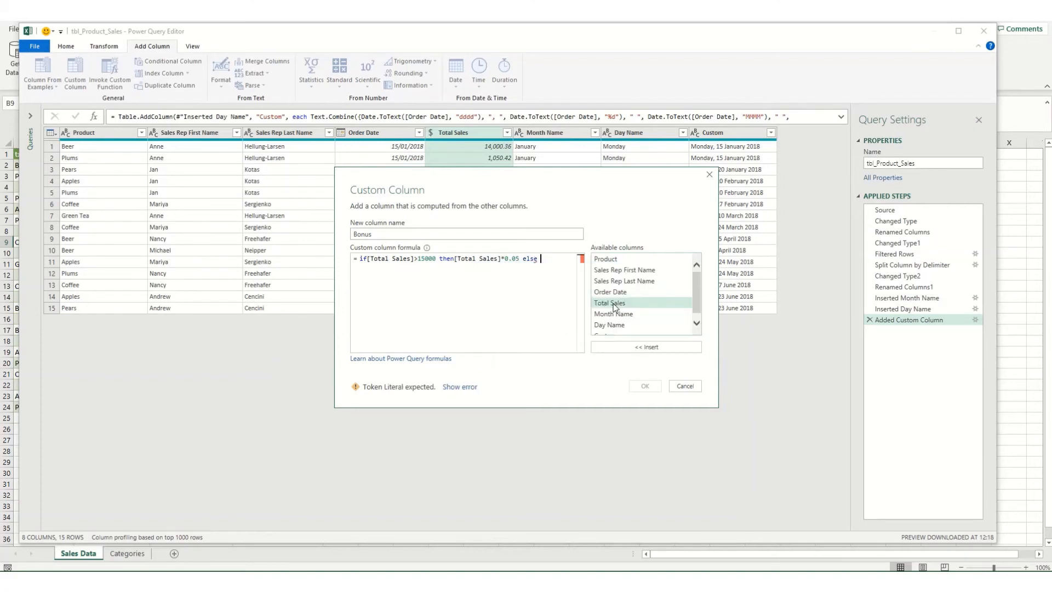
pyautogui.write('0')
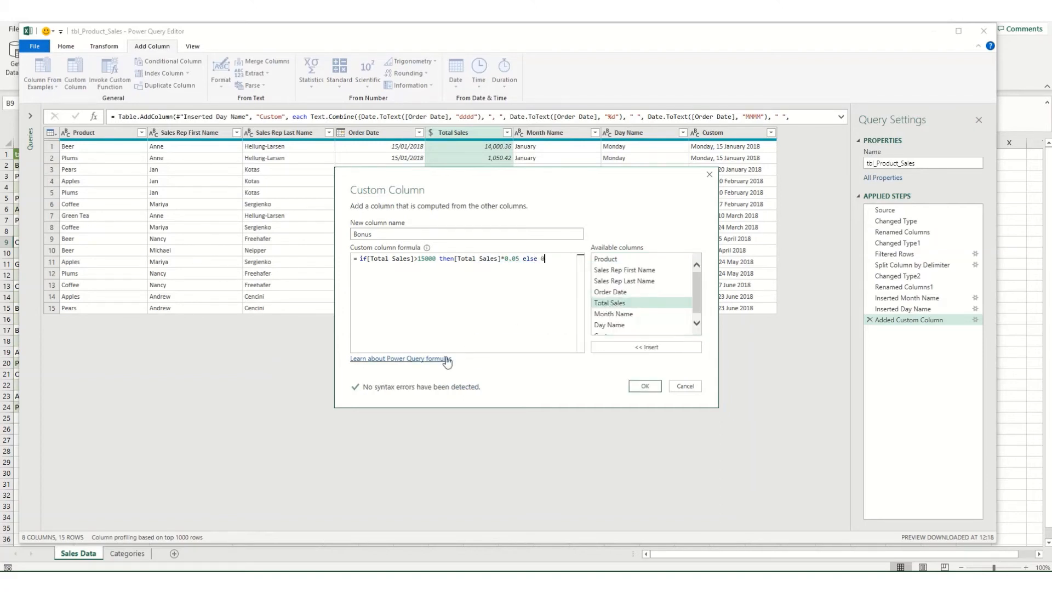
pyautogui.moveTo(354, 383)
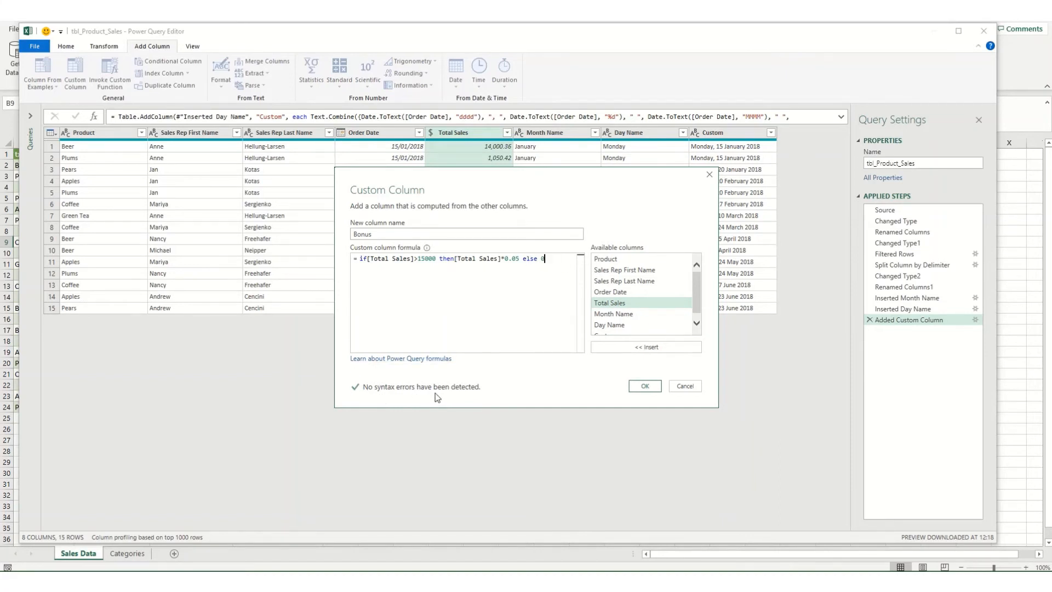
pyautogui.moveTo(429, 400)
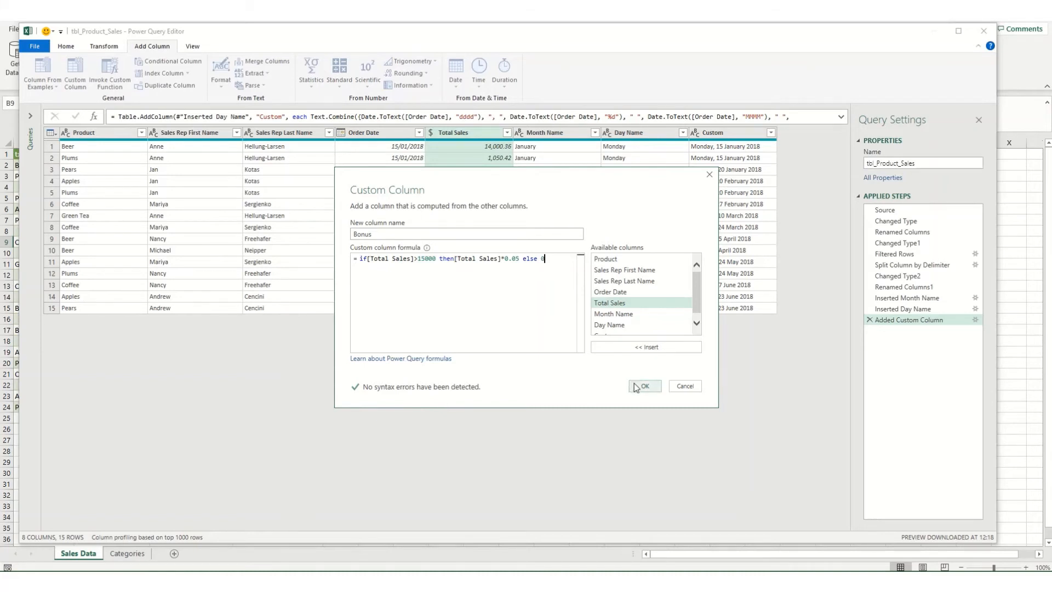
pyautogui.click(644, 386)
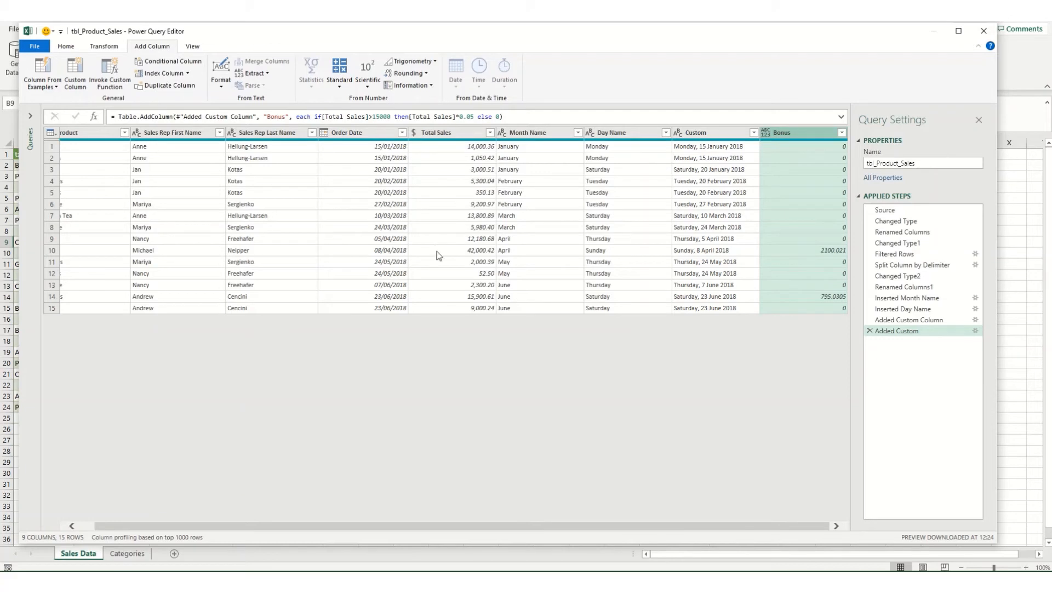
pyautogui.moveTo(452, 256)
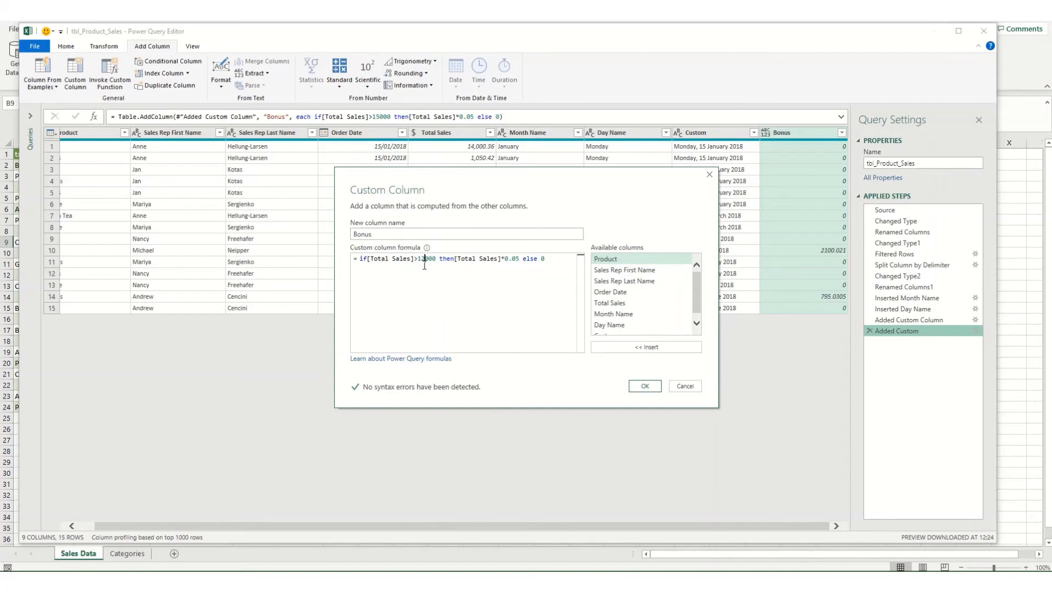
# Edit Bonus to 3% of sales above 12000, typed as Currency, and load the sales query to a sheet.
pyautogui.write('12000')
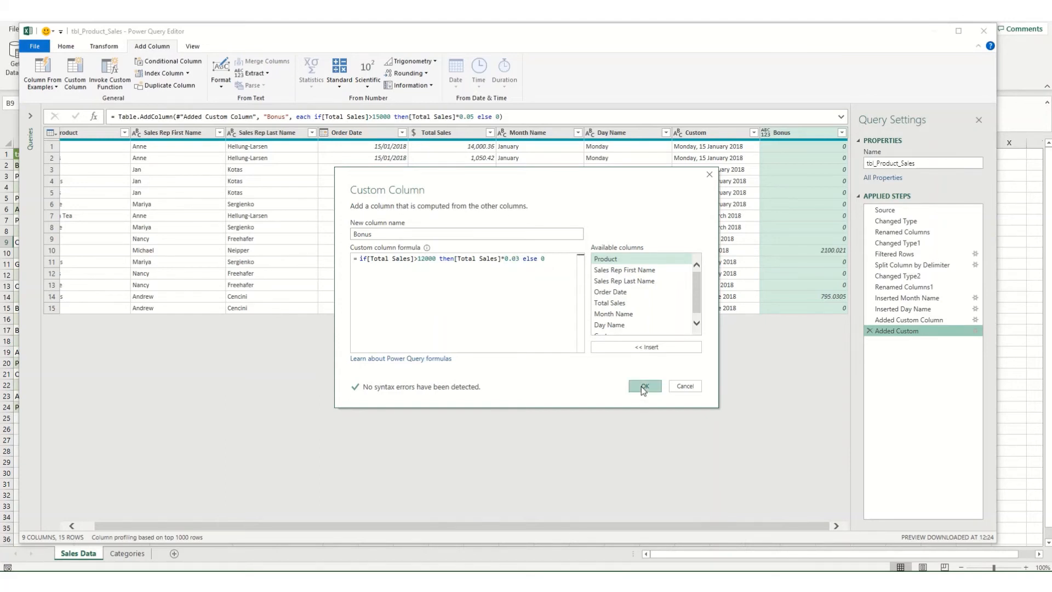
pyautogui.click(644, 385)
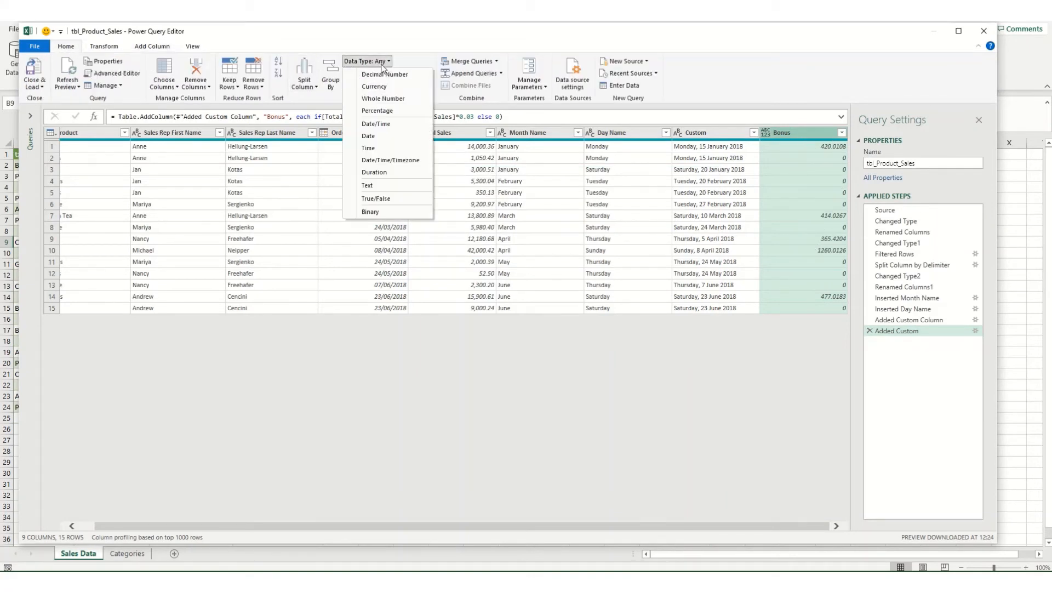
pyautogui.click(374, 85)
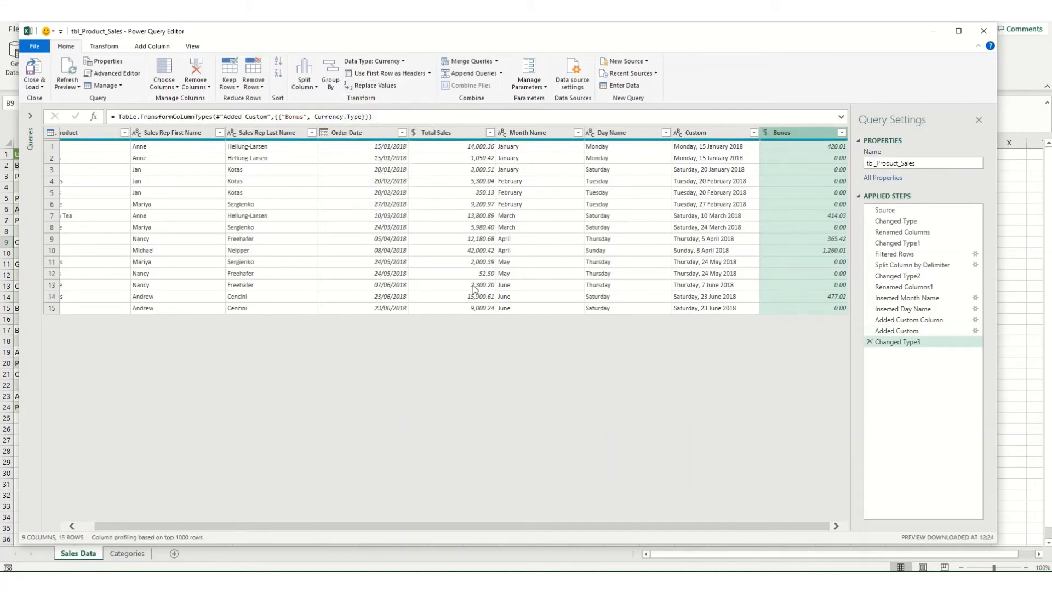
pyautogui.click(34, 73)
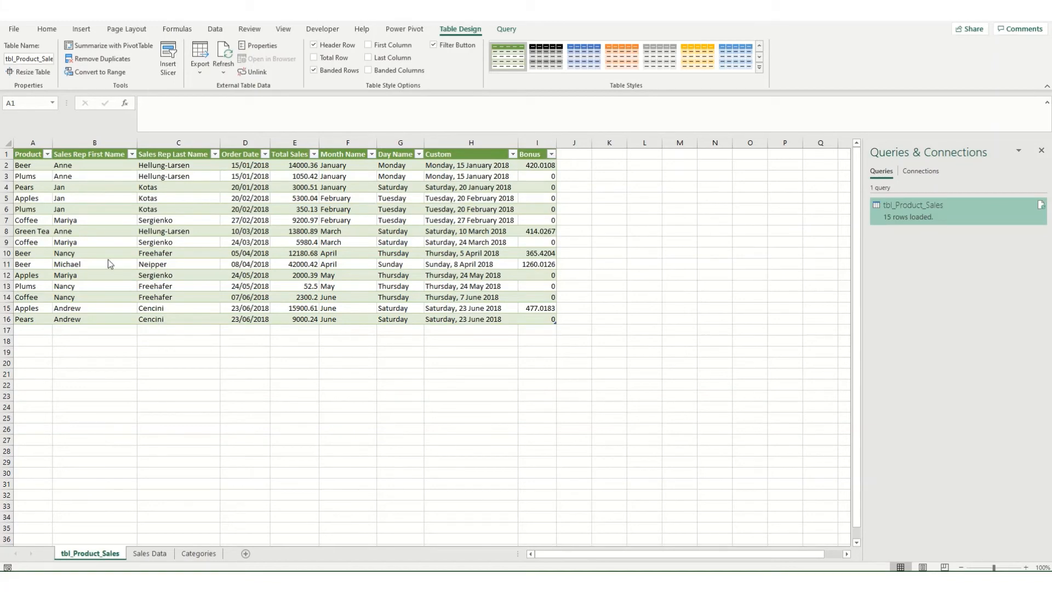
pyautogui.moveTo(32, 161)
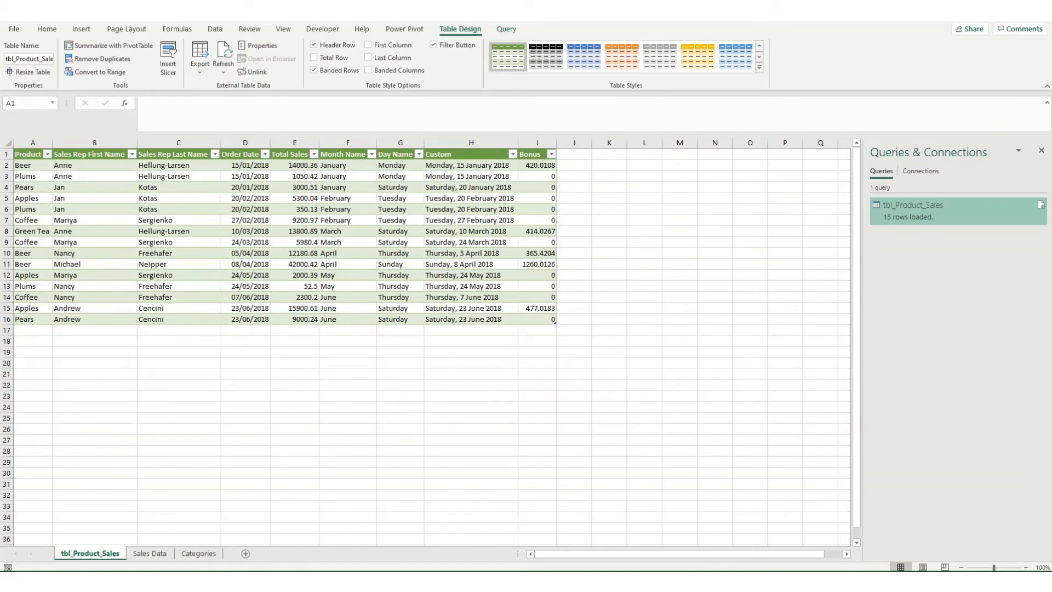
# Bring the Categories table into Power Query and load it as a second query on a new sheet.
pyautogui.click(197, 553)
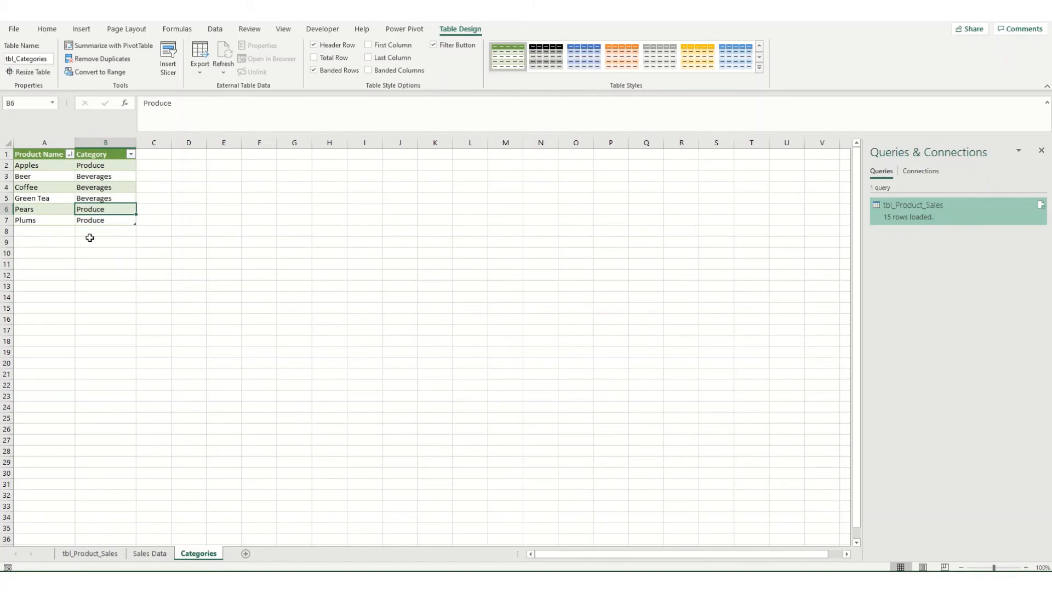
pyautogui.click(88, 552)
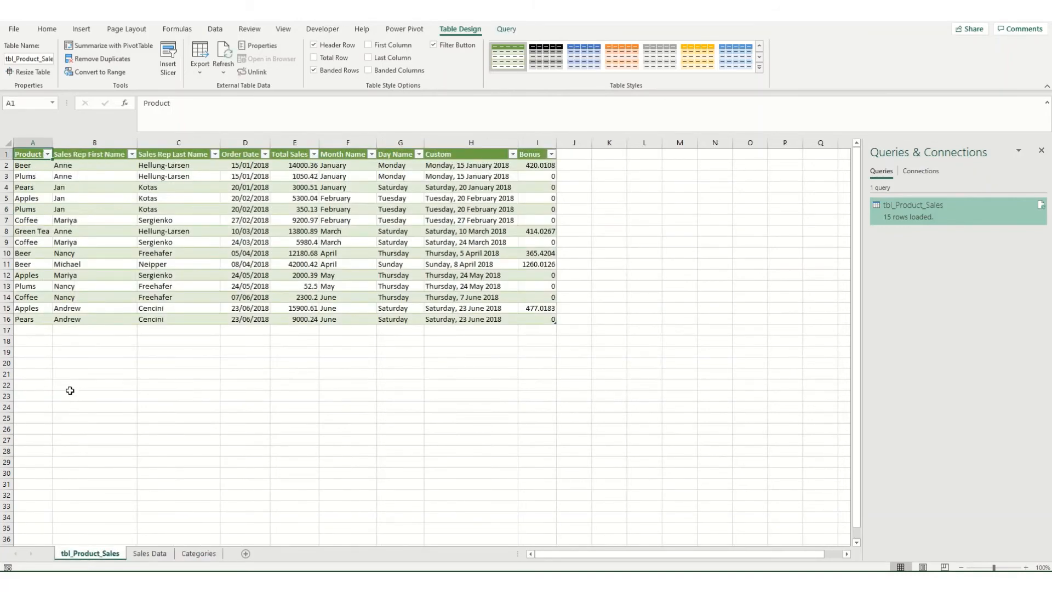
pyautogui.click(198, 552)
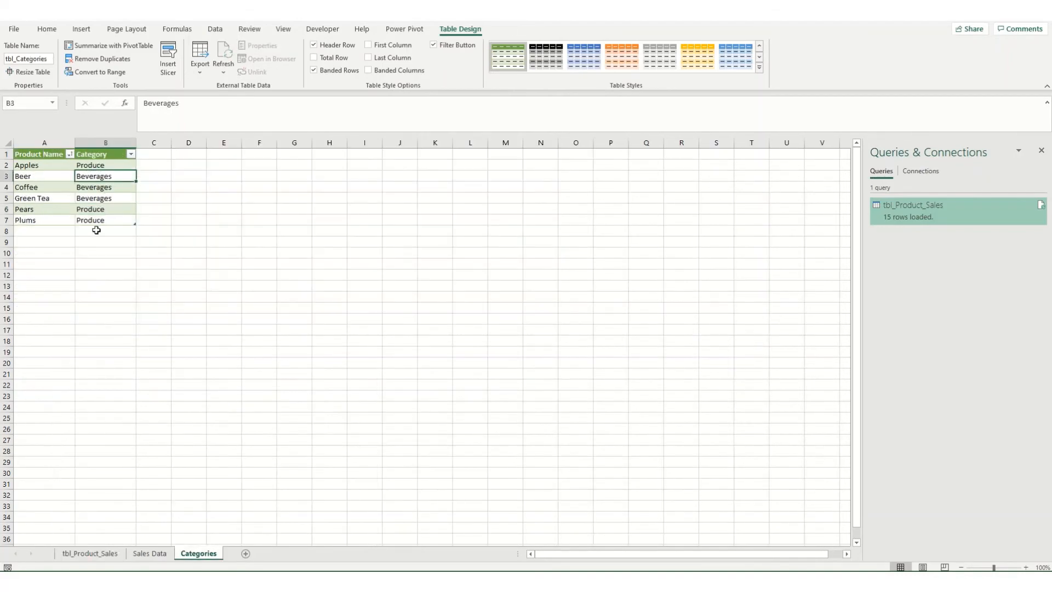
pyautogui.moveTo(126, 29)
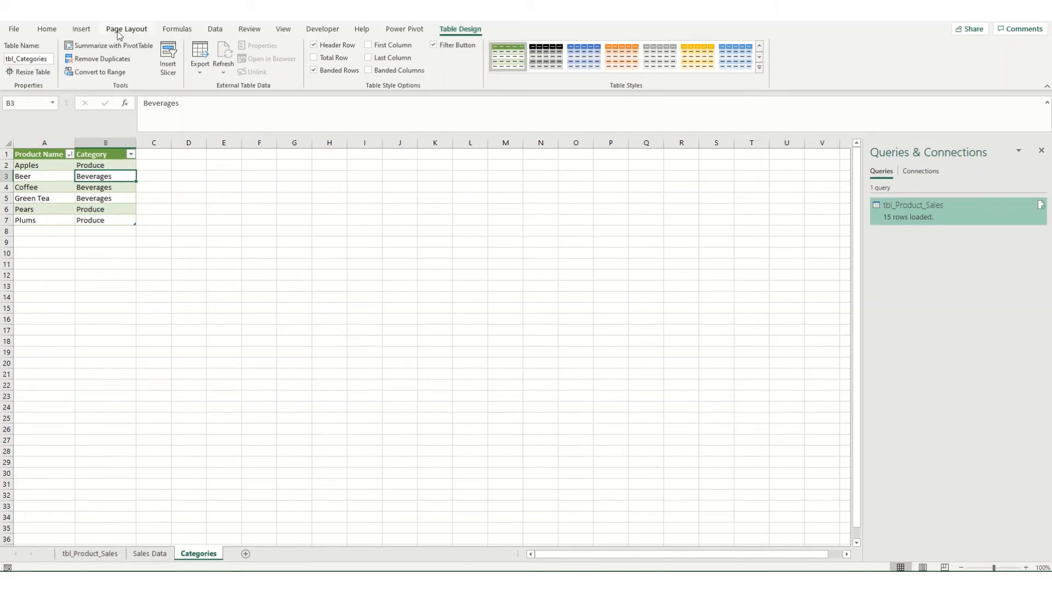
pyautogui.click(215, 28)
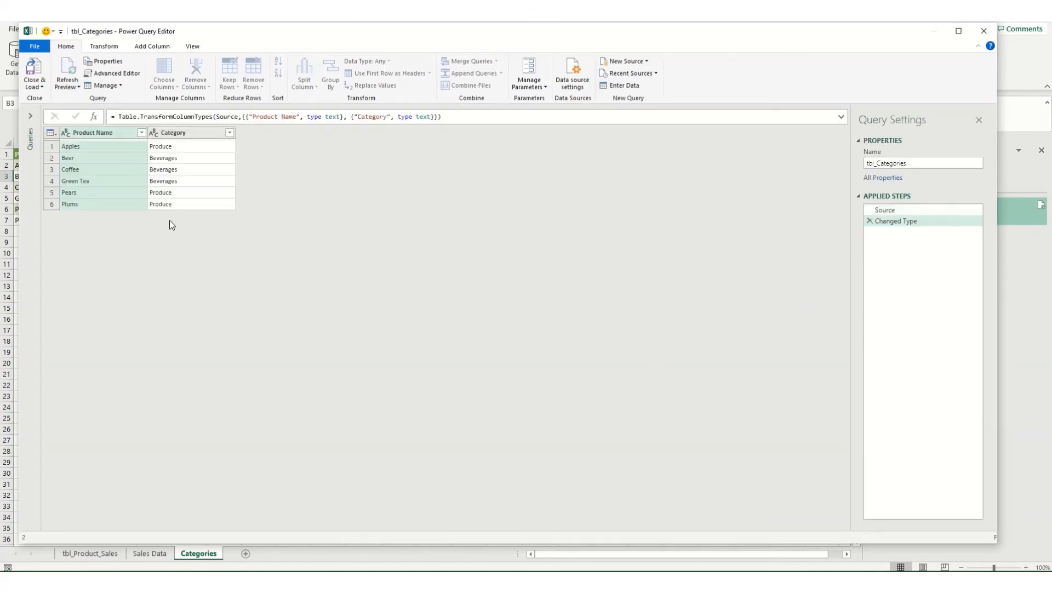
pyautogui.click(30, 115)
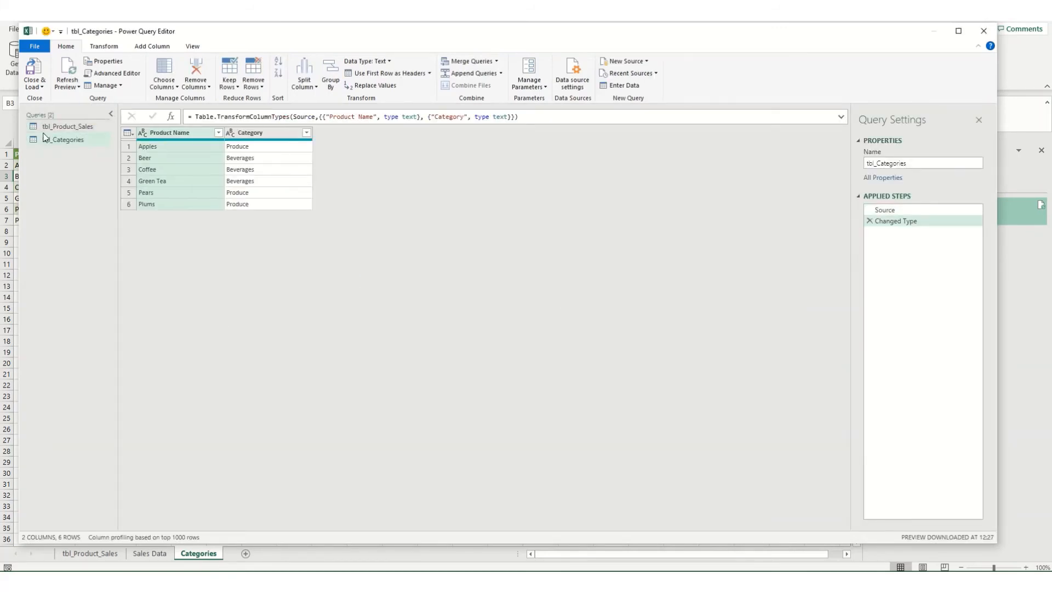
pyautogui.click(67, 140)
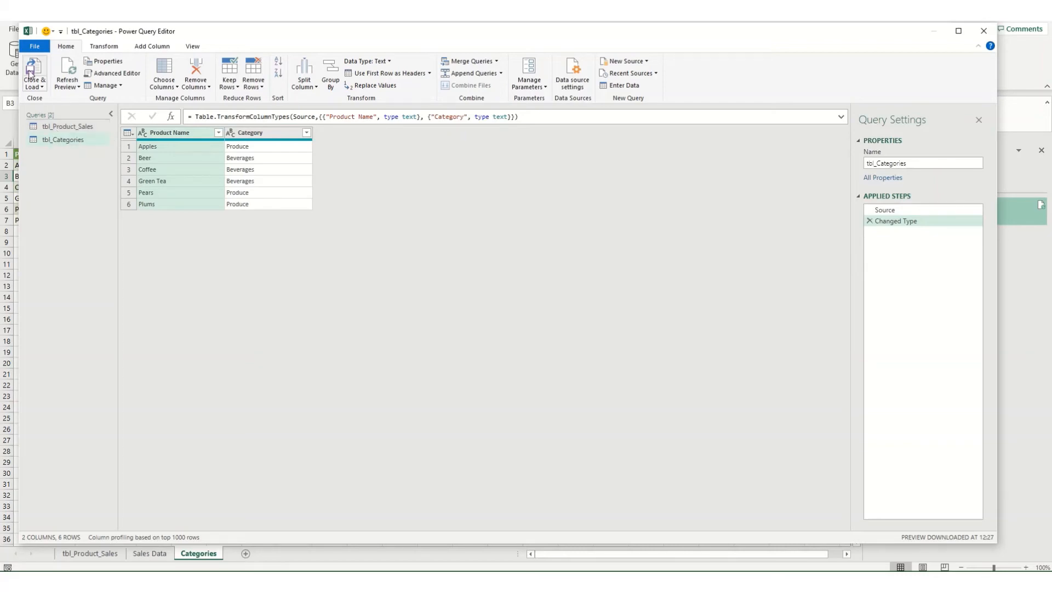
pyautogui.click(34, 72)
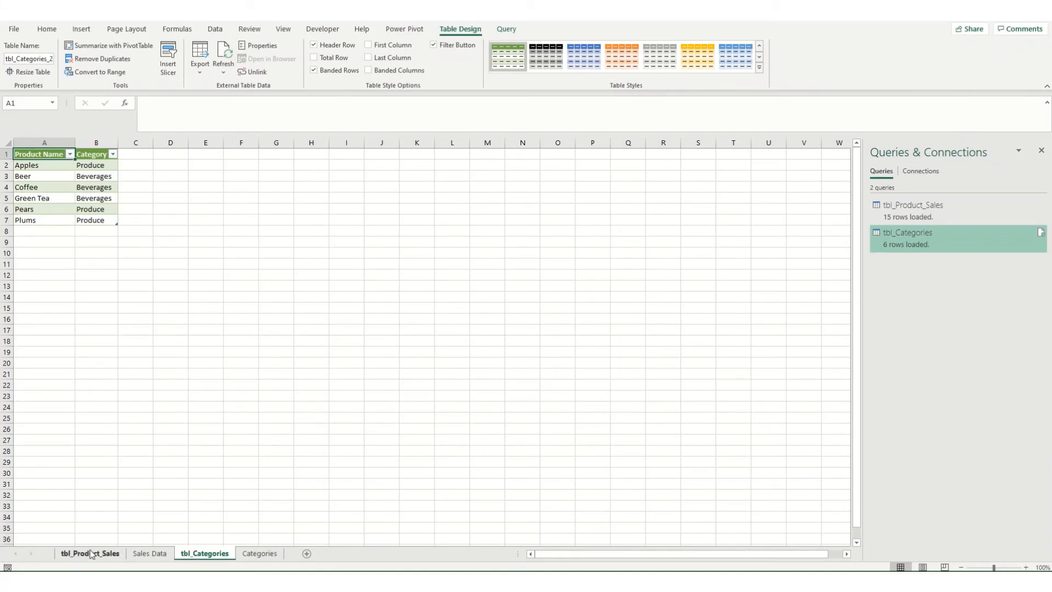
# Reopen tbl_Product_Sales in the editor and start Merge Queries as New.
pyautogui.click(89, 553)
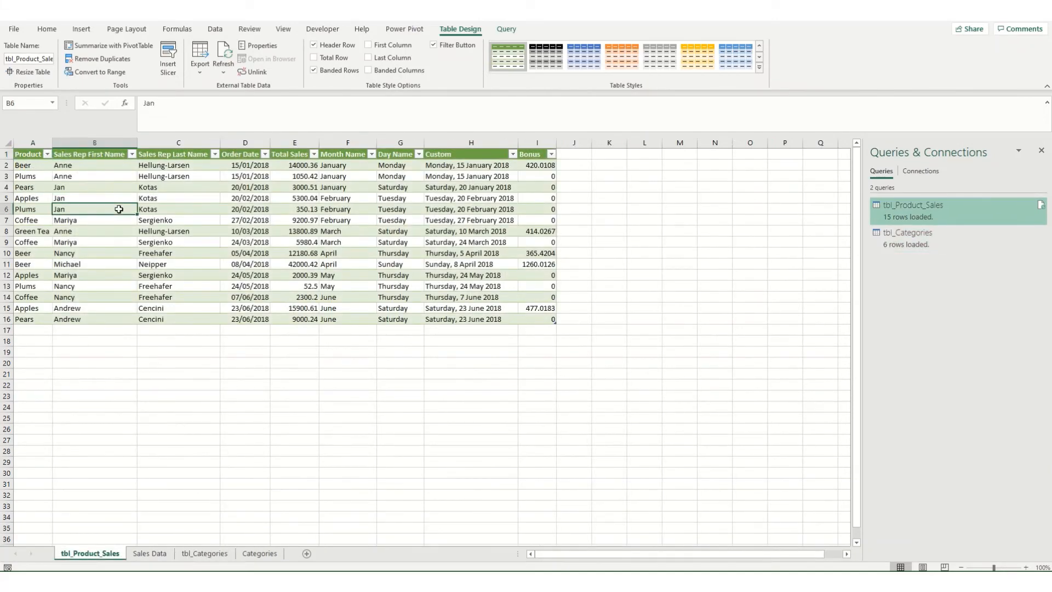
pyautogui.moveTo(138, 529)
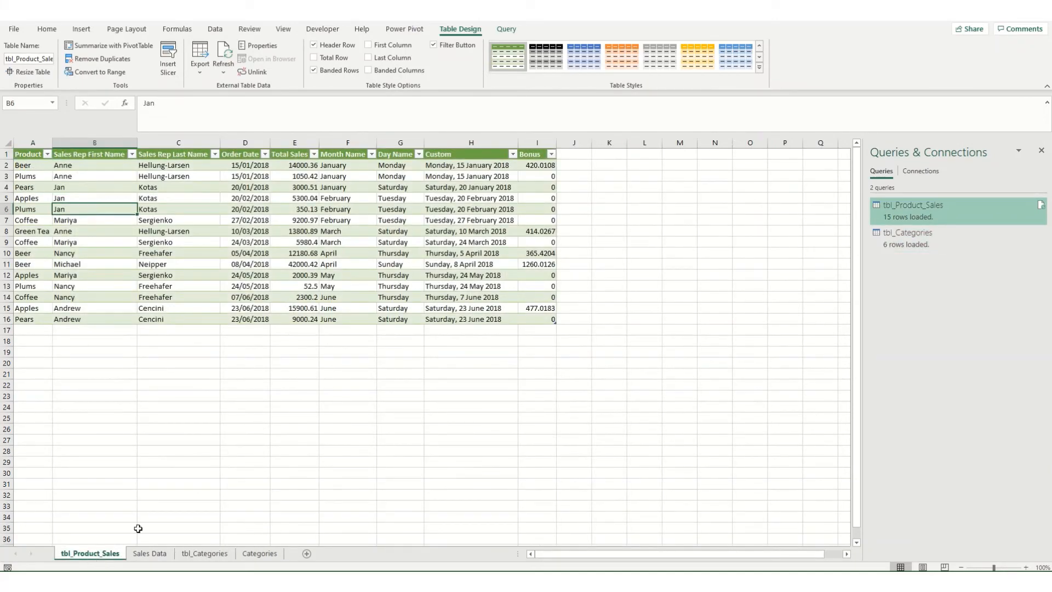
pyautogui.click(506, 28)
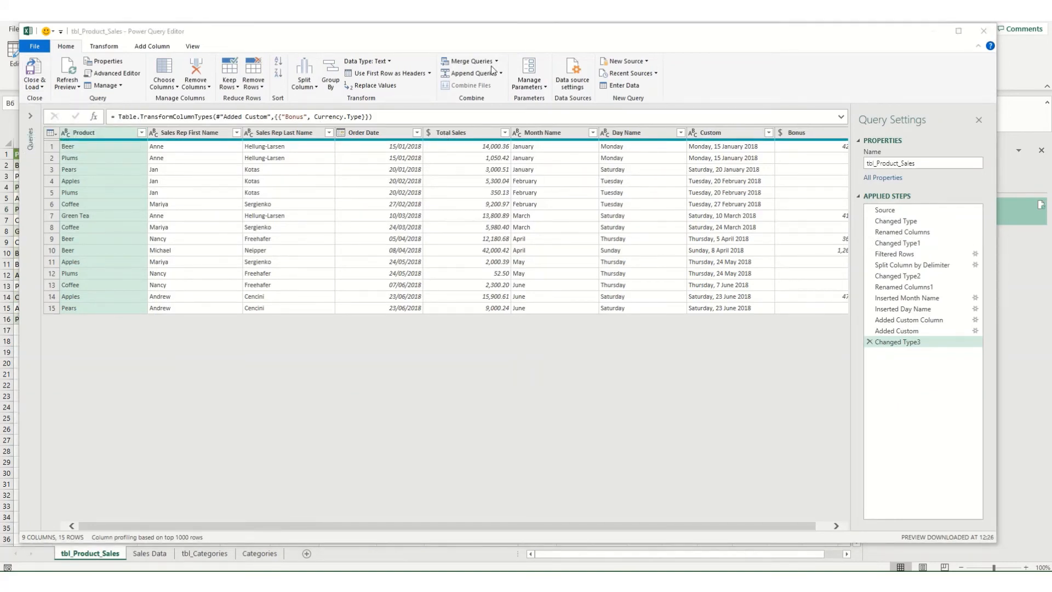
pyautogui.click(495, 61)
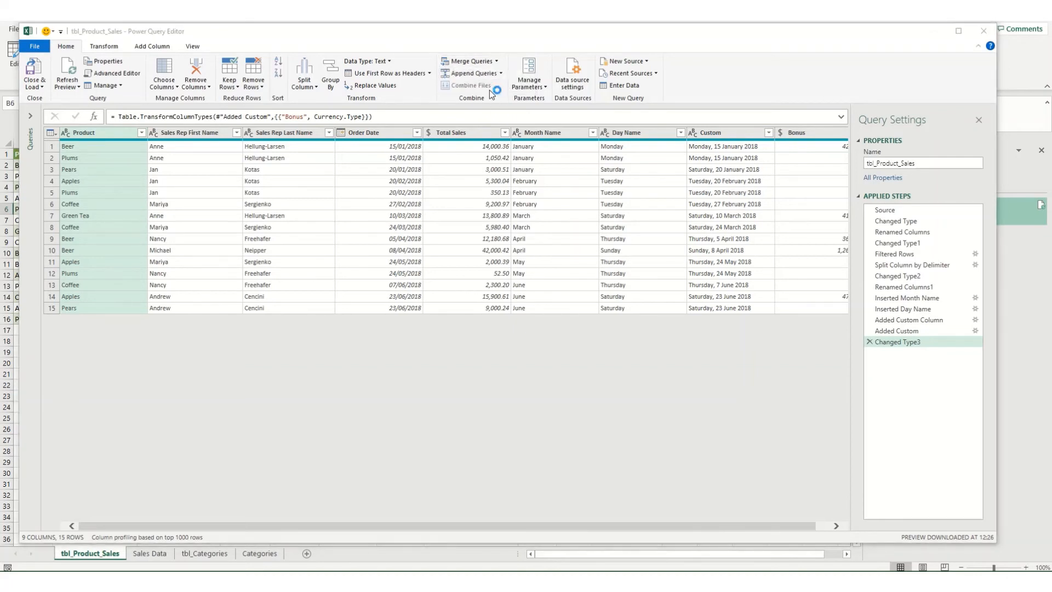
pyautogui.click(471, 61)
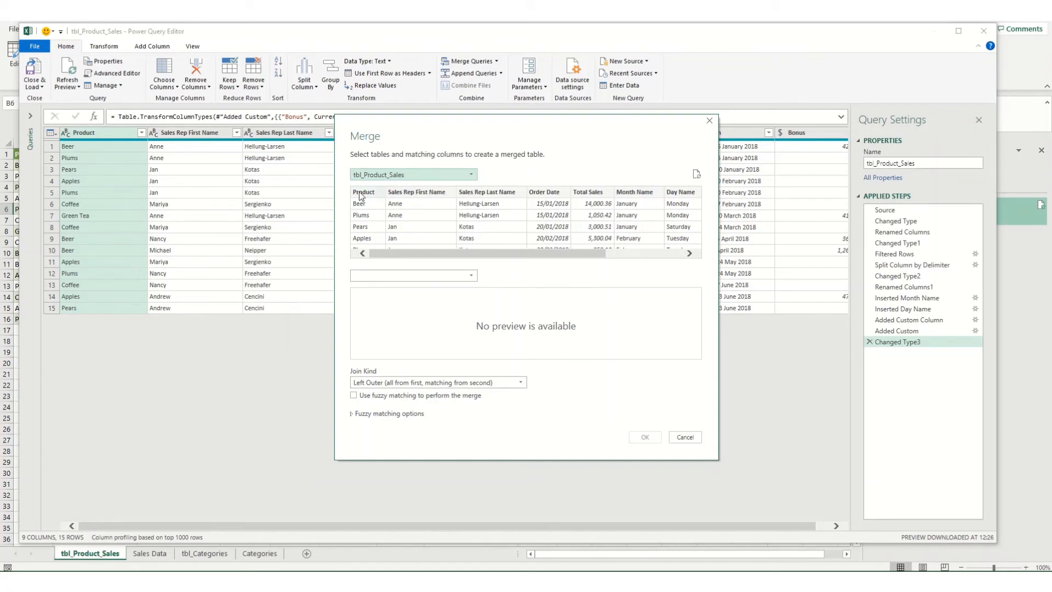
# Join to tbl_Categories matching Product to Product Name, Left Outer, creating Merge1.
pyautogui.click(363, 193)
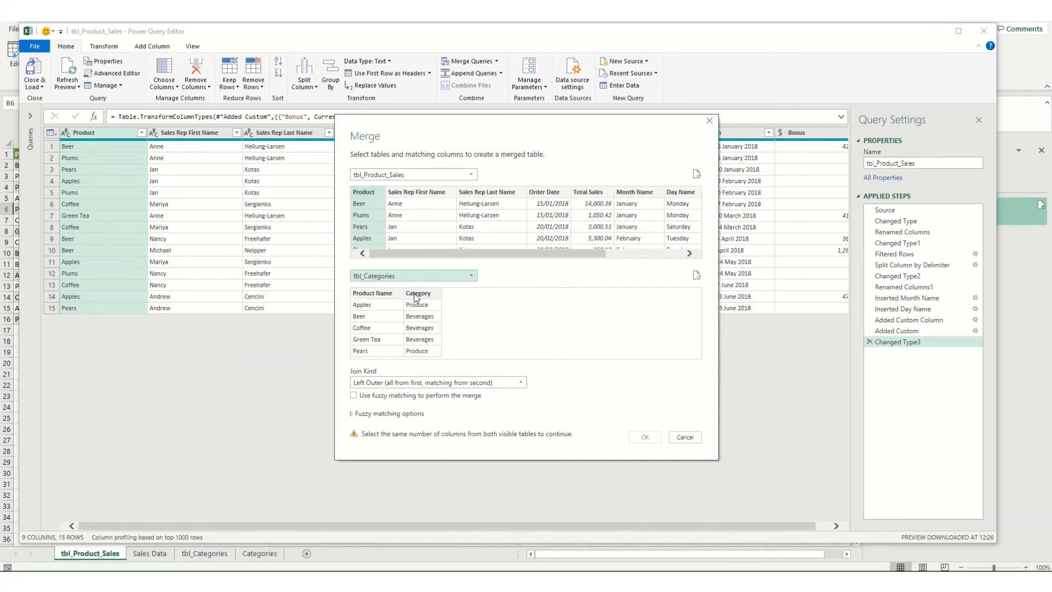
pyautogui.click(375, 293)
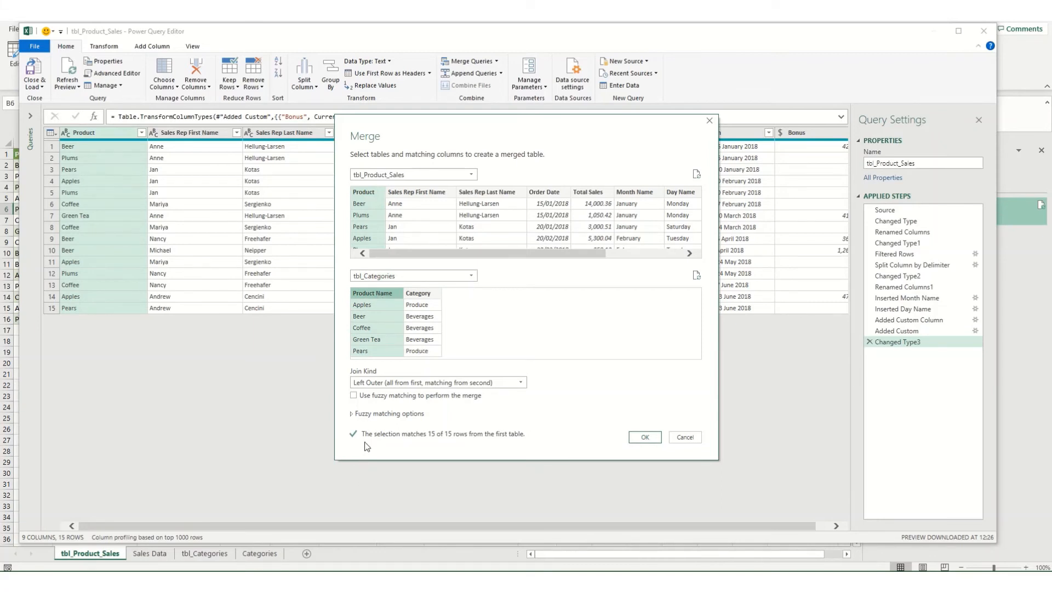
pyautogui.moveTo(511, 440)
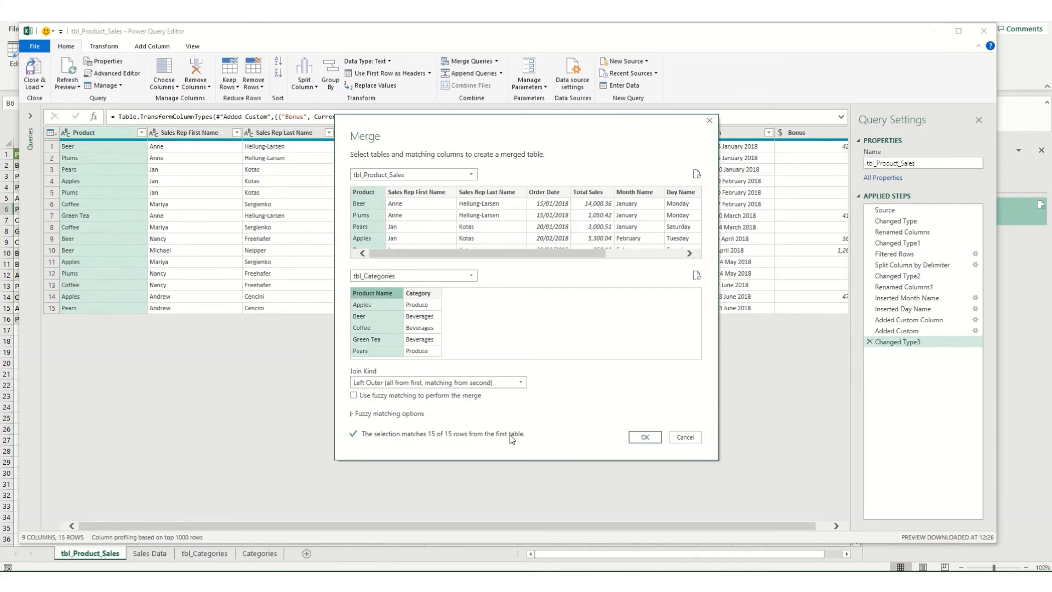
pyautogui.moveTo(420, 425)
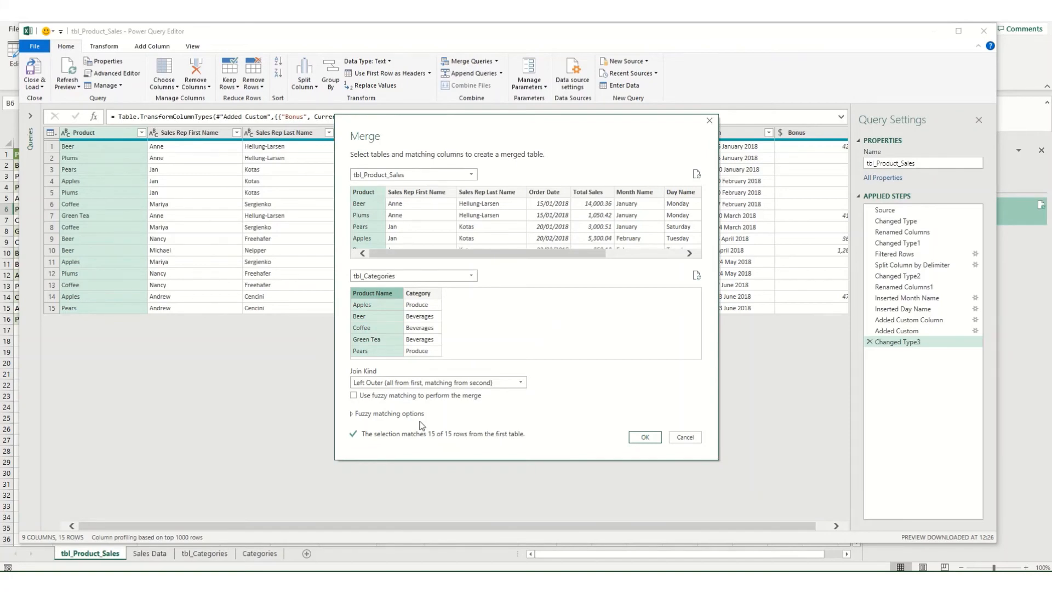
pyautogui.click(643, 437)
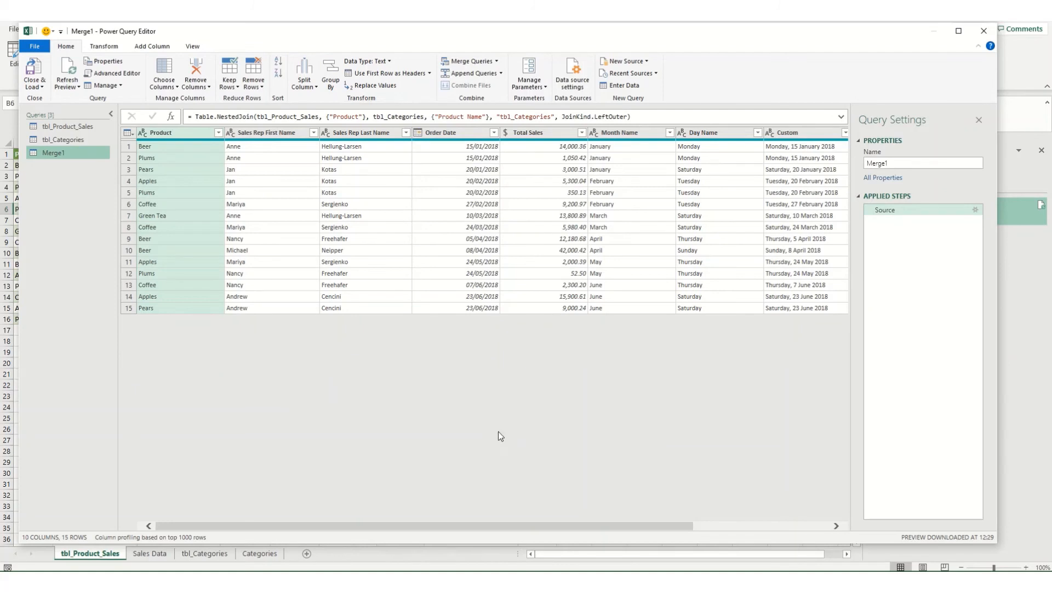
pyautogui.moveTo(53, 153)
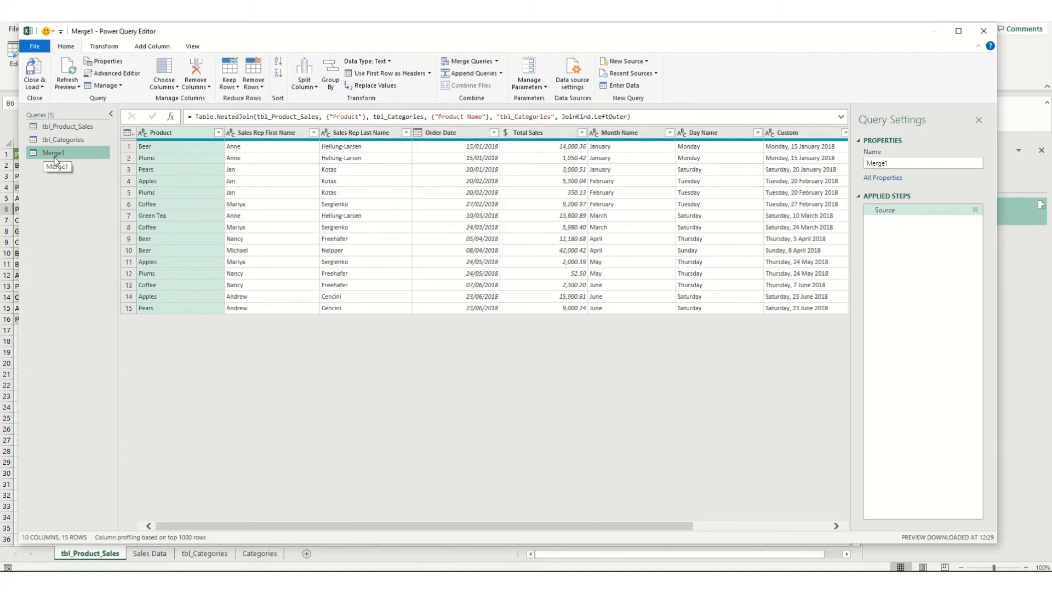
# Rename the merge to Final_Sales, expand only Category, move it first and load back to Excel.
pyautogui.doubleClick(52, 152)
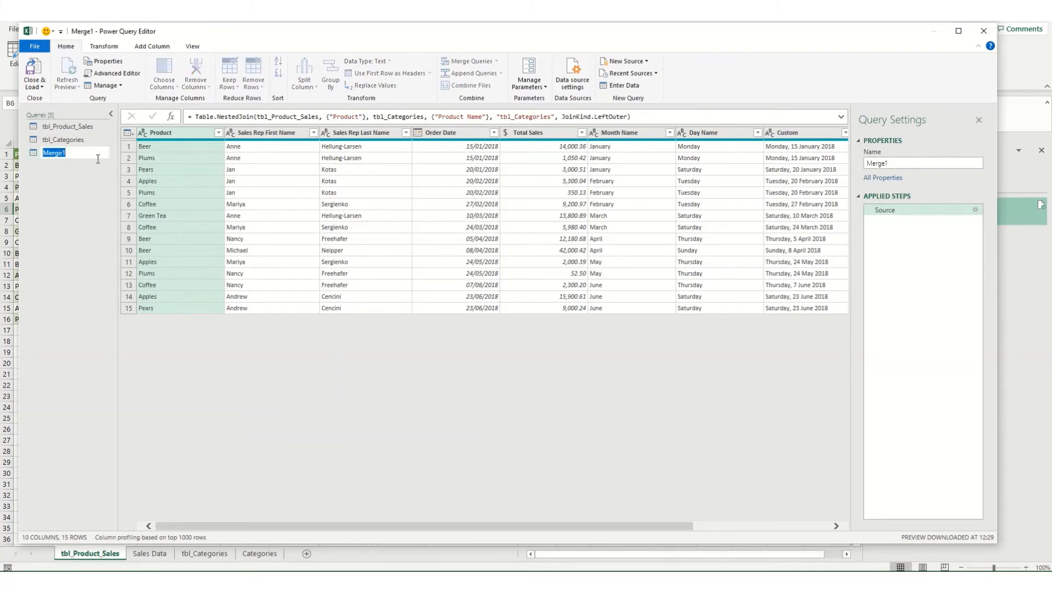
pyautogui.write('Fian')
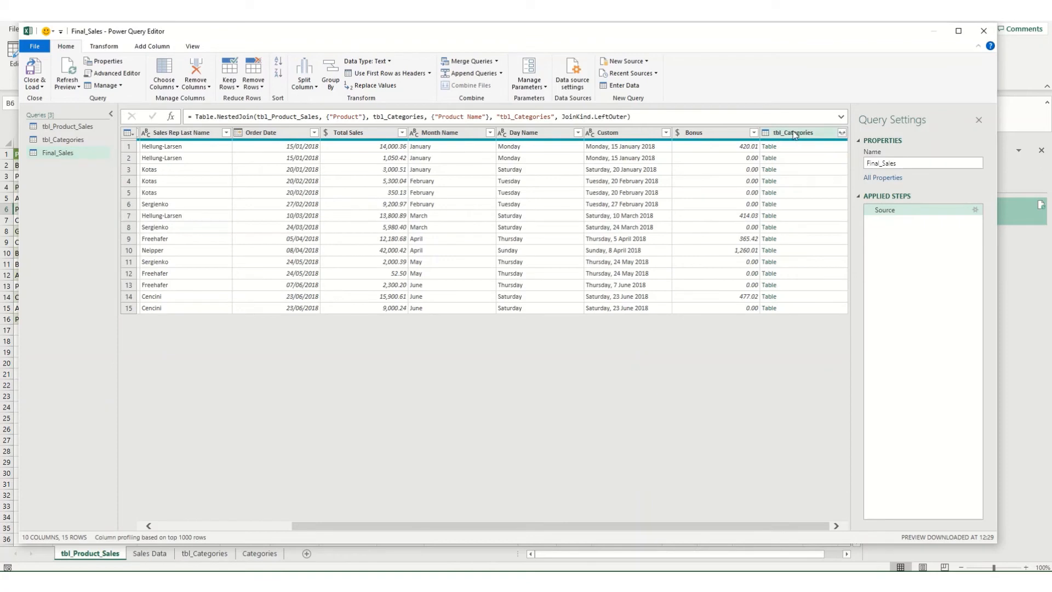
pyautogui.moveTo(841, 165)
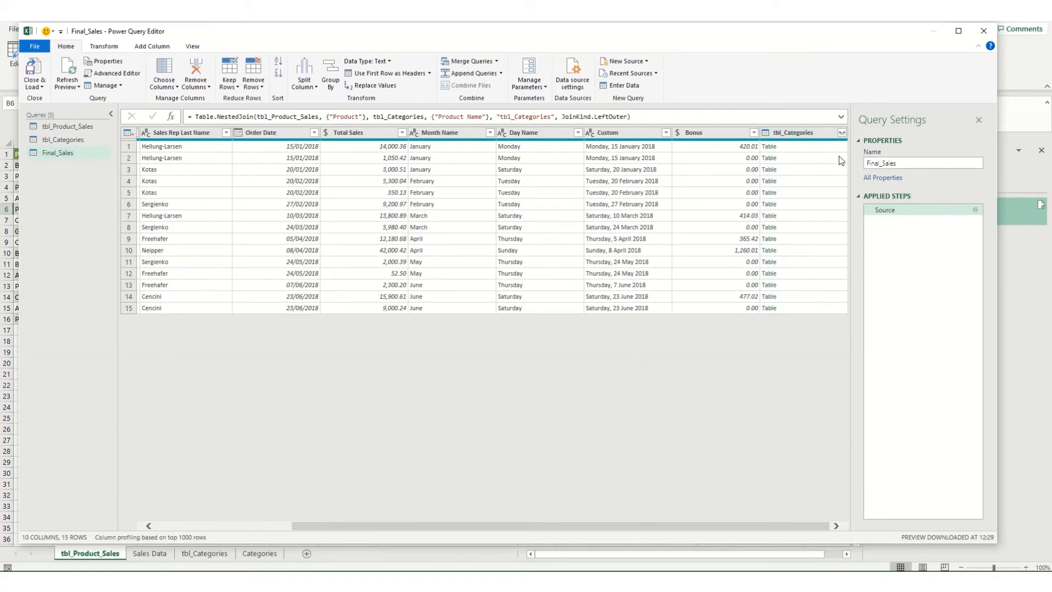
pyautogui.click(840, 133)
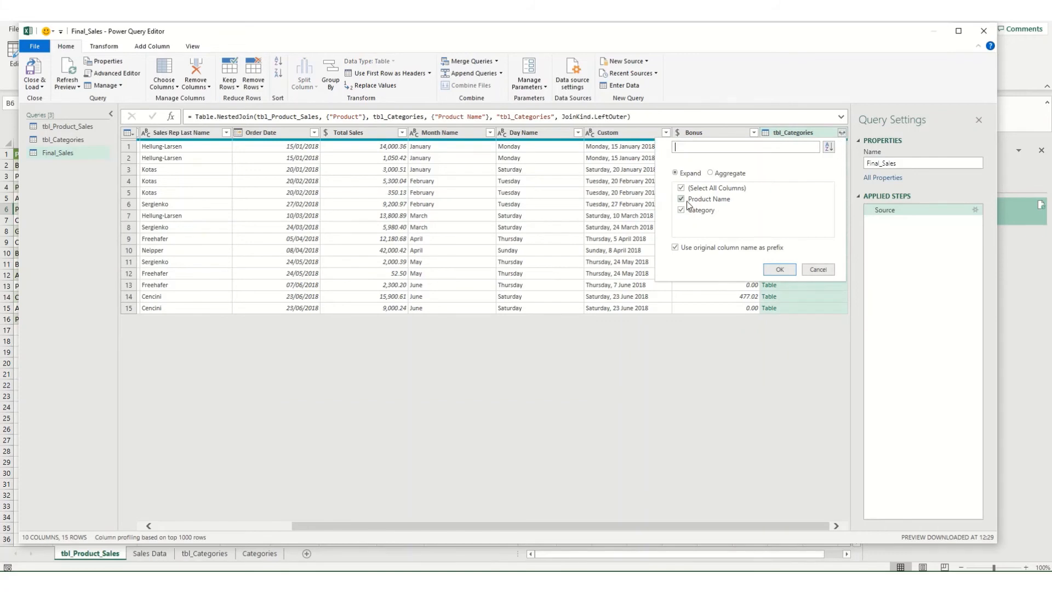
pyautogui.click(681, 199)
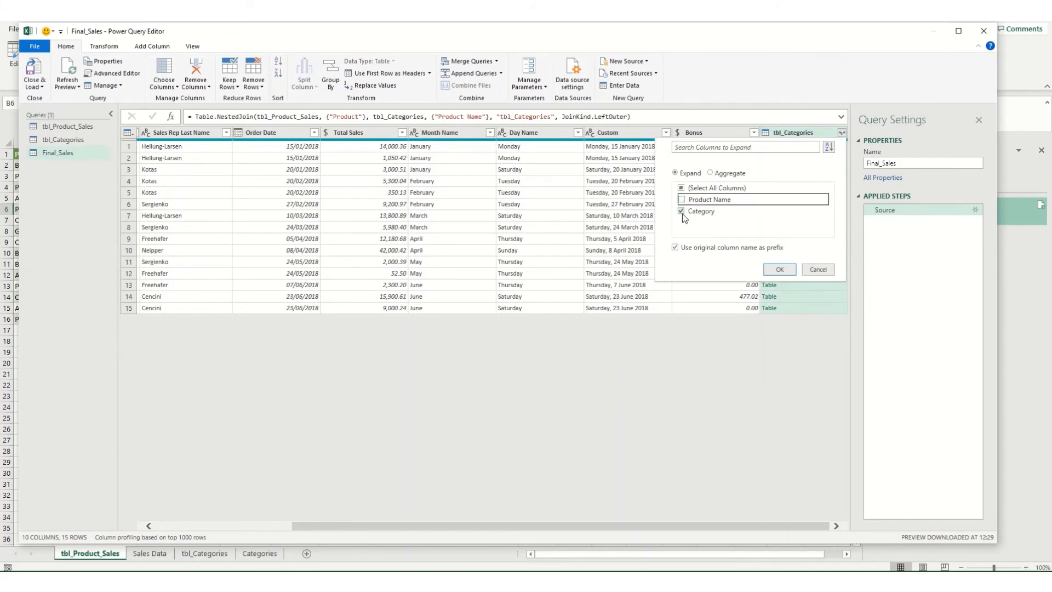
pyautogui.click(779, 270)
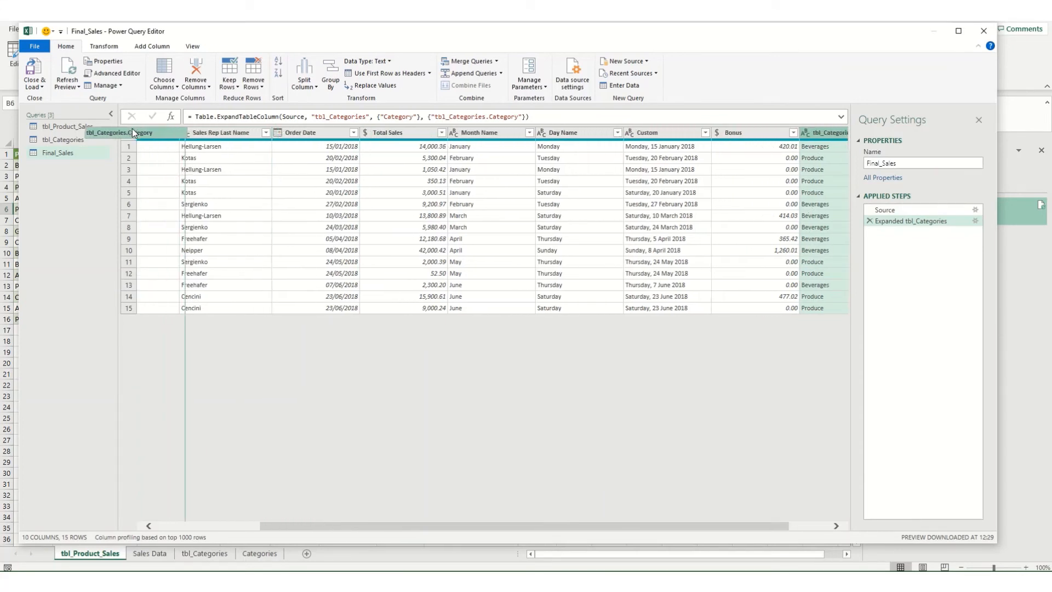
pyautogui.hscroll(-3)
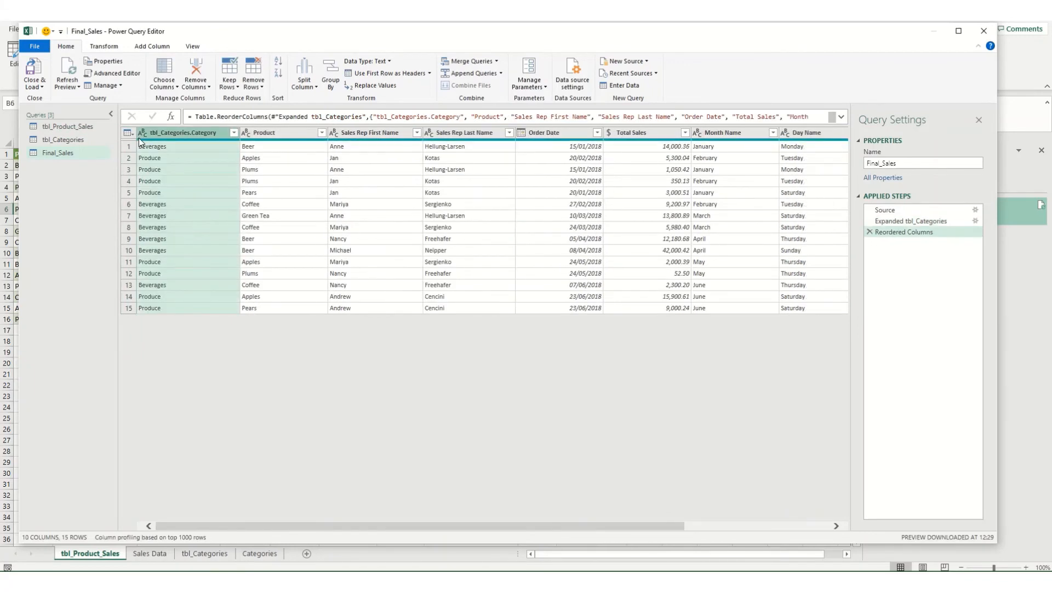
pyautogui.click(34, 72)
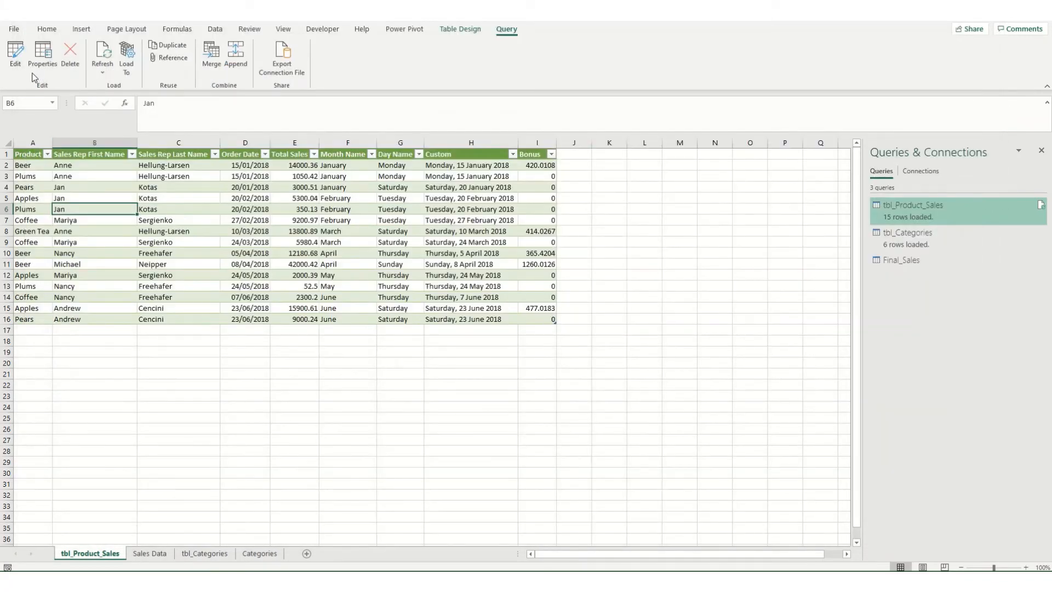
# Format the Total Sales and Bonus columns on the Final_Sales sheet as Currency.
pyautogui.click(79, 552)
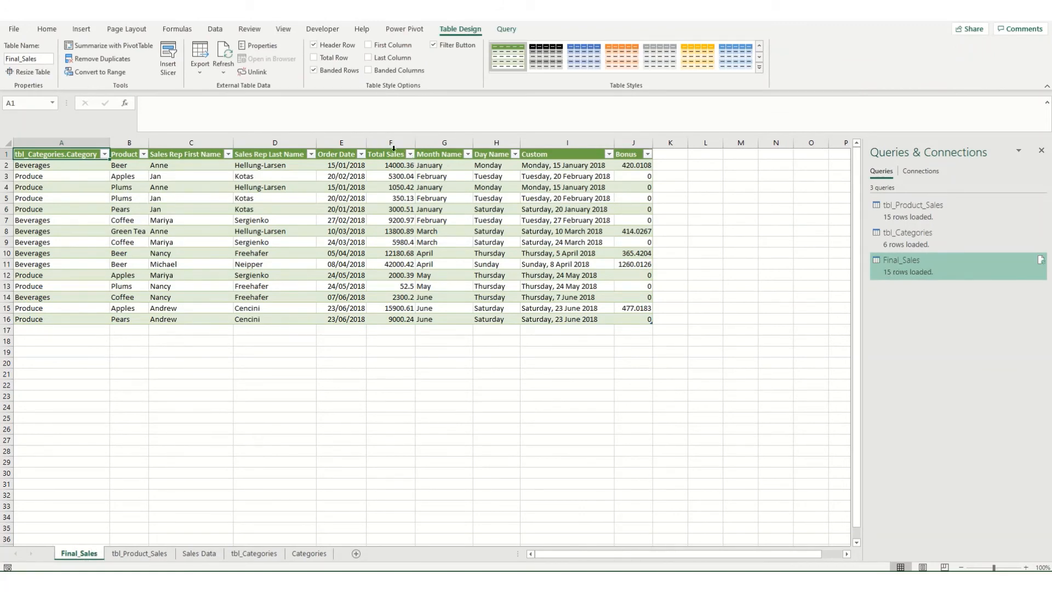
pyautogui.click(386, 154)
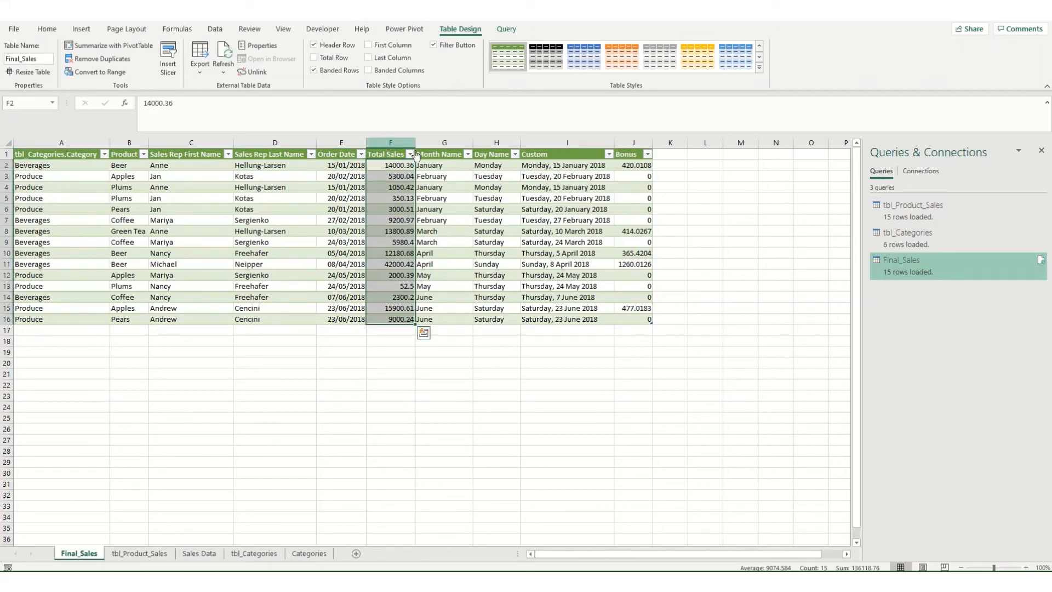
pyautogui.click(633, 153)
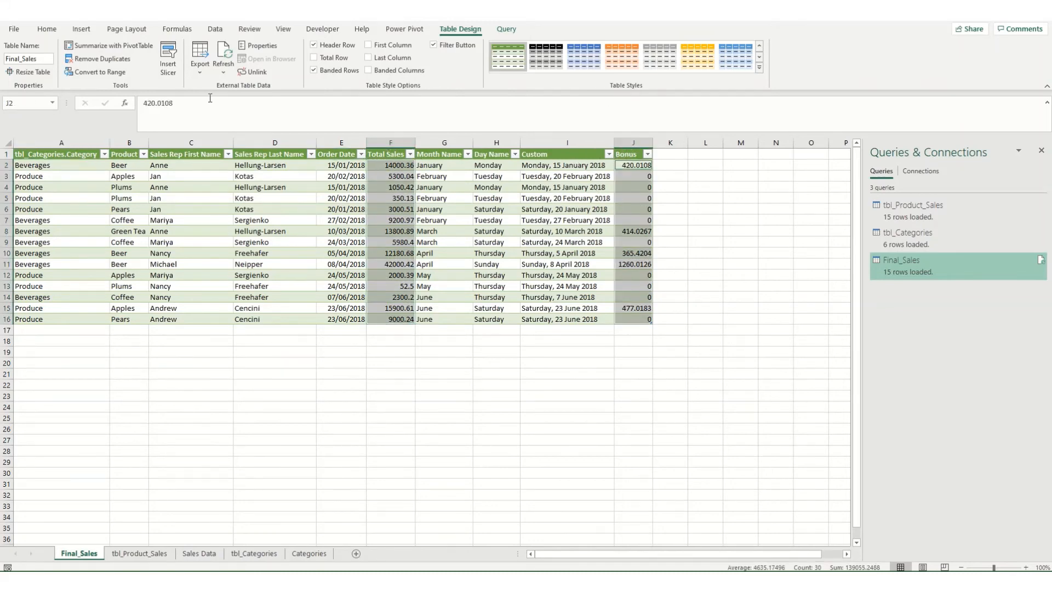
pyautogui.click(46, 29)
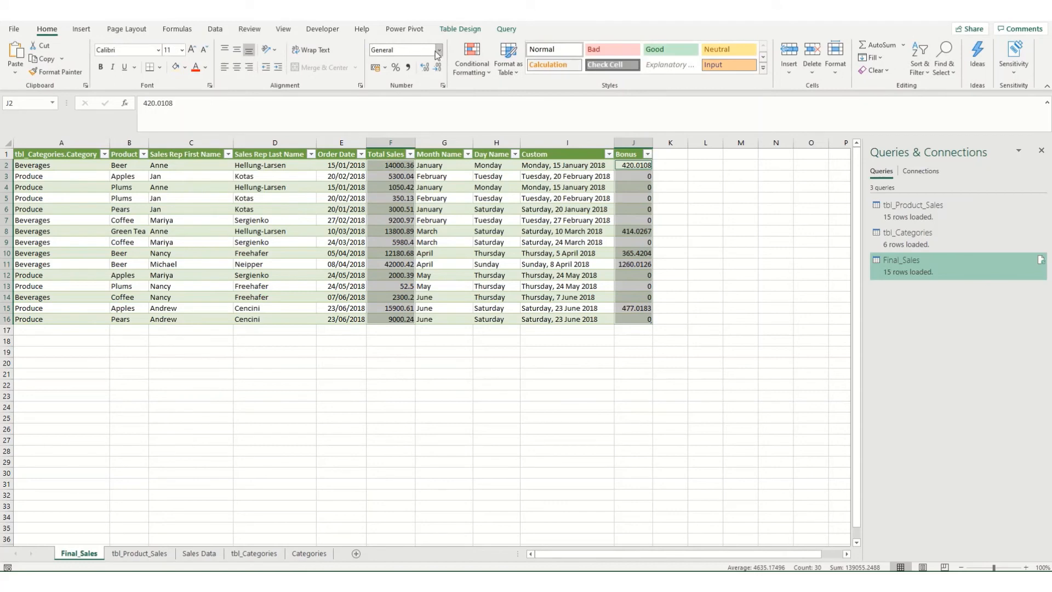
pyautogui.click(435, 53)
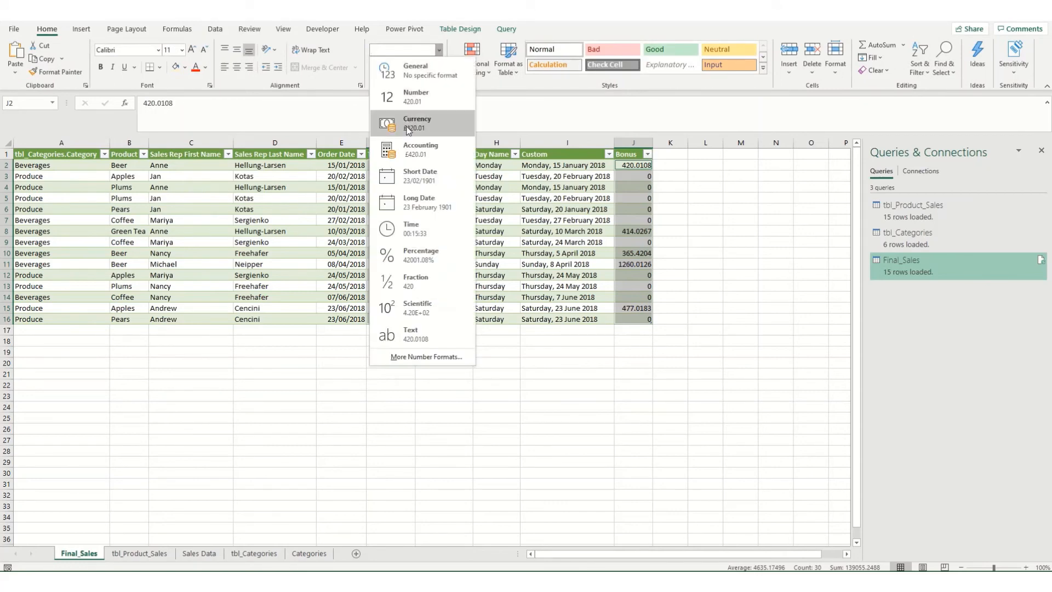
pyautogui.click(416, 122)
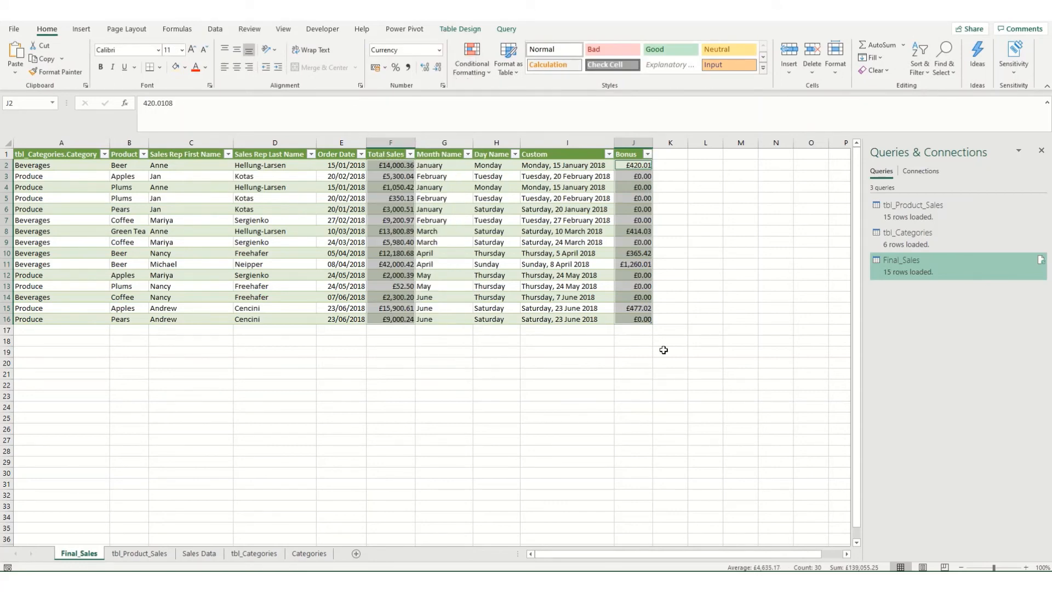
pyautogui.moveTo(603, 183)
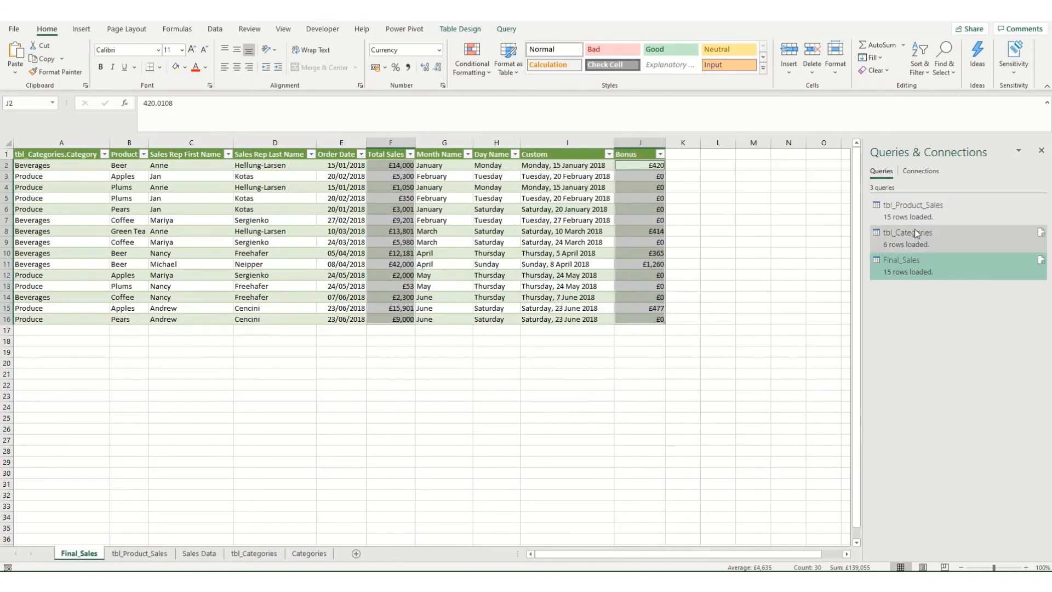
# Reduce the currency values to no decimal places, then go to the tbl_Product_Sales sheet.
pyautogui.click(901, 259)
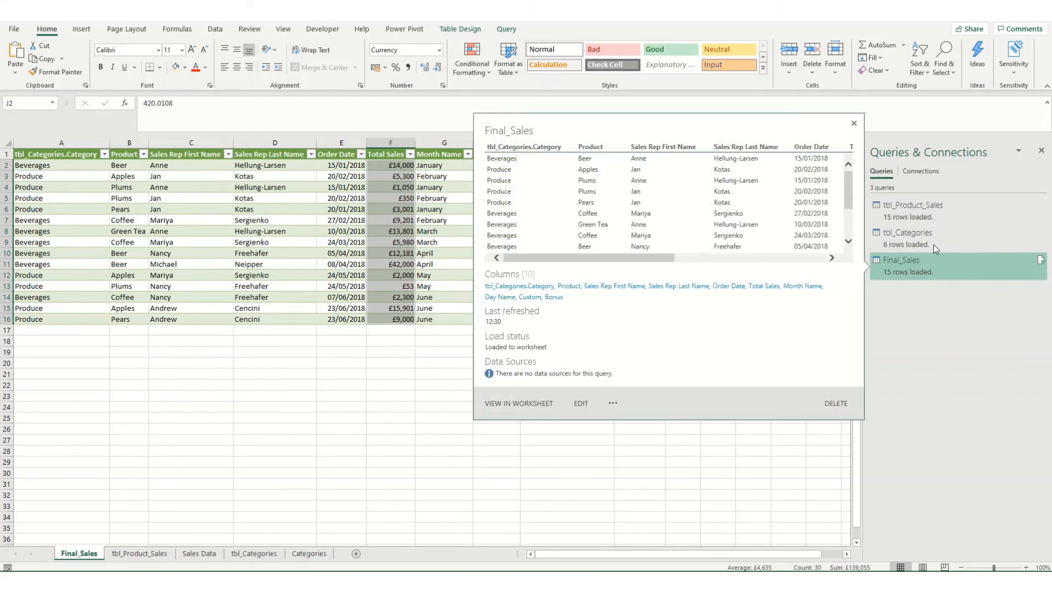
pyautogui.click(853, 122)
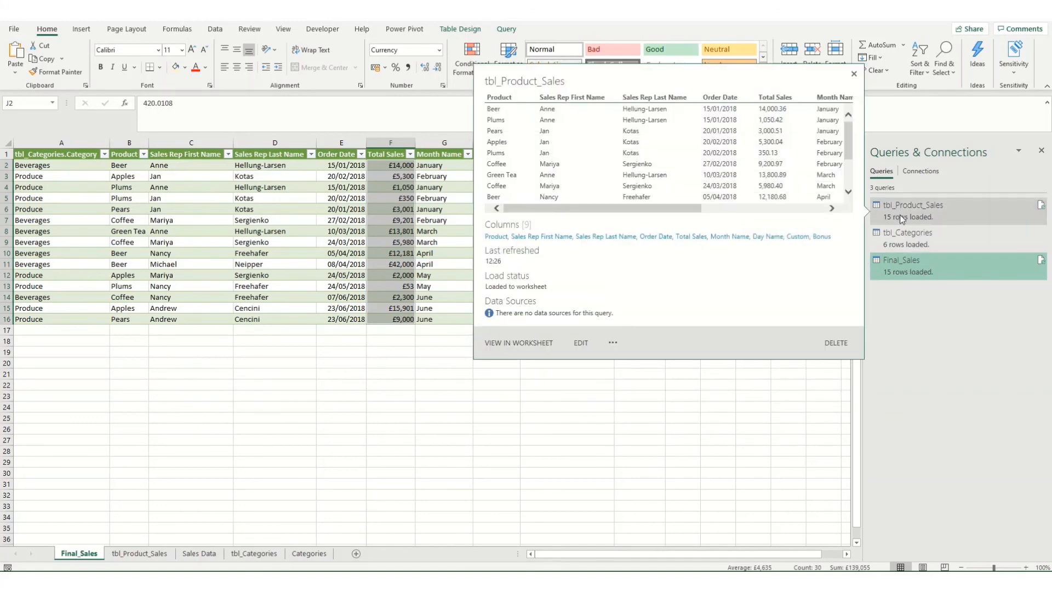
pyautogui.click(139, 553)
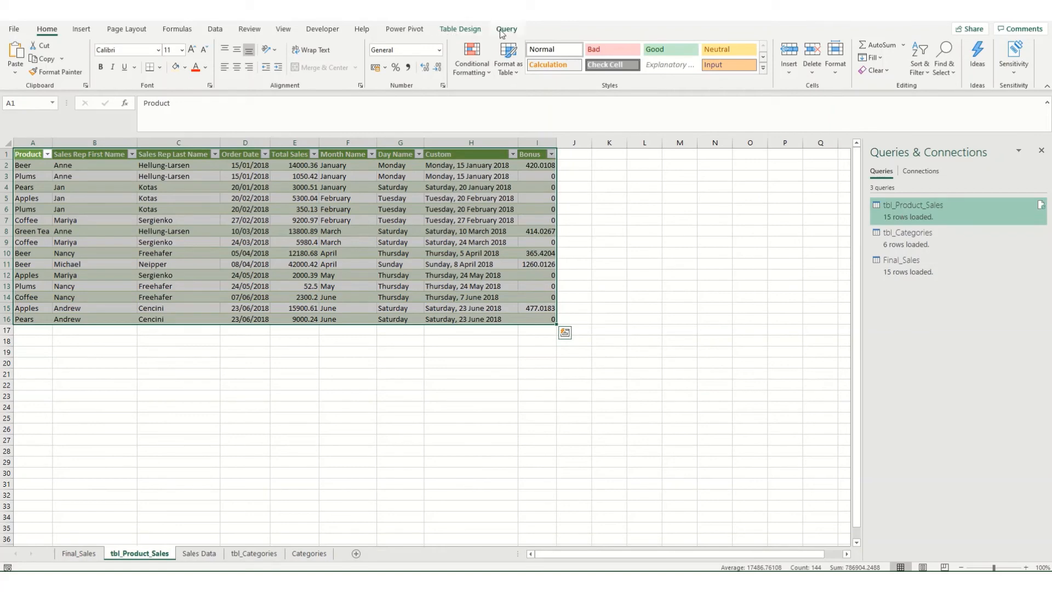
# Open tbl_Product_Sales in the editor and rename the row-filtering step to Remove Total Rows.
pyautogui.click(506, 29)
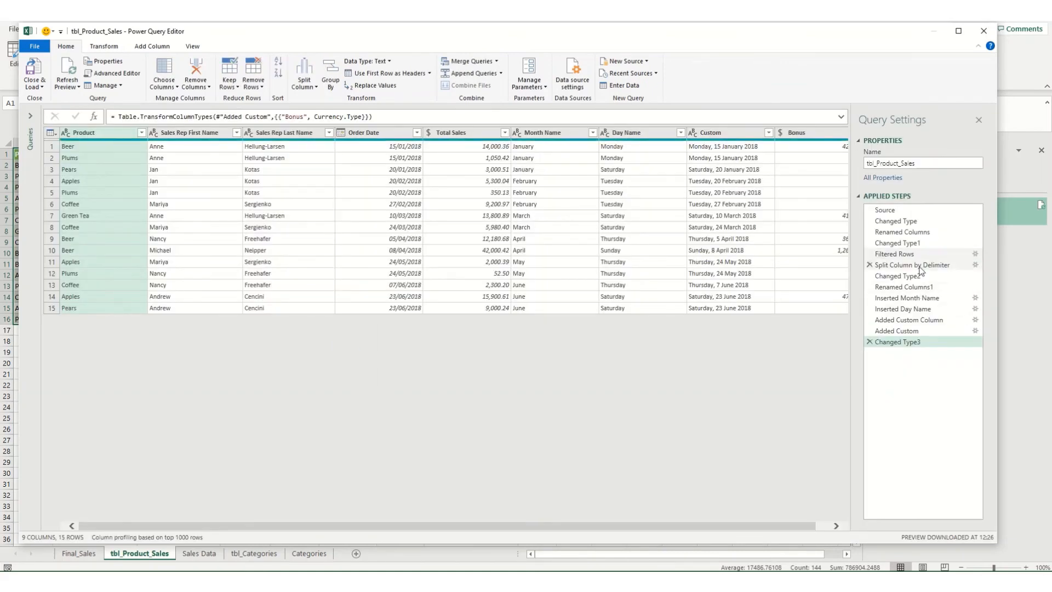
pyautogui.click(894, 253)
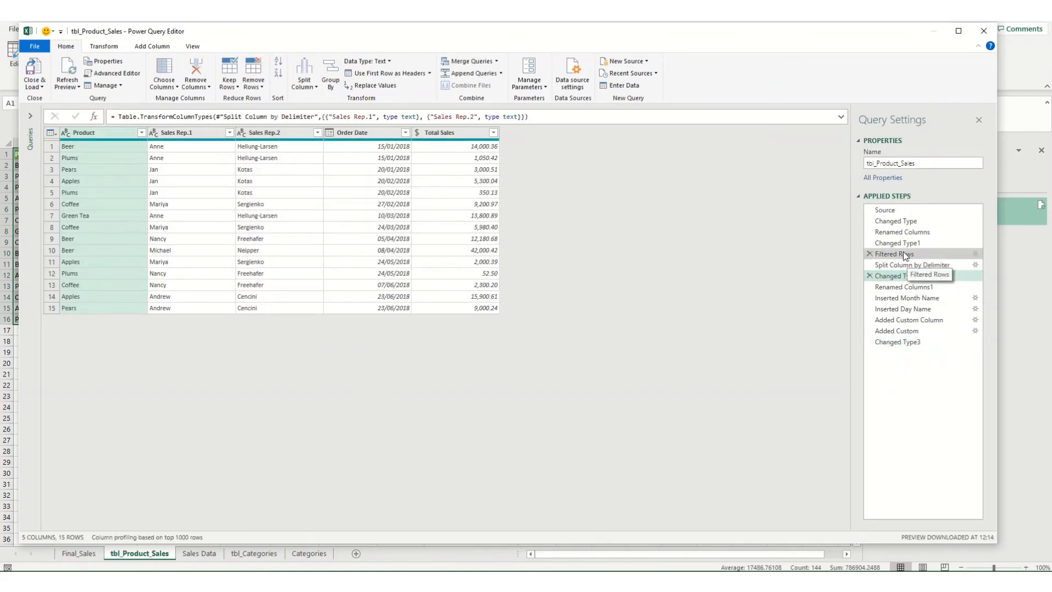
pyautogui.click(902, 231)
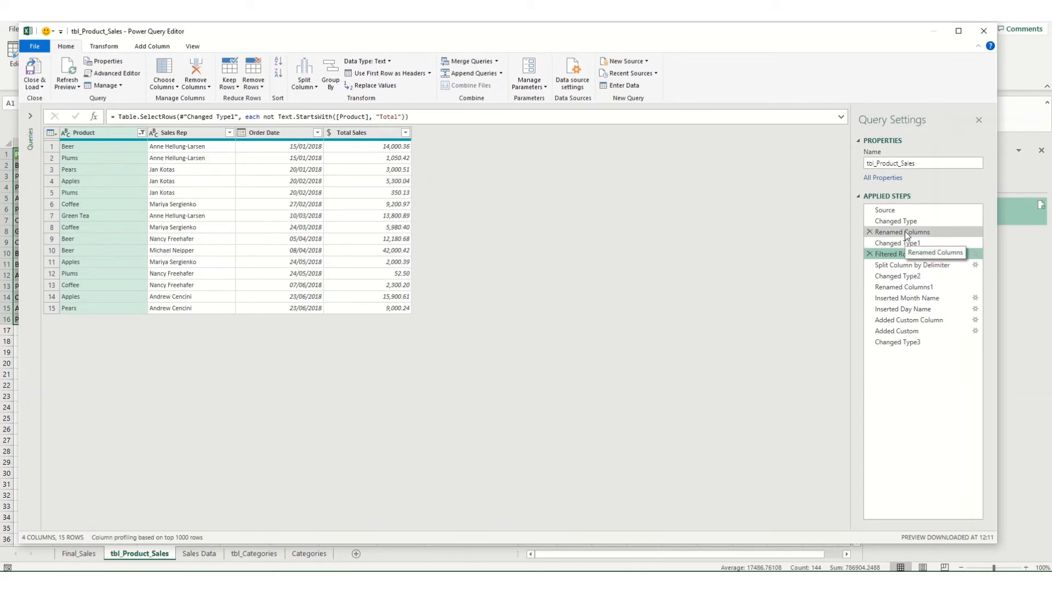
pyautogui.click(899, 243)
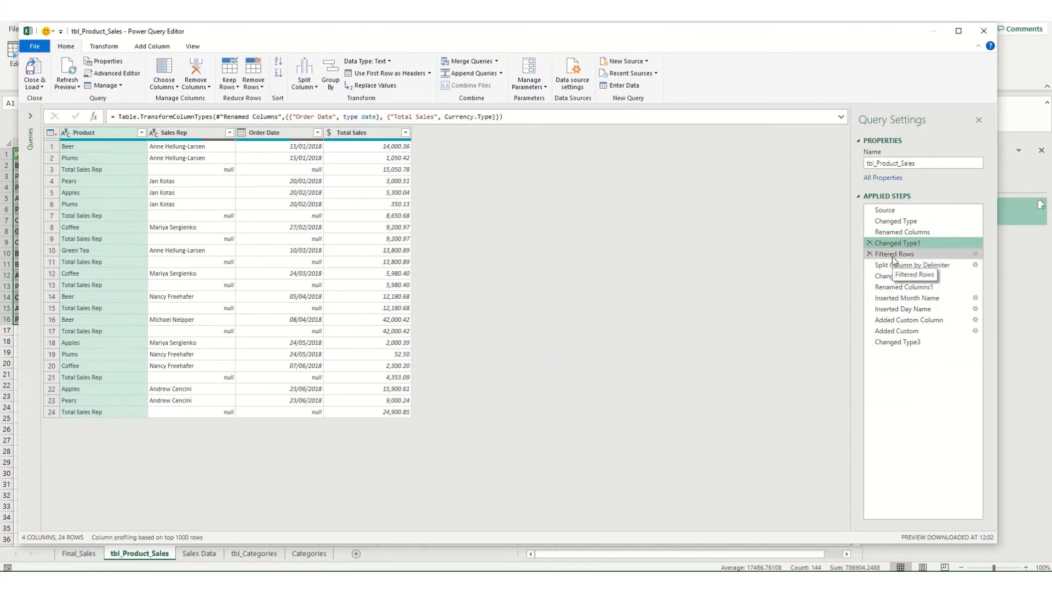
pyautogui.rightClick(892, 254)
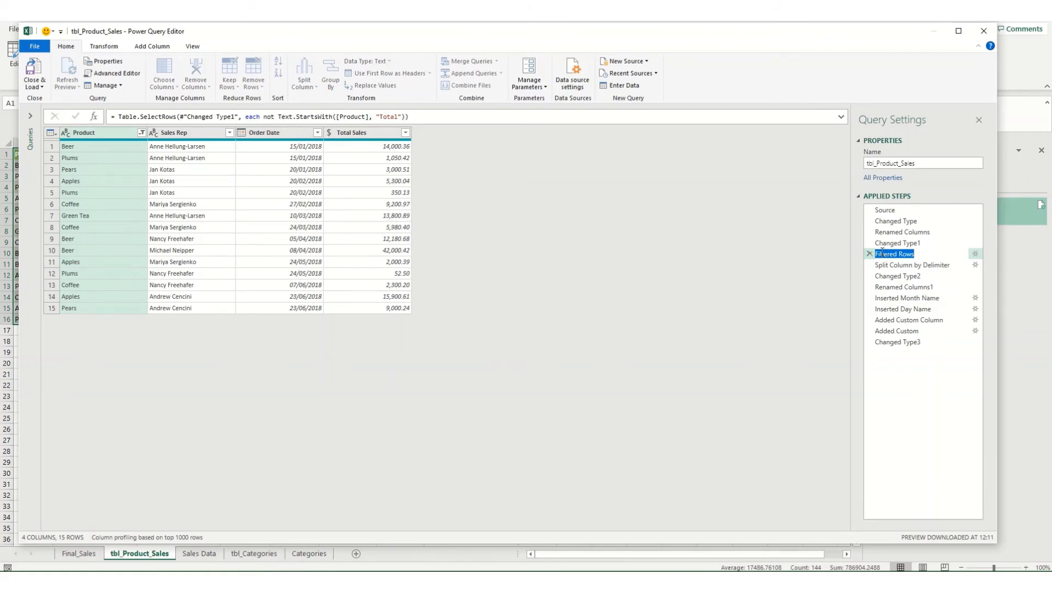
pyautogui.write('Remove')
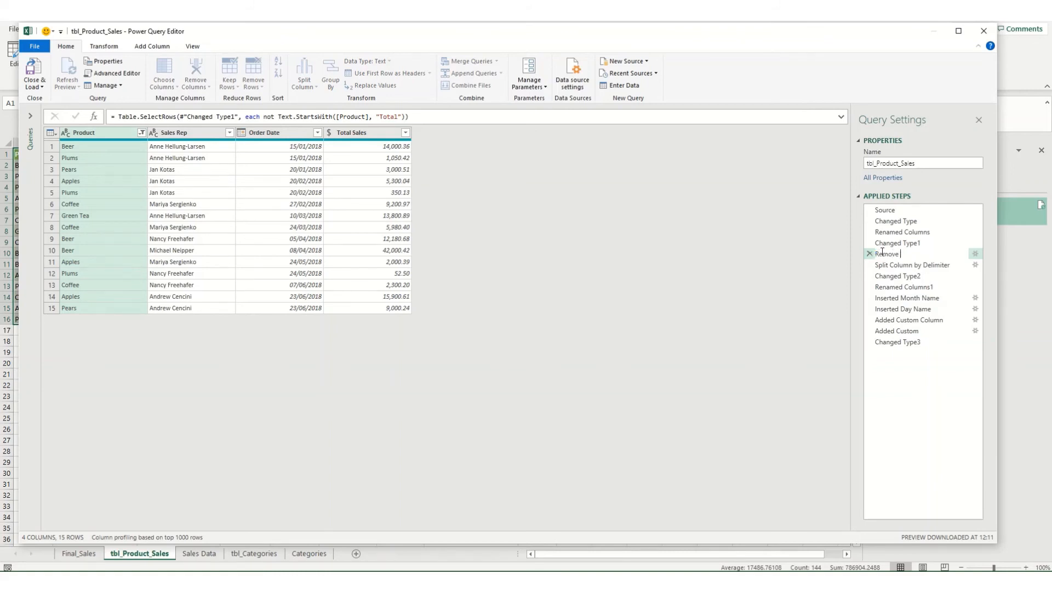
pyautogui.write('Total')
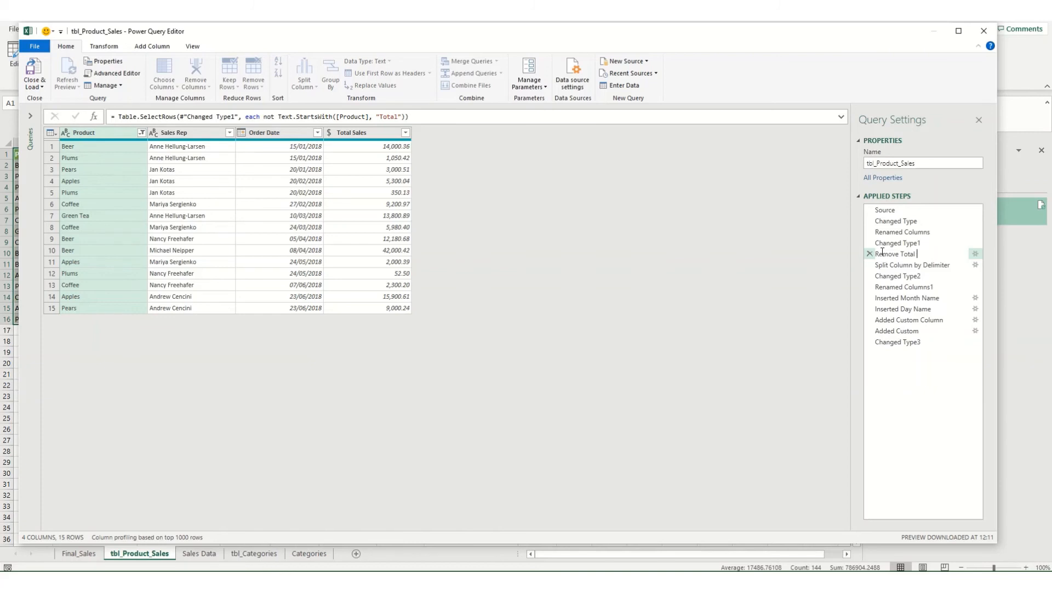
pyautogui.write('Rows')
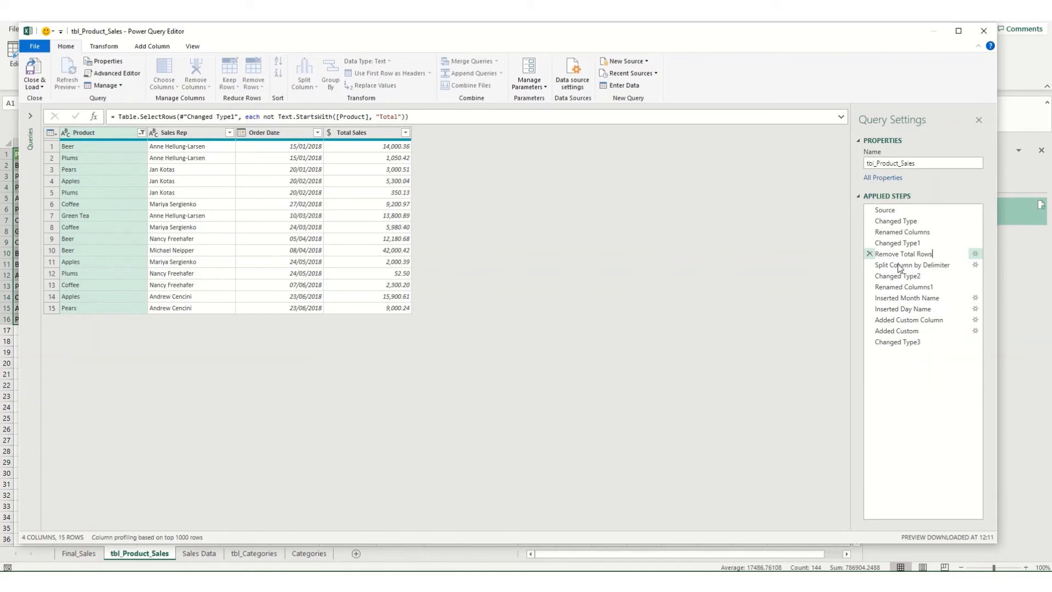
# Rename the split-column step to Split First Name Last Name and review earlier steps.
pyautogui.click(913, 264)
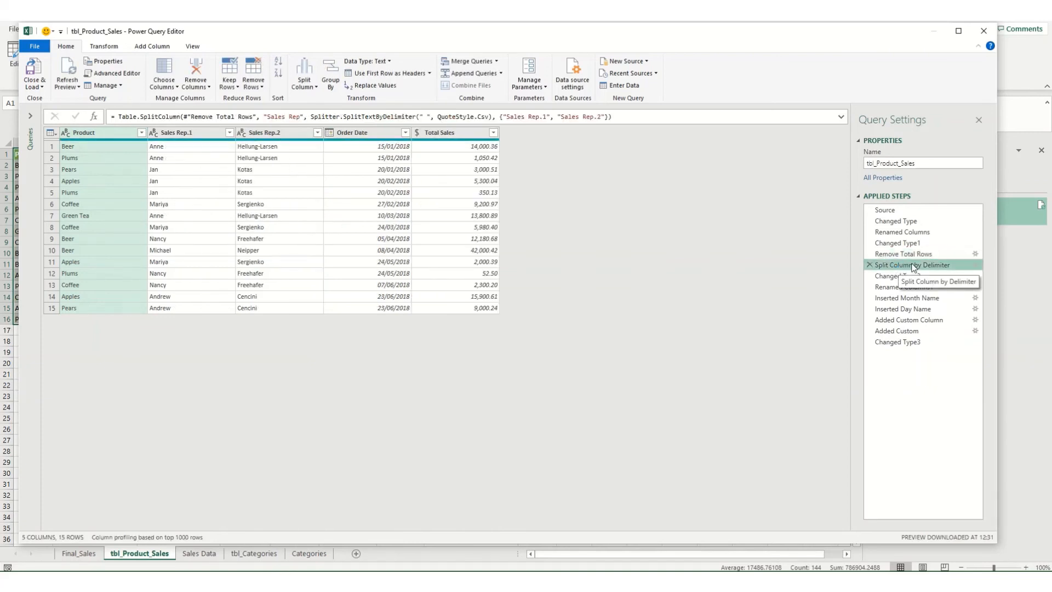
pyautogui.rightClick(913, 264)
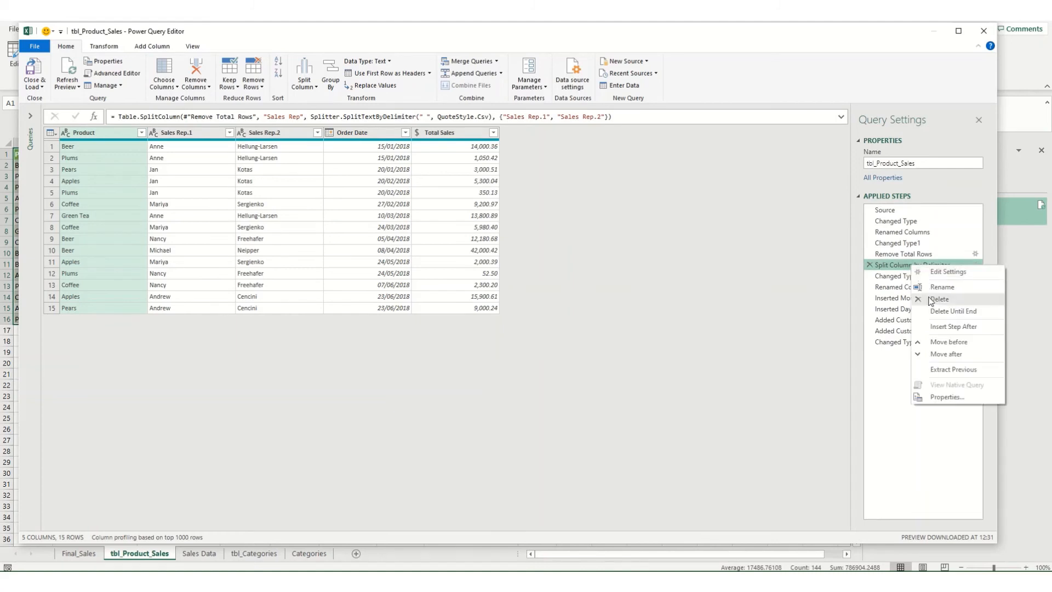
pyautogui.click(941, 286)
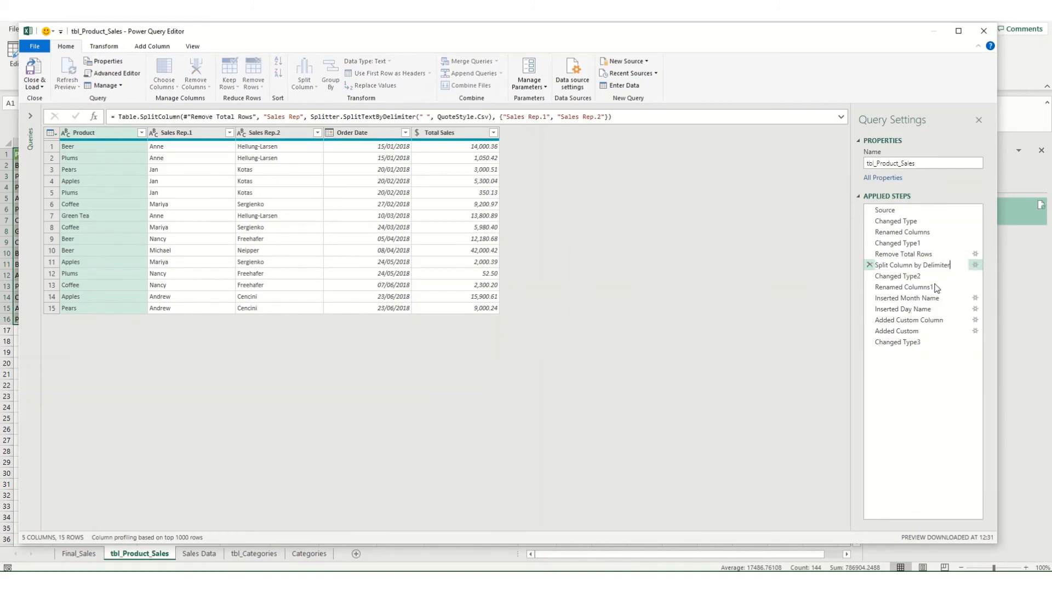
pyautogui.doubleClick(920, 264)
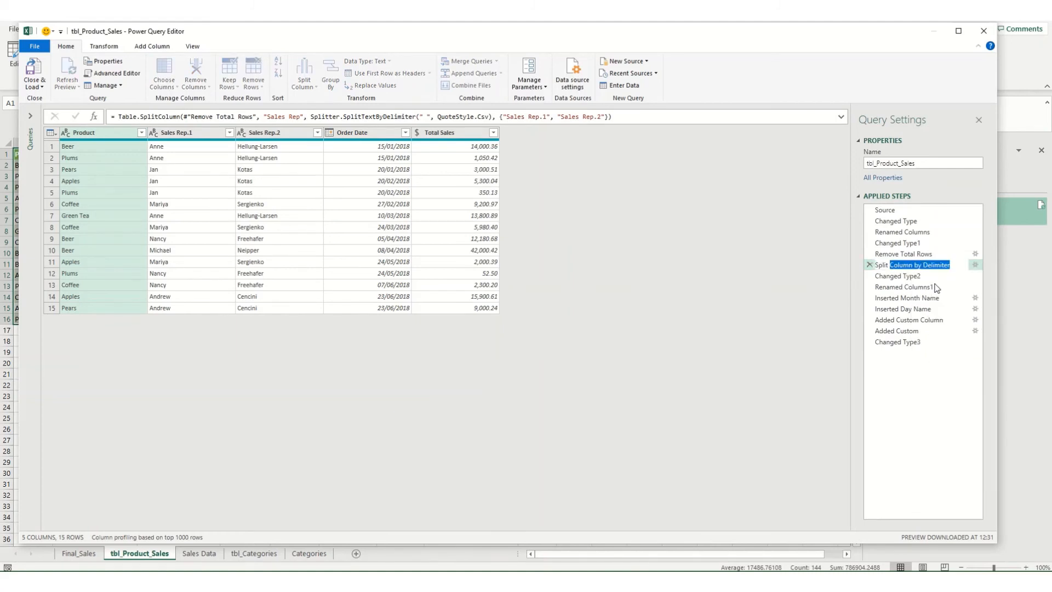
pyautogui.write('Split First Name')
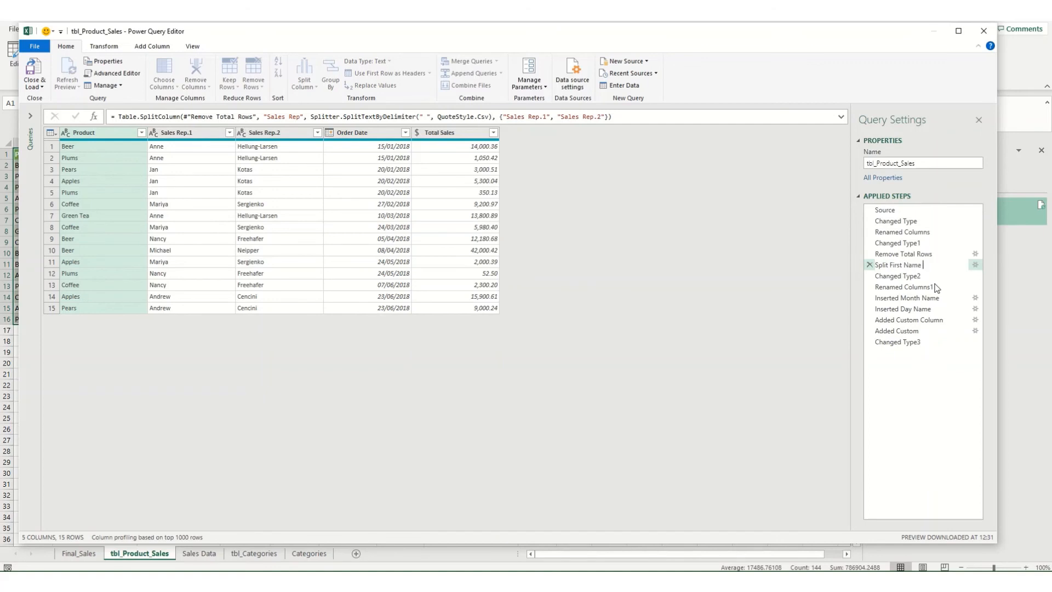
pyautogui.write('Last NAme')
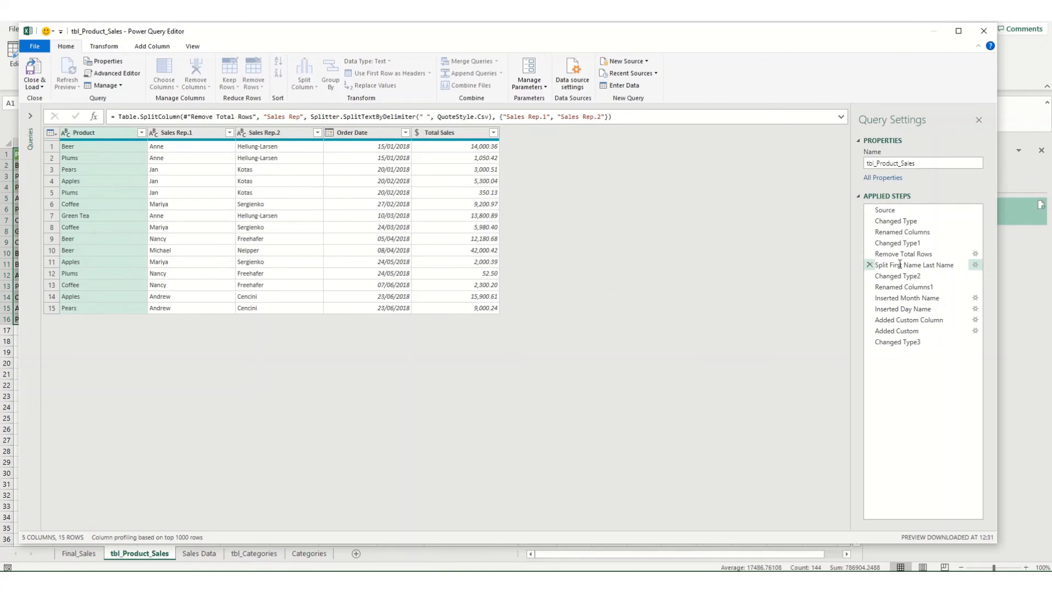
pyautogui.click(913, 264)
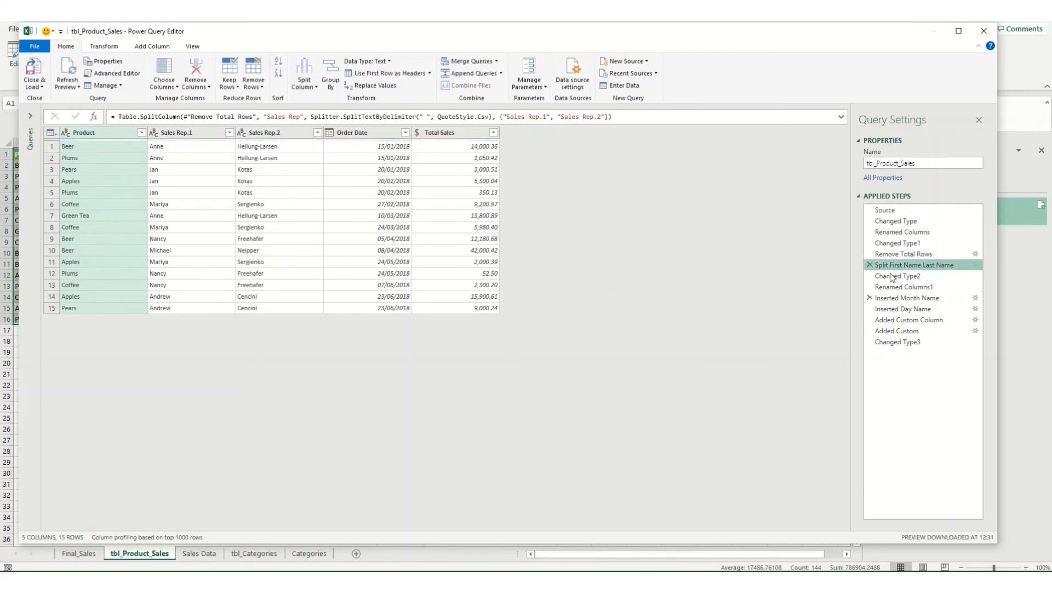
pyautogui.click(895, 220)
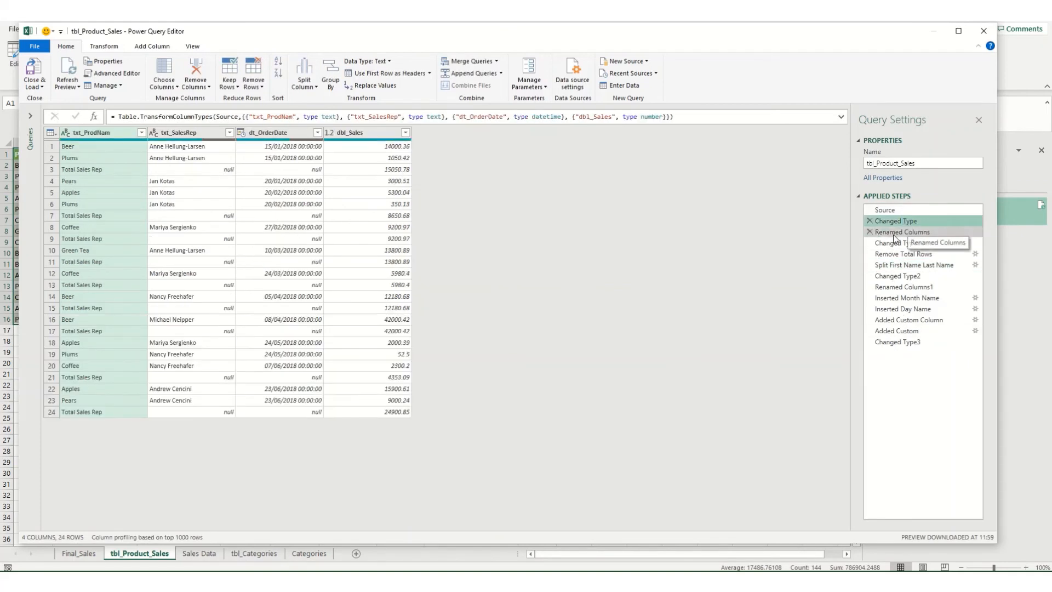
pyautogui.click(898, 242)
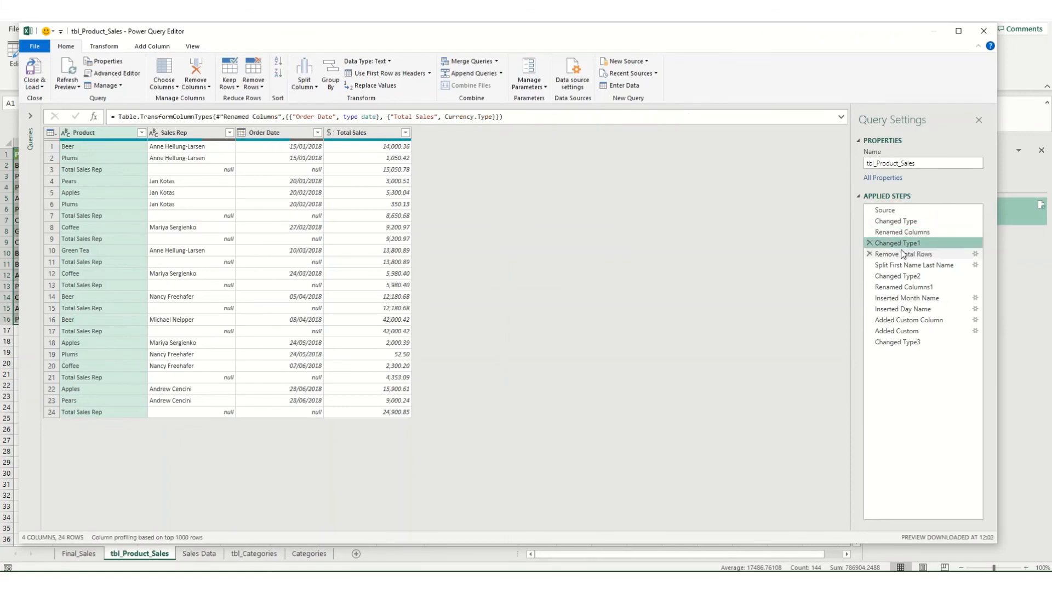
pyautogui.click(913, 264)
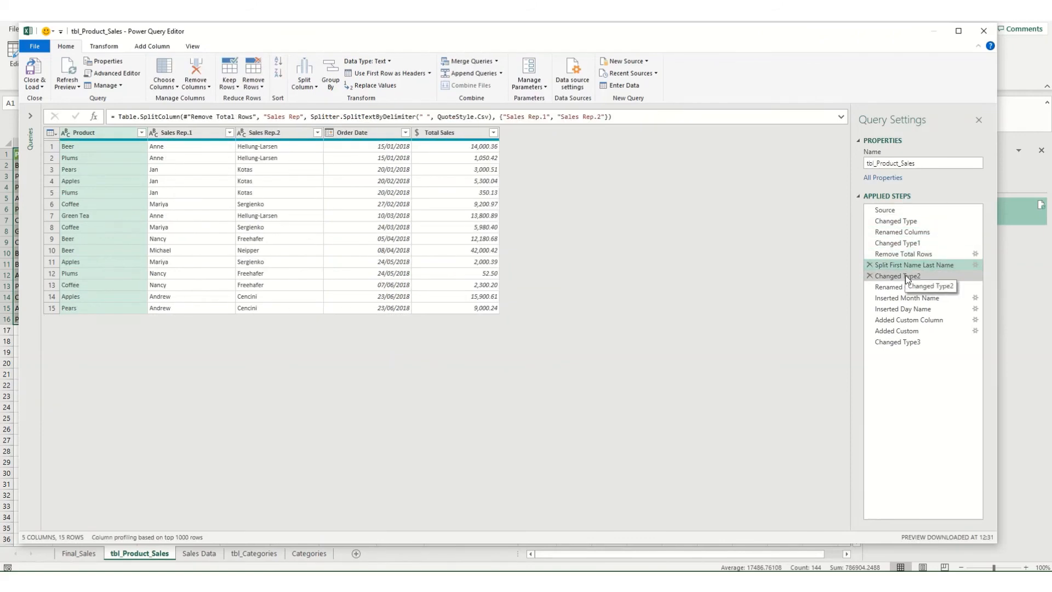
# Close the editor and add three July rows (Nancy Freehafer etc.) below the Sales Data table.
pyautogui.click(34, 73)
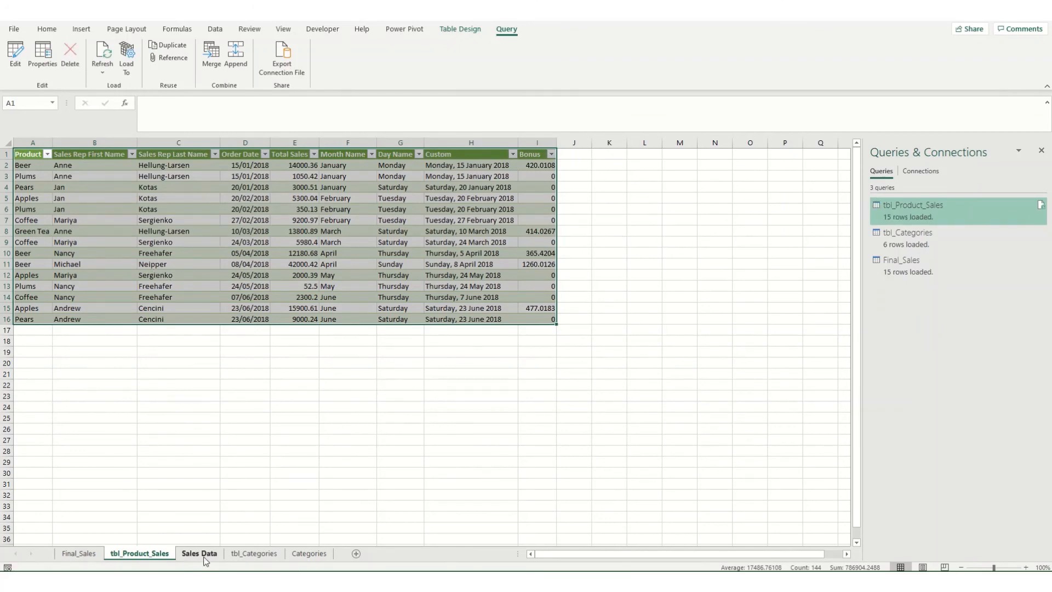
pyautogui.click(199, 552)
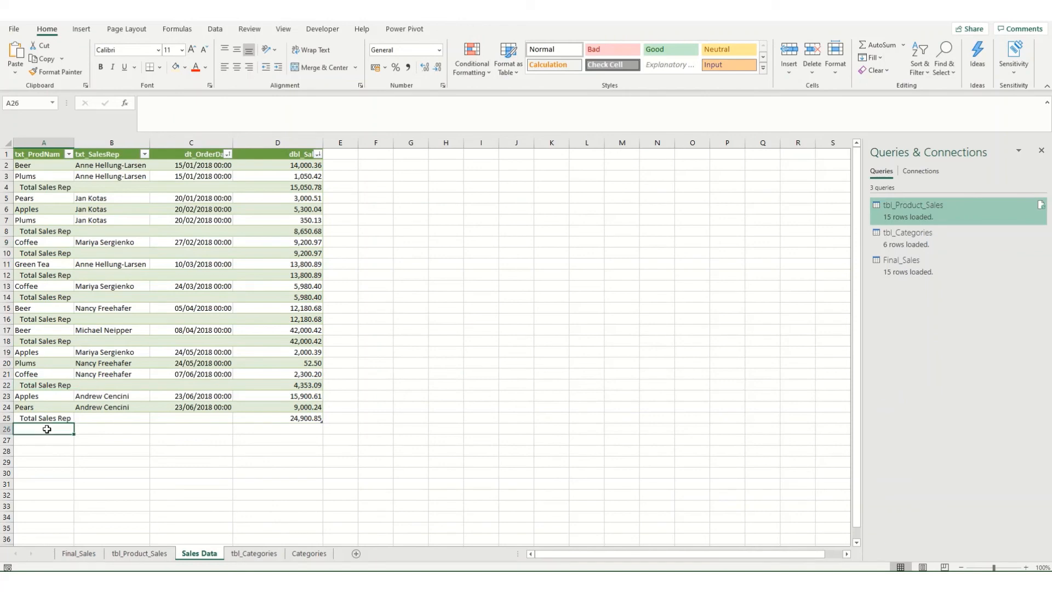
pyautogui.write('Pears')
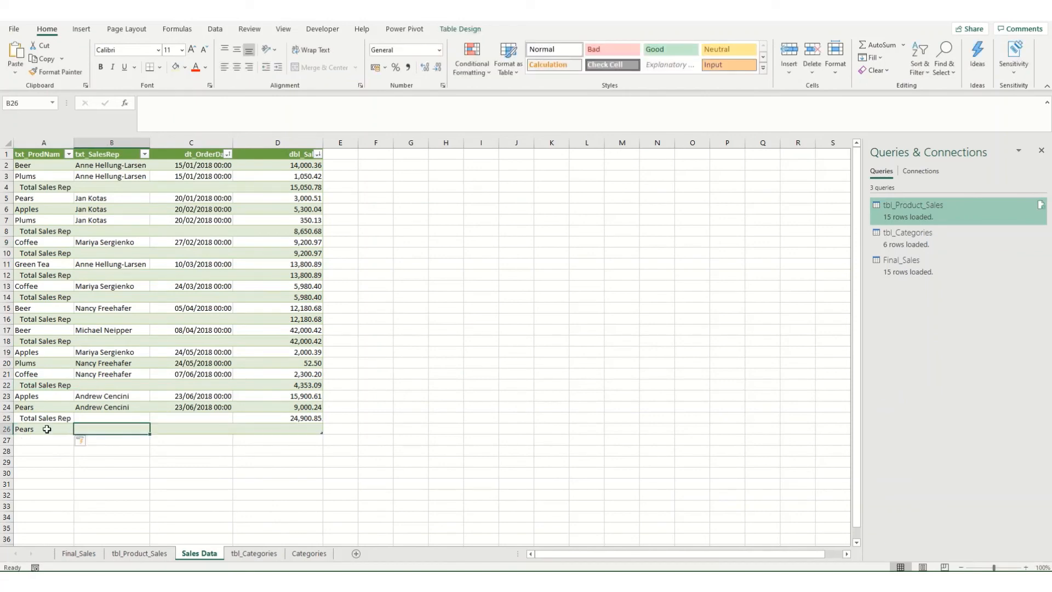
pyautogui.write('Nancy Freehafer')
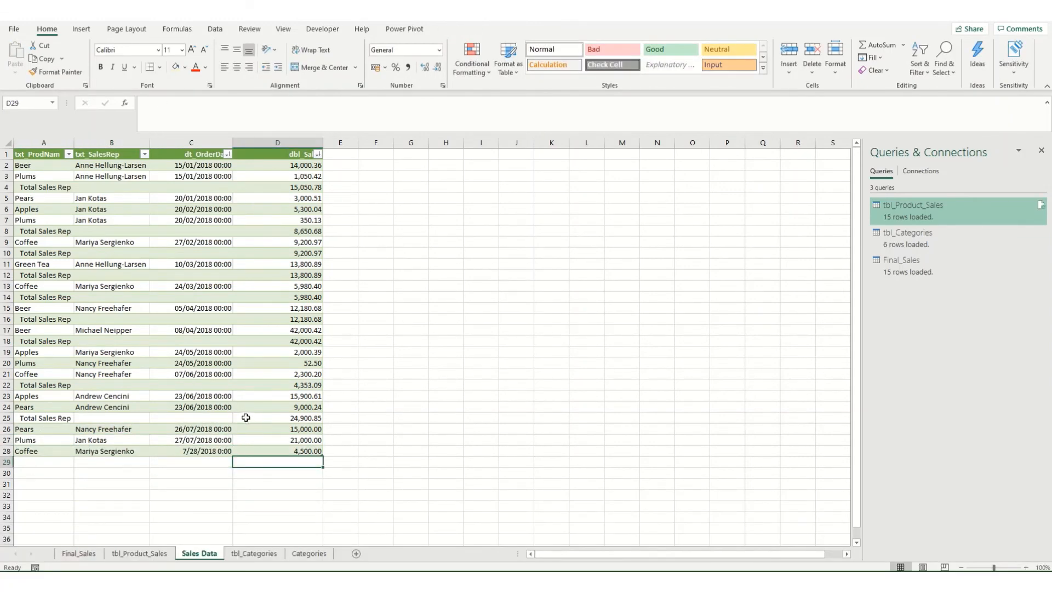
pyautogui.moveTo(361, 35)
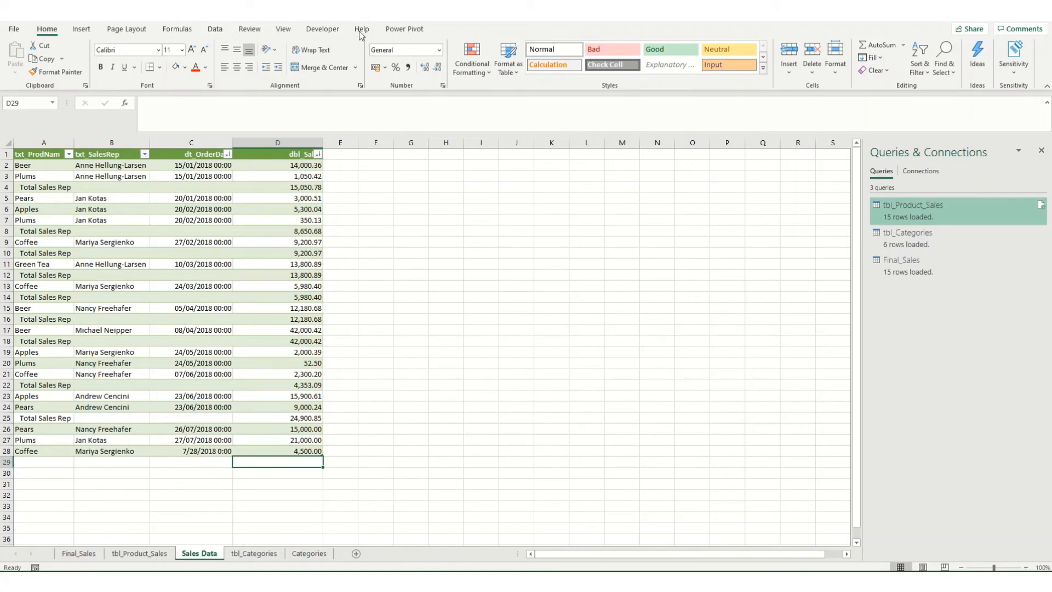
# Refresh All so Final_Sales grows to 18 rows including the new sales.
pyautogui.click(215, 28)
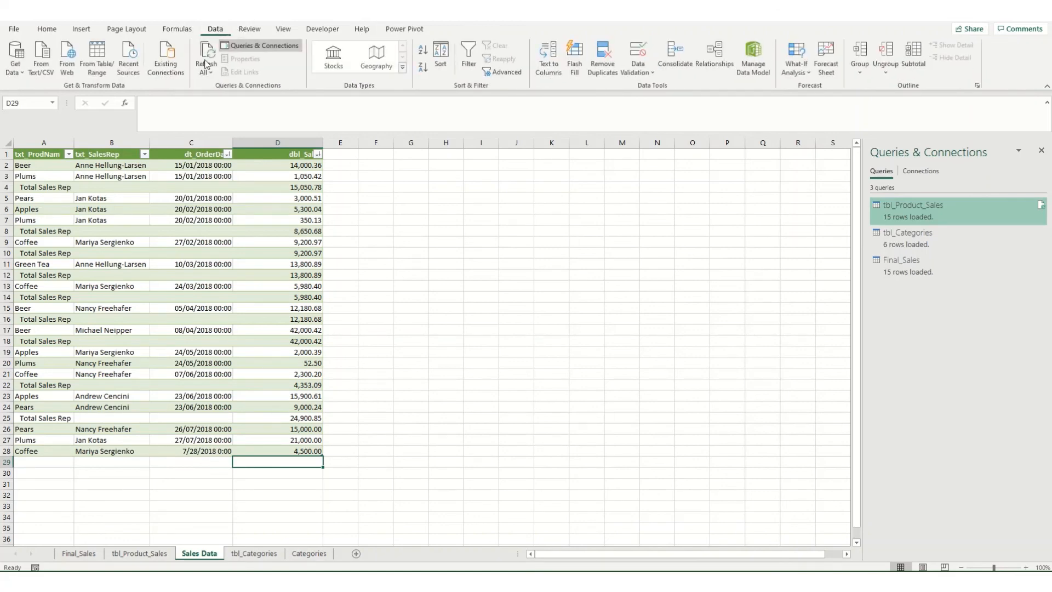
pyautogui.click(205, 54)
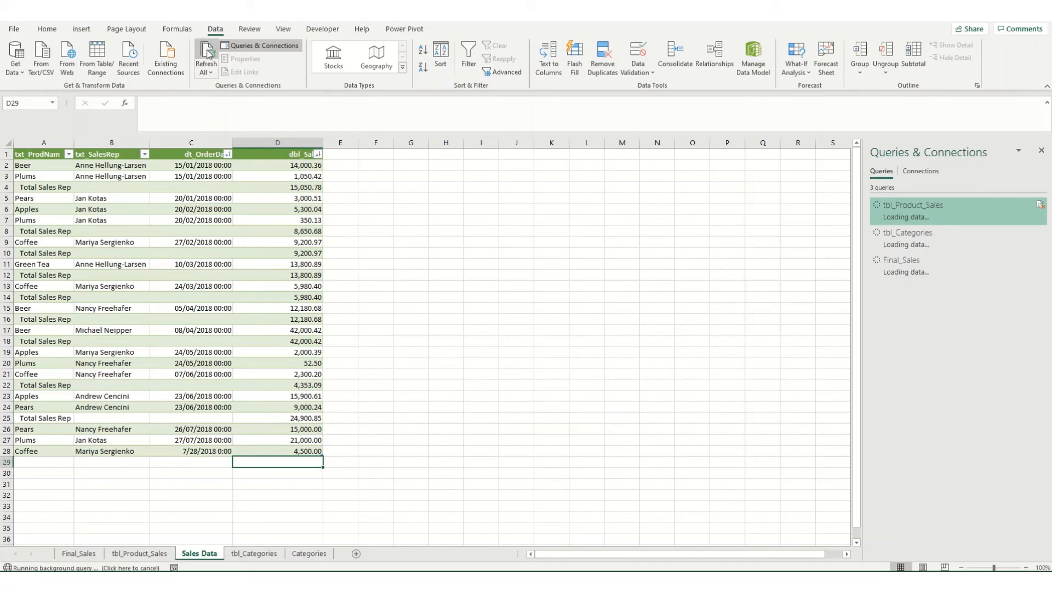
pyautogui.click(78, 552)
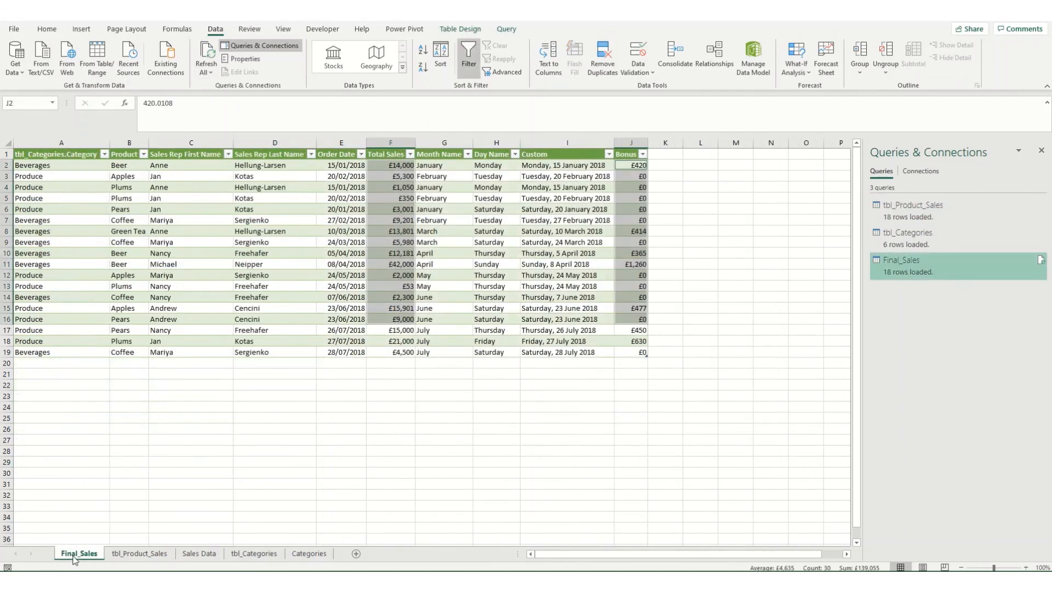
pyautogui.moveTo(477, 331)
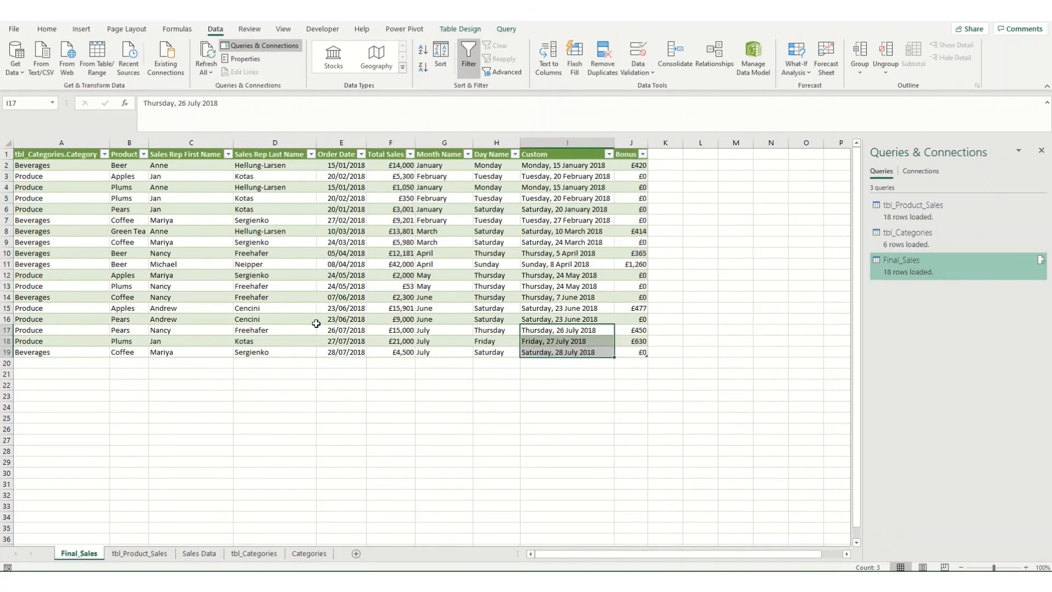
pyautogui.moveTo(80, 333)
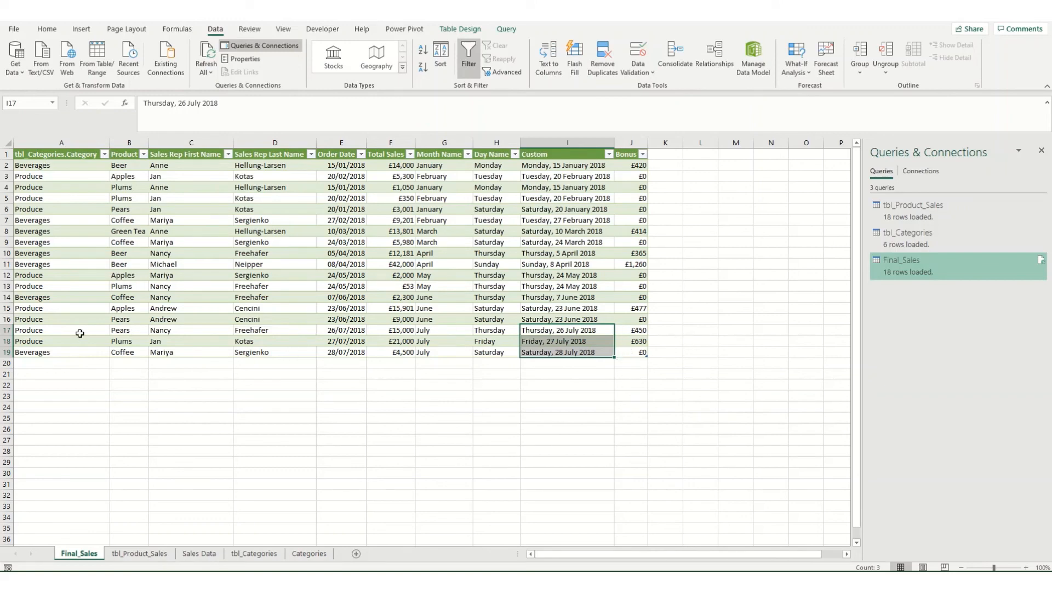
pyautogui.moveTo(234, 437)
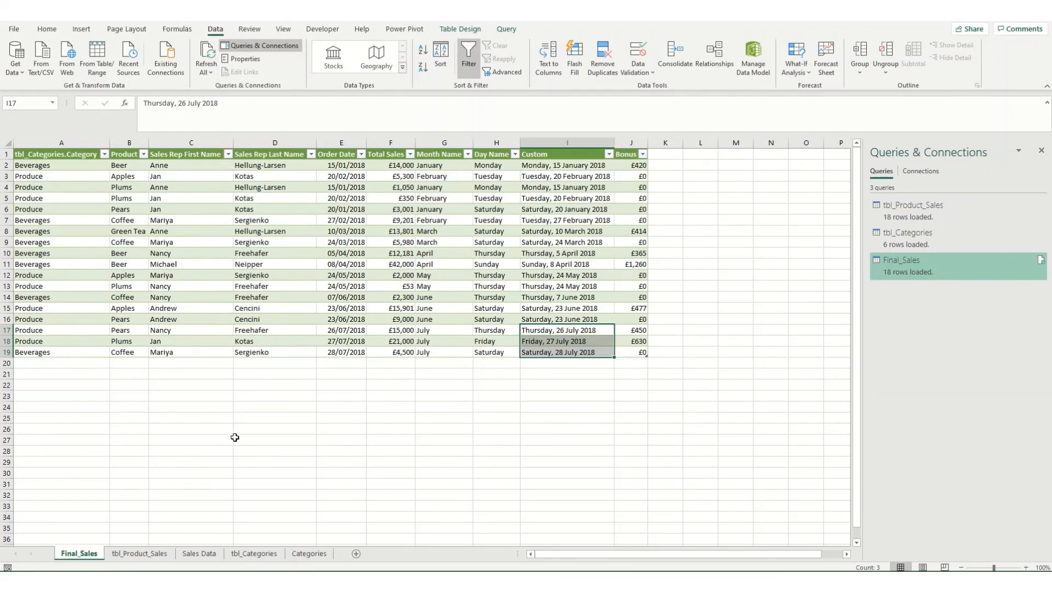
pyautogui.moveTo(195, 422)
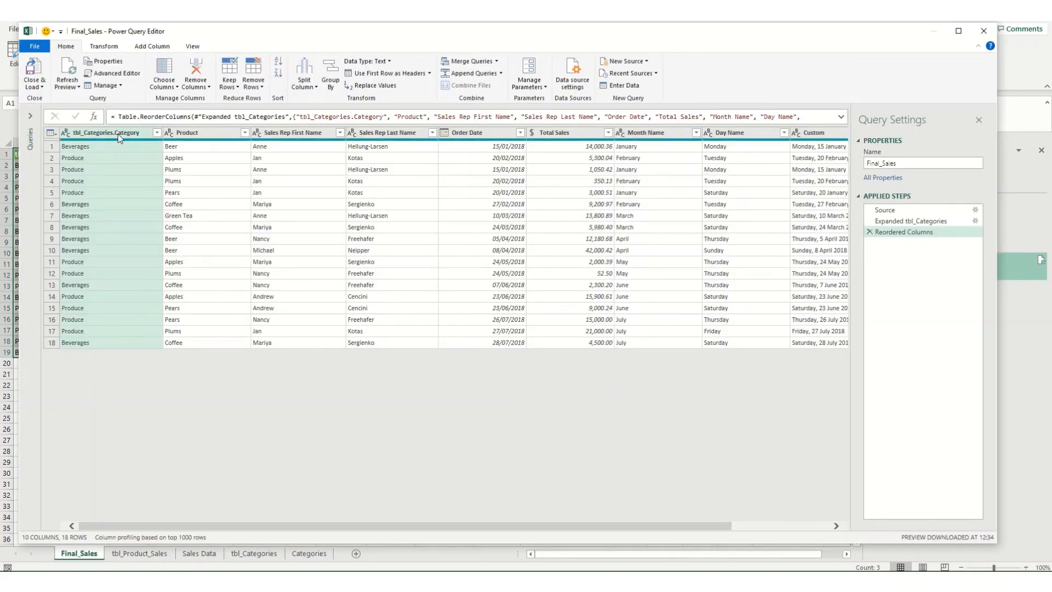
# Rename the tbl_Categories.Category header to Category and load Final_Sales back.
pyautogui.doubleClick(105, 132)
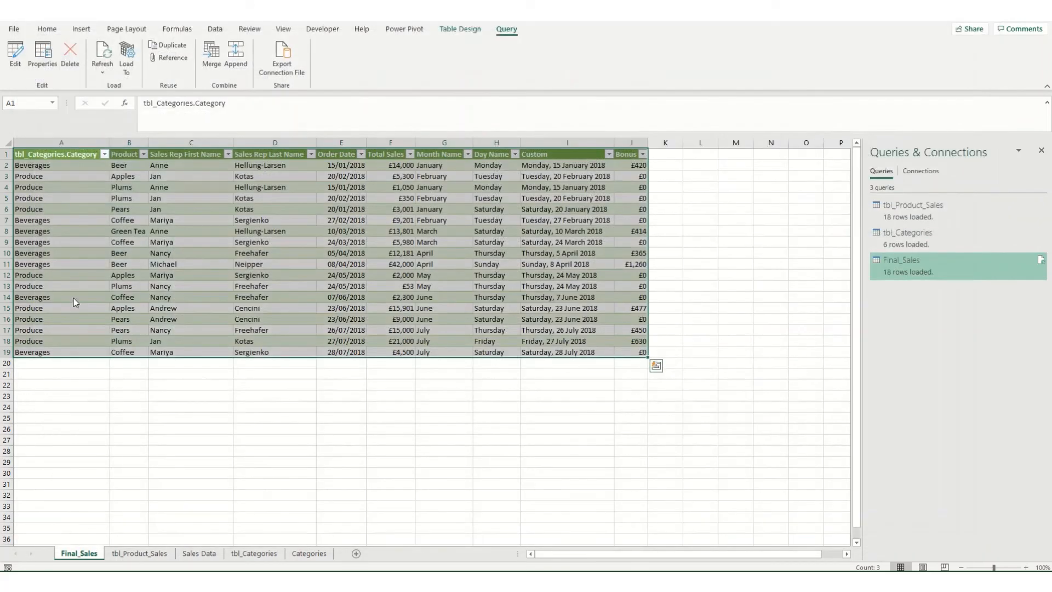
pyautogui.click(46, 29)
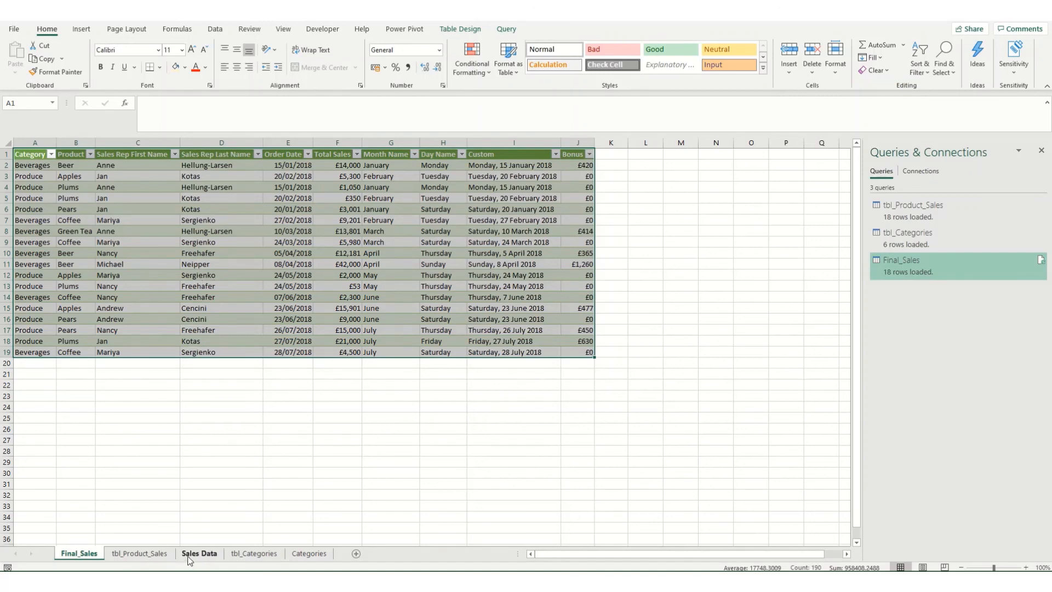
pyautogui.click(139, 554)
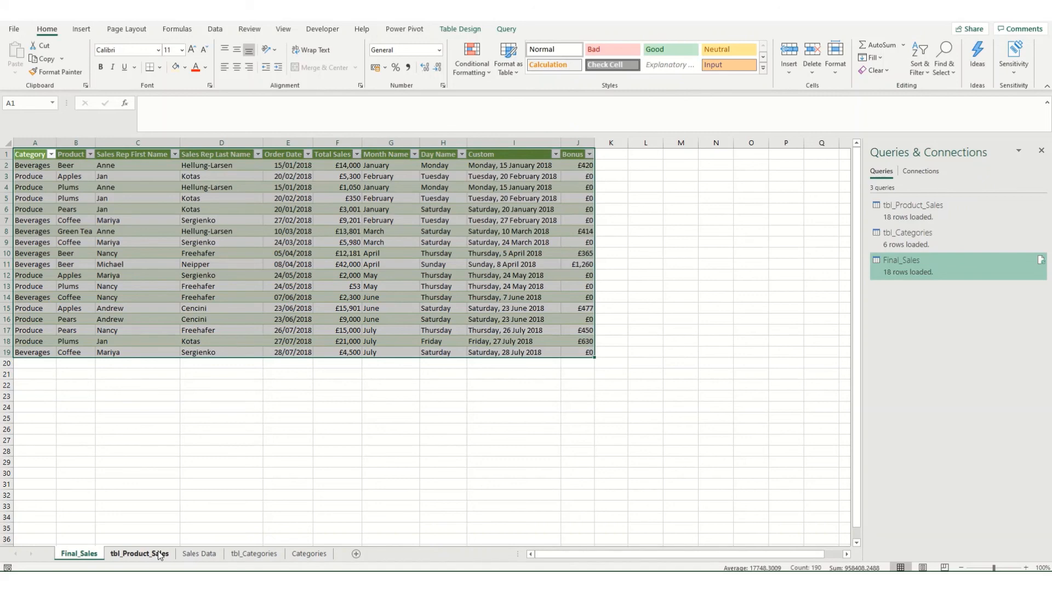
pyautogui.moveTo(289, 411)
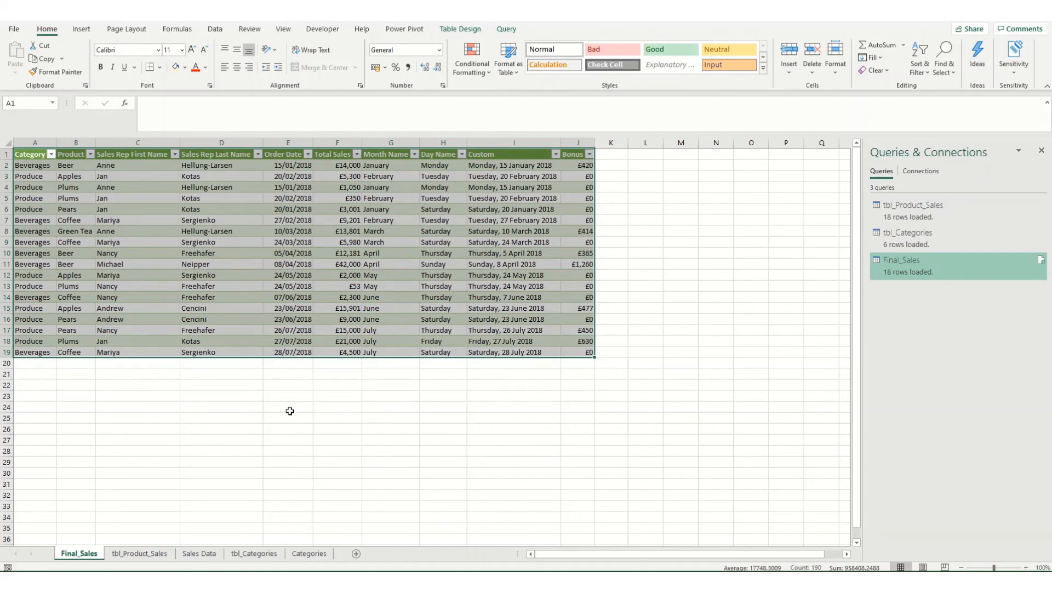
pyautogui.moveTo(518, 196)
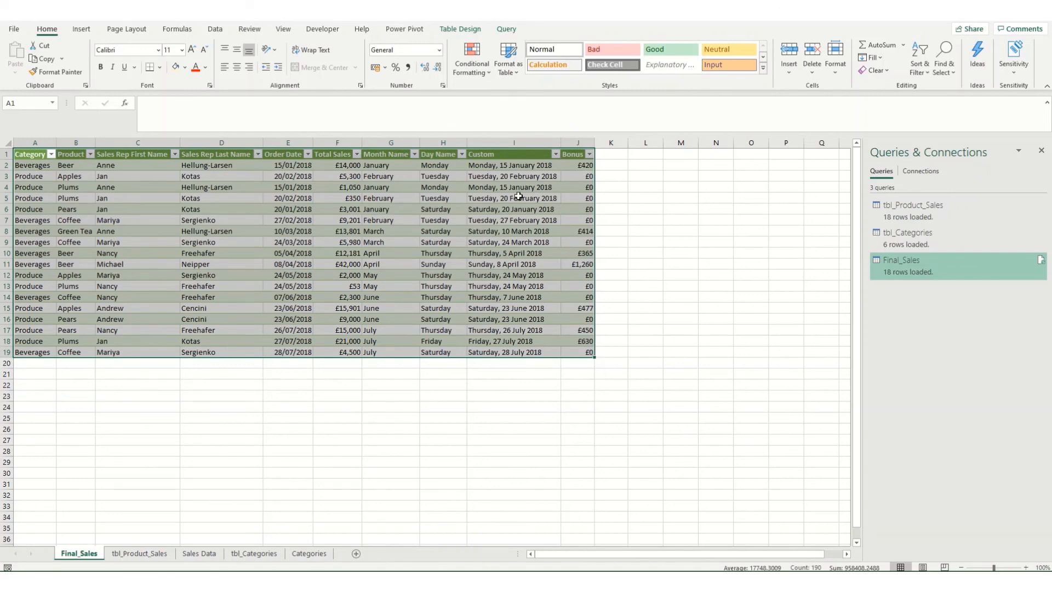
pyautogui.moveTo(428, 288)
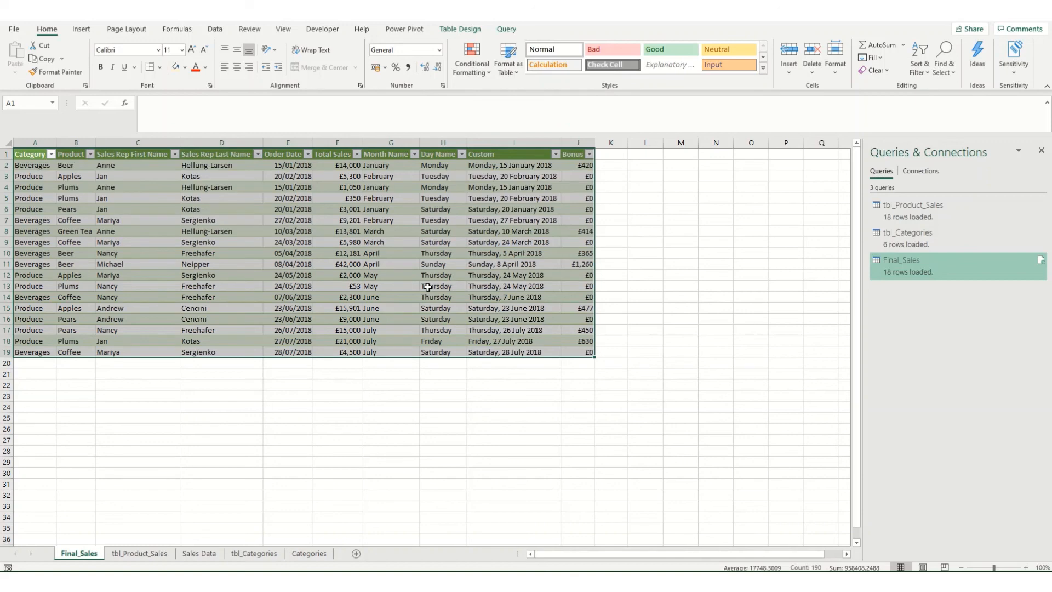
pyautogui.moveTo(424, 281)
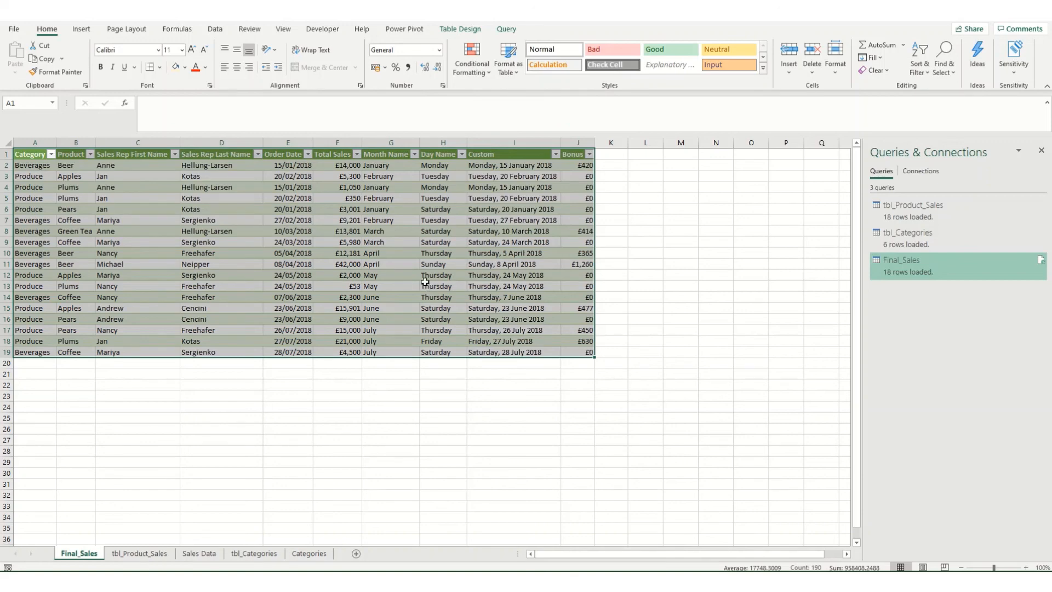